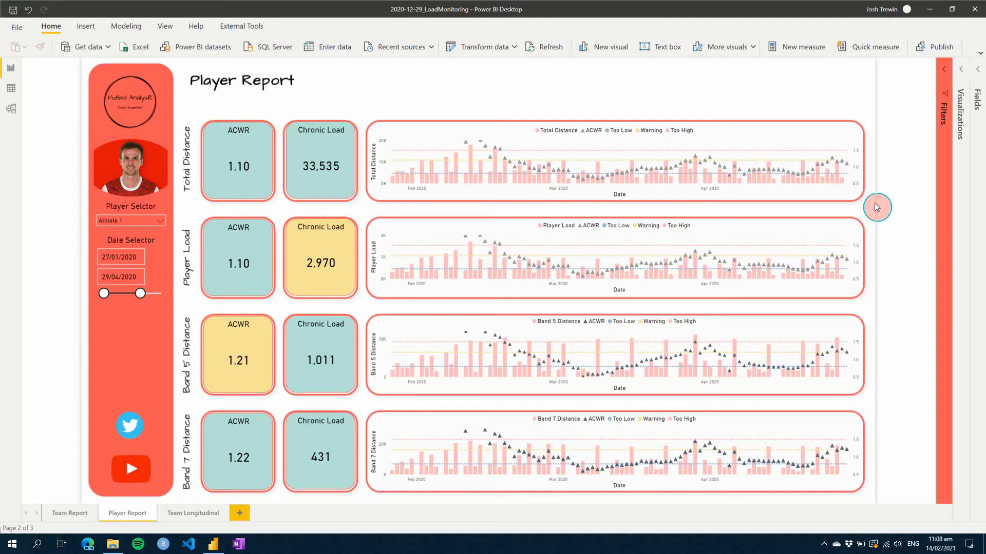
pyautogui.moveTo(886, 217)
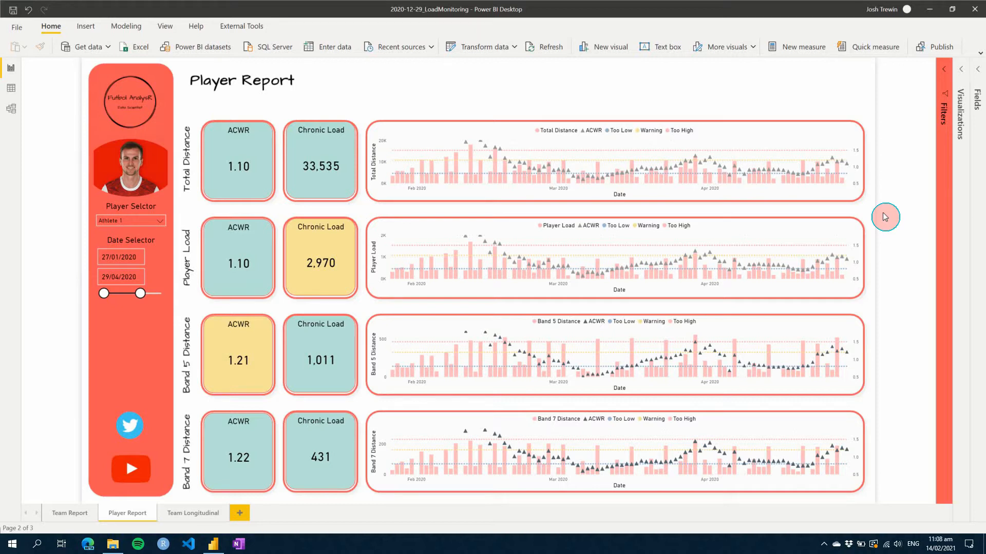
pyautogui.moveTo(888, 221)
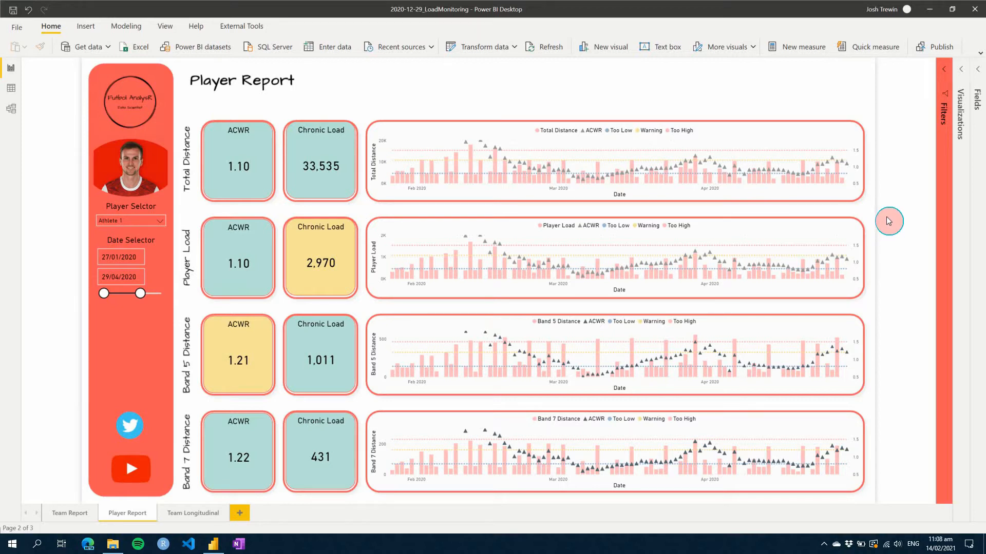
pyautogui.moveTo(872, 215)
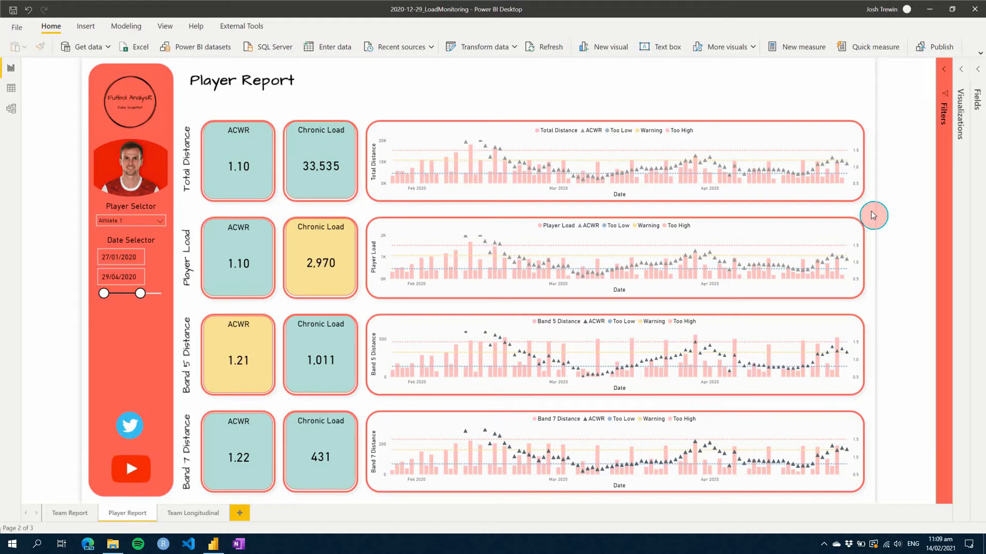
pyautogui.moveTo(816, 247)
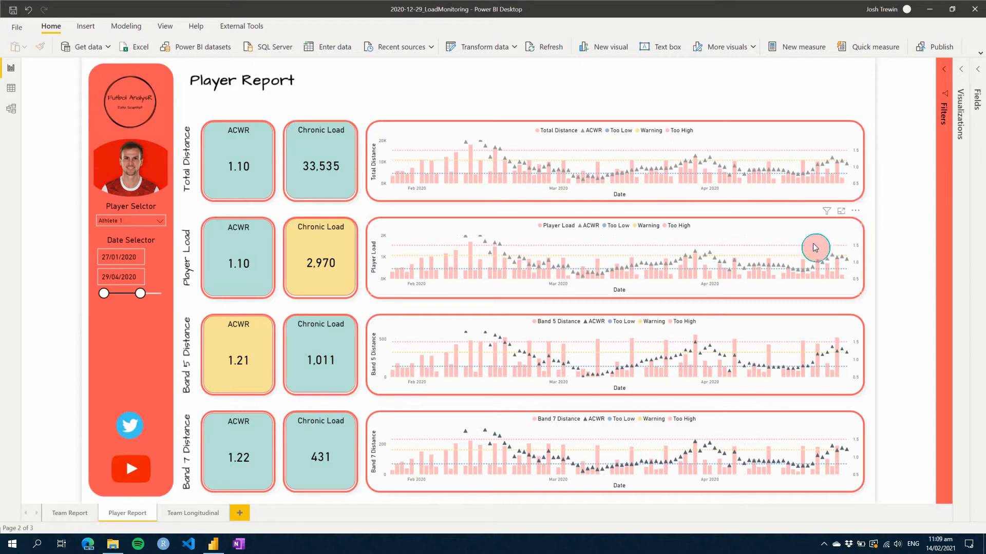
pyautogui.moveTo(617, 102)
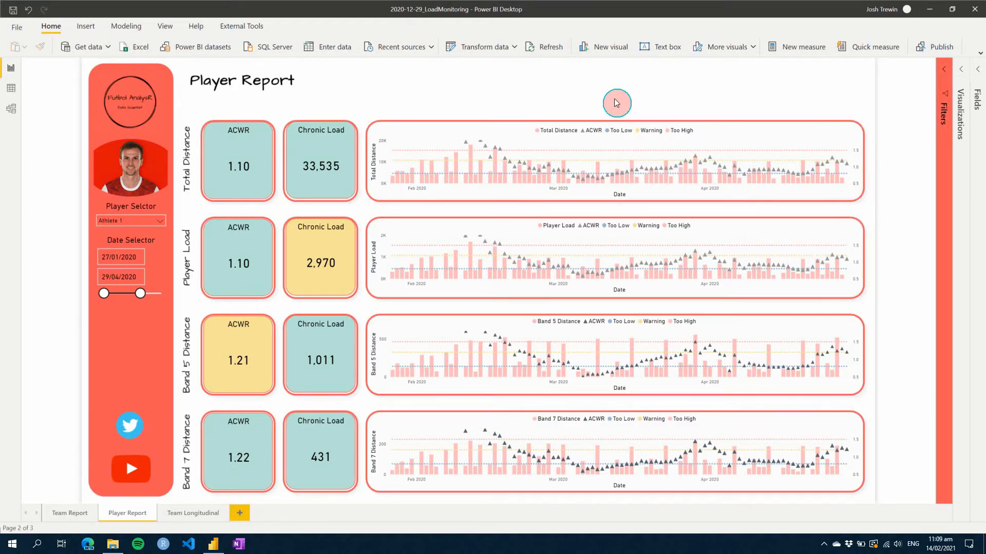
pyautogui.moveTo(500, 95)
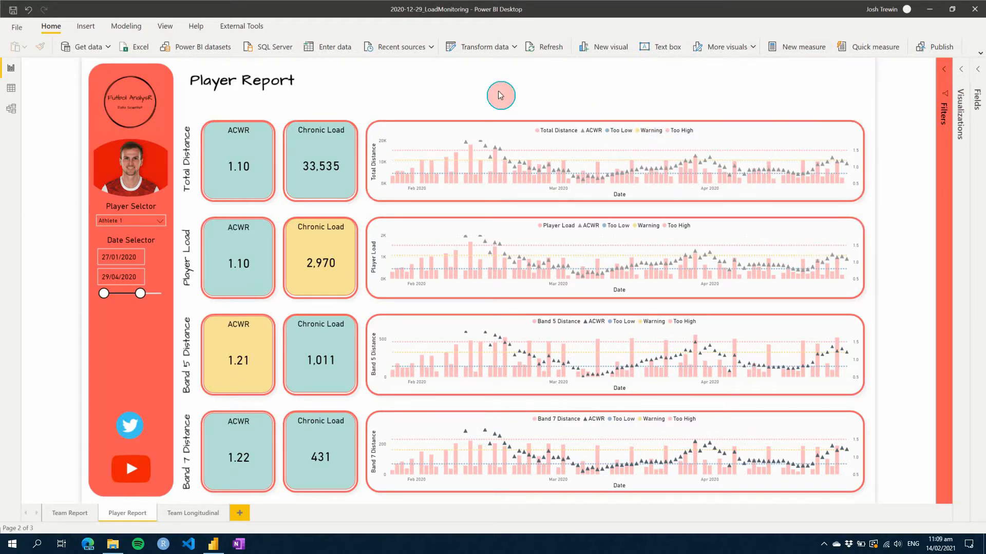
# Step: Switch to Data view and select the Athlete Table's Athlete ID column
pyautogui.click(11, 87)
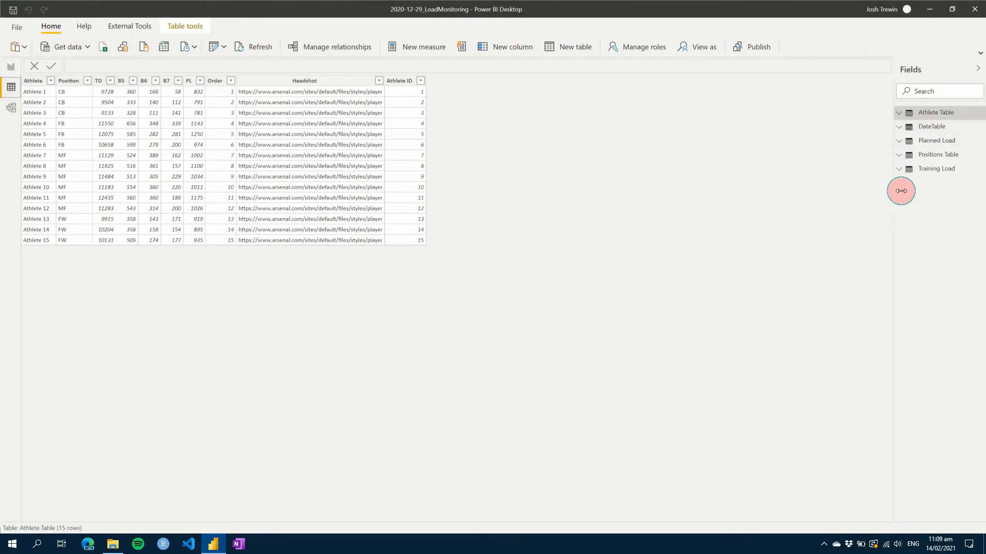
pyautogui.moveTo(936, 112)
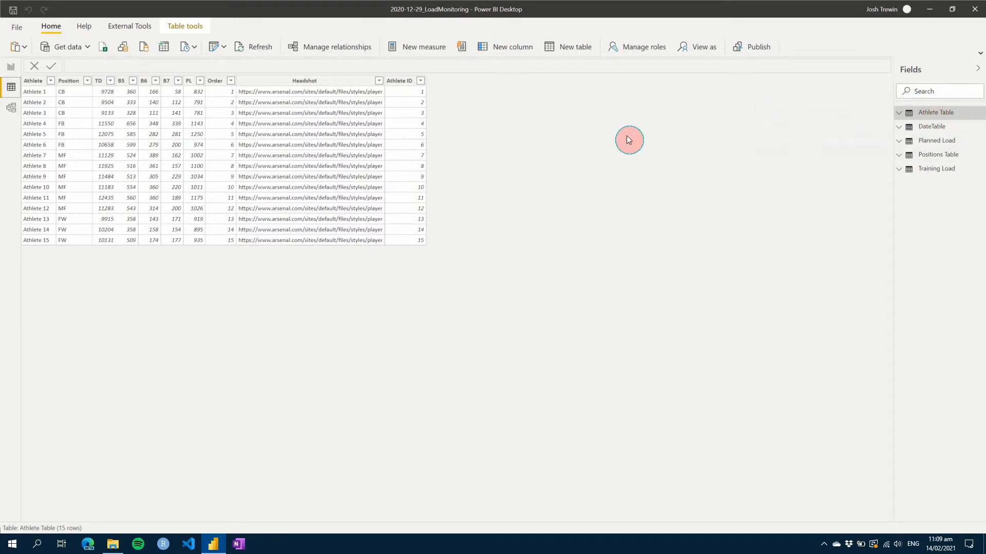
pyautogui.moveTo(397, 71)
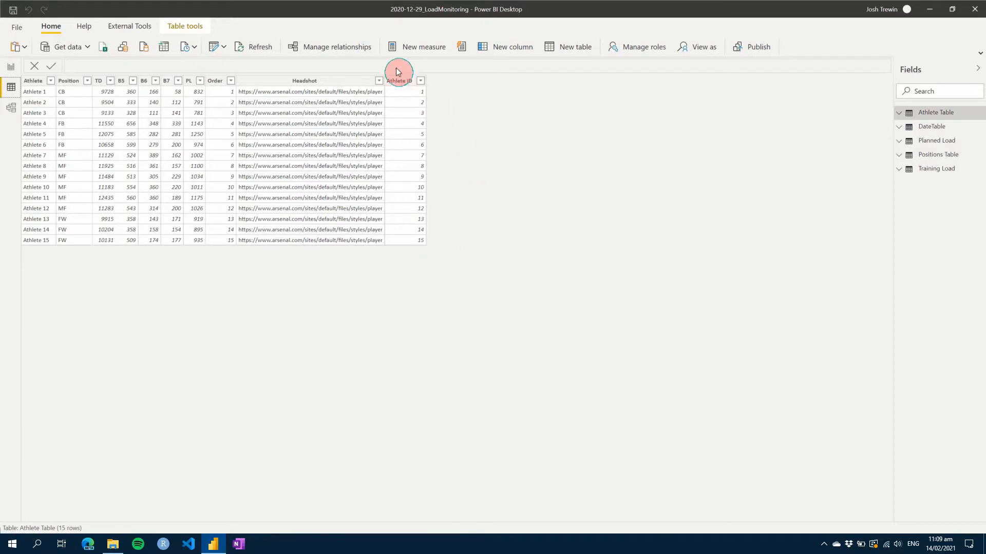
pyautogui.moveTo(93, 94)
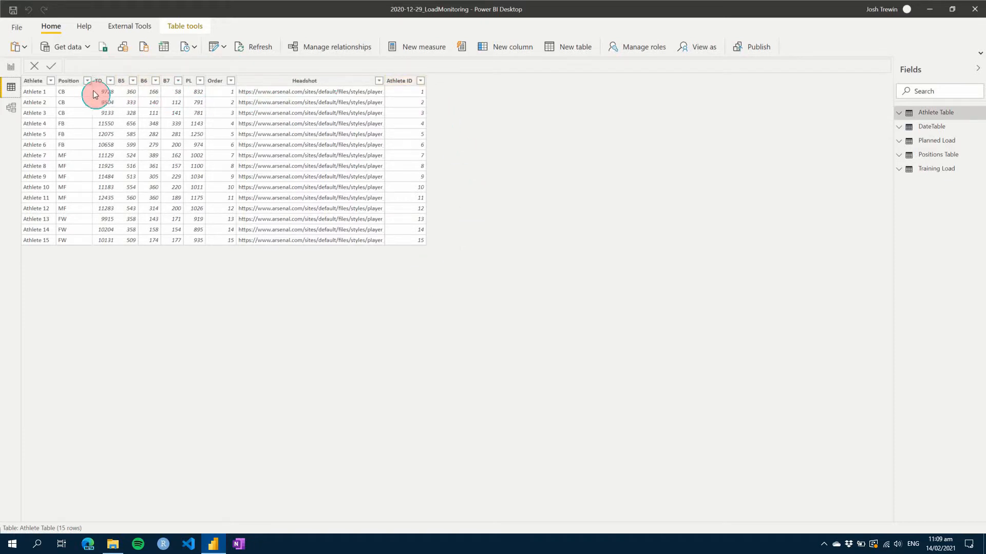
pyautogui.moveTo(416, 92)
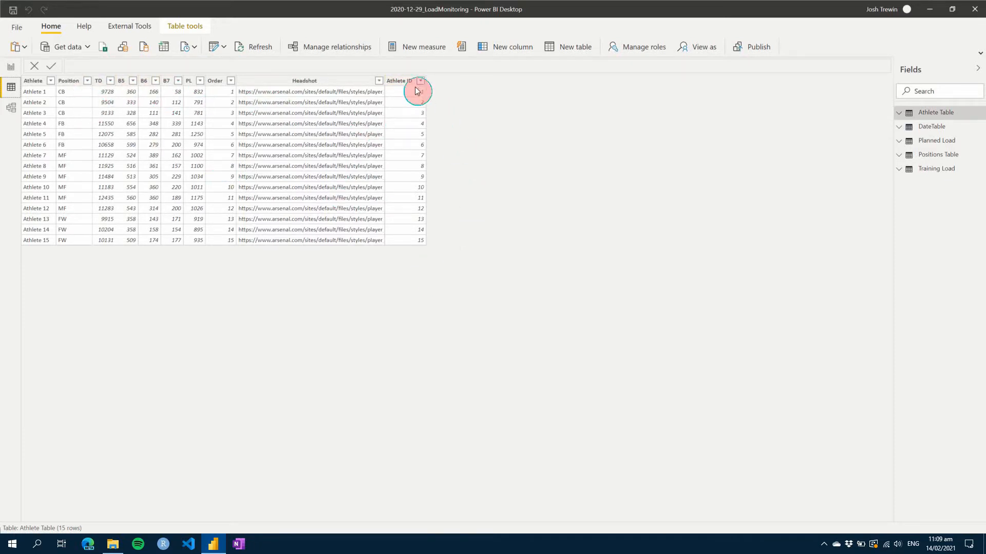
pyautogui.moveTo(485, 149)
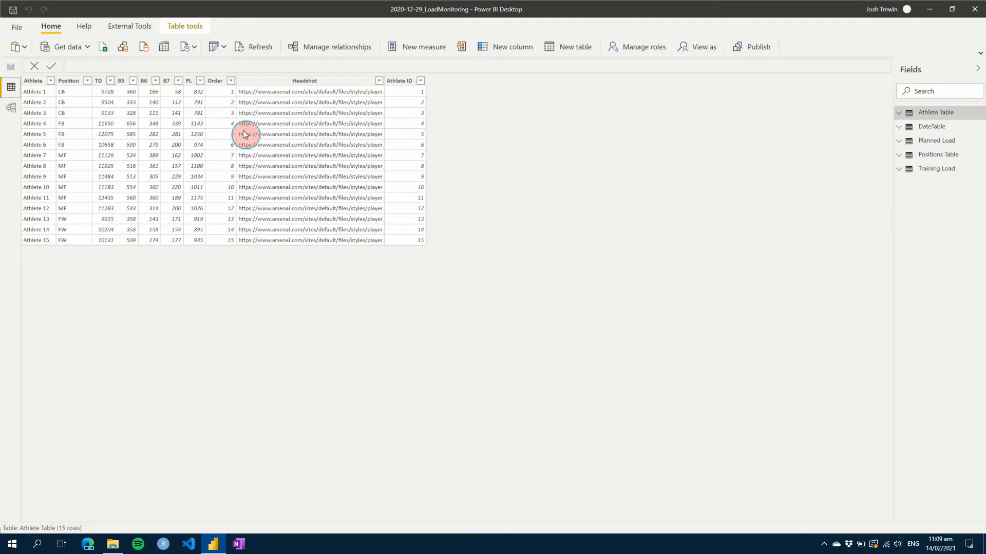
pyautogui.moveTo(393, 111)
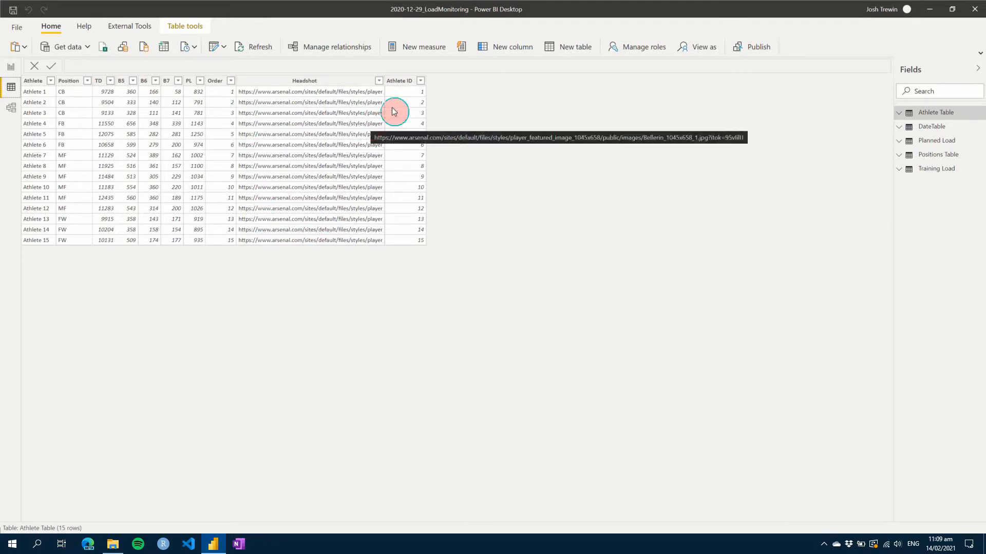
pyautogui.moveTo(409, 98)
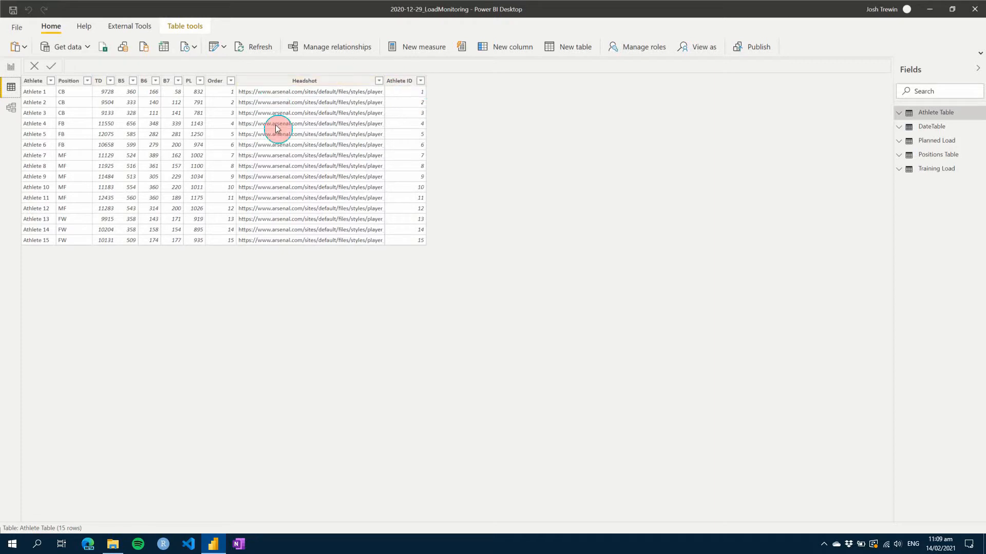
pyautogui.moveTo(283, 139)
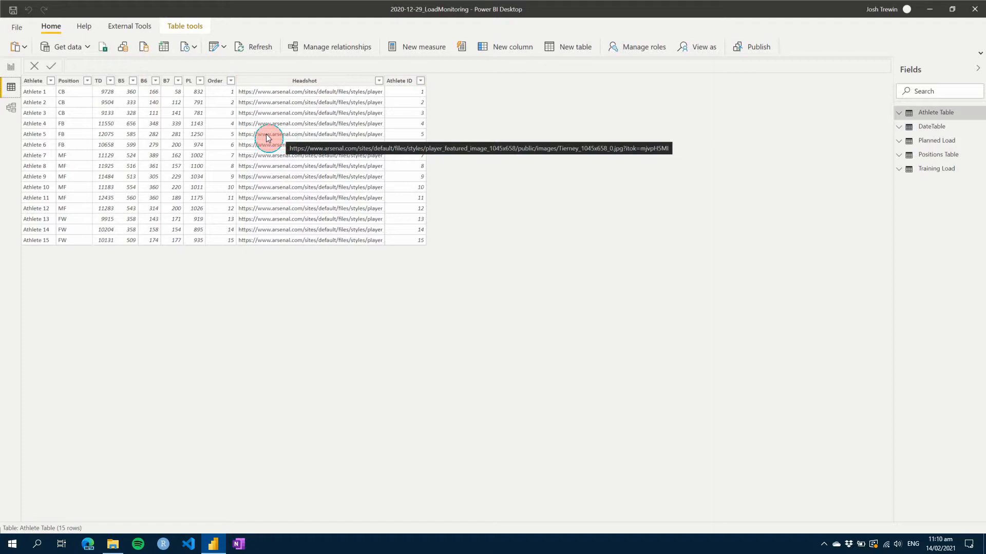
pyautogui.moveTo(480, 242)
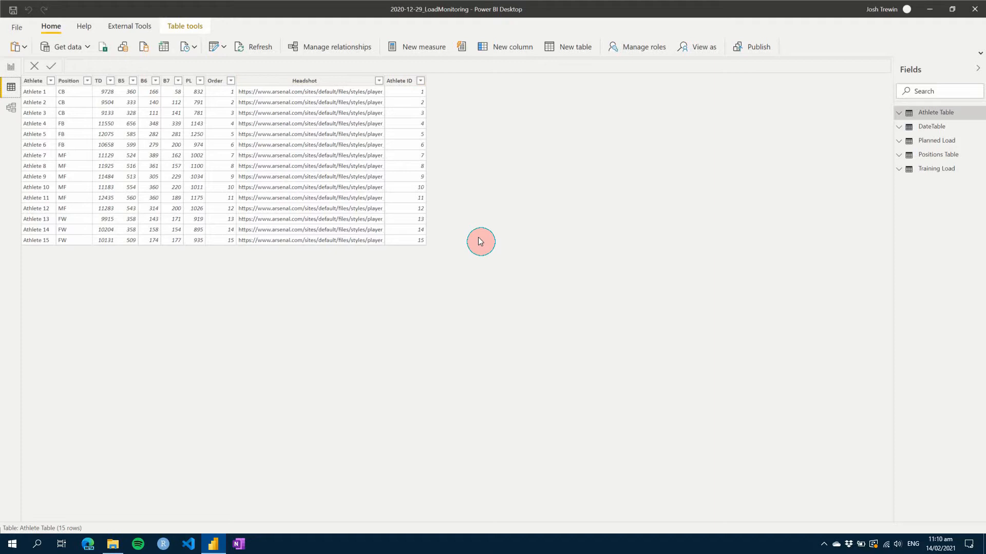
pyautogui.moveTo(445, 241)
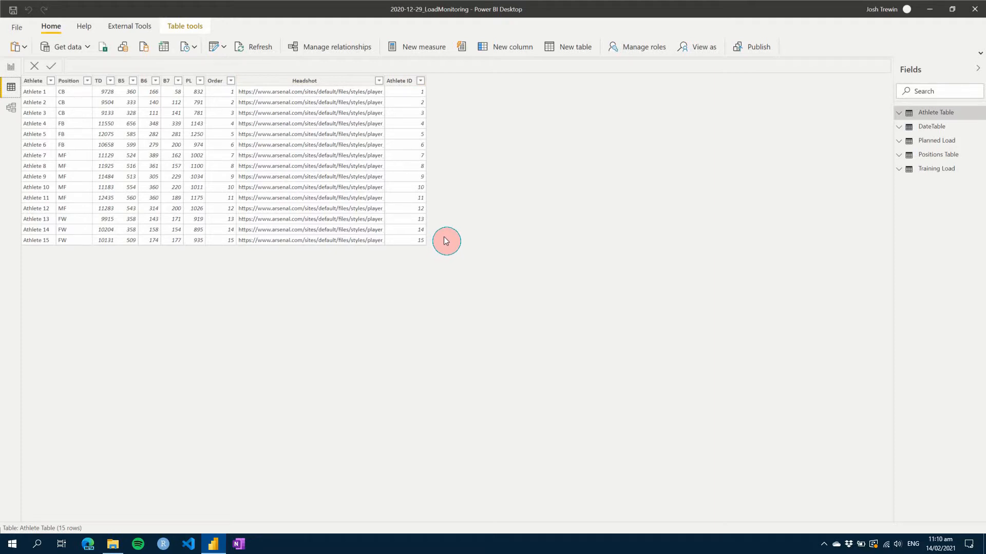
pyautogui.moveTo(459, 247)
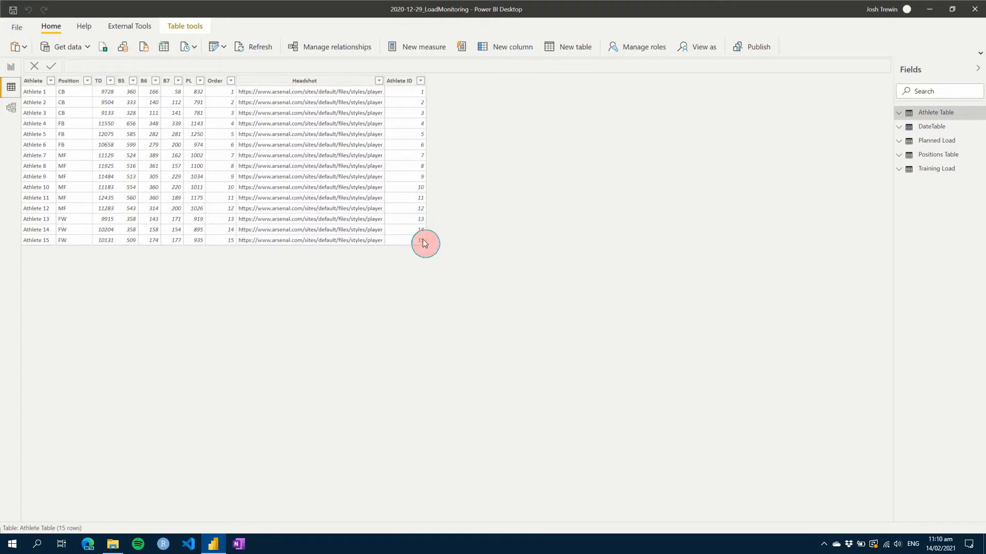
pyautogui.moveTo(497, 251)
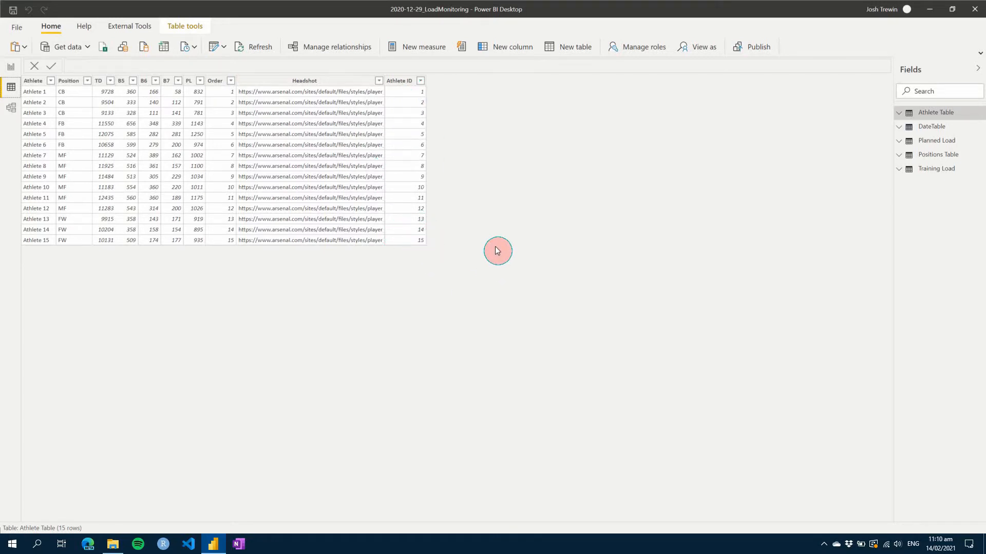
pyautogui.moveTo(507, 244)
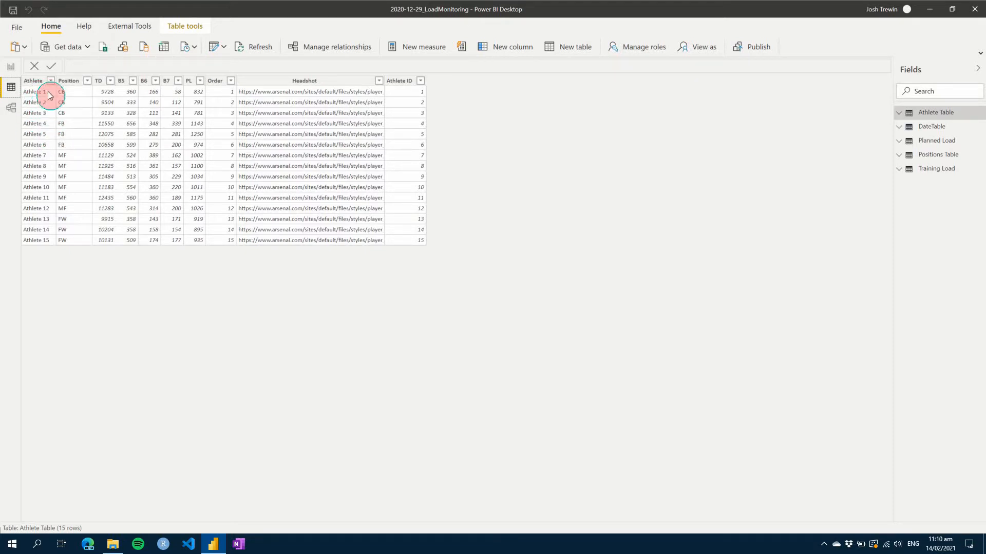
pyautogui.moveTo(176, 119)
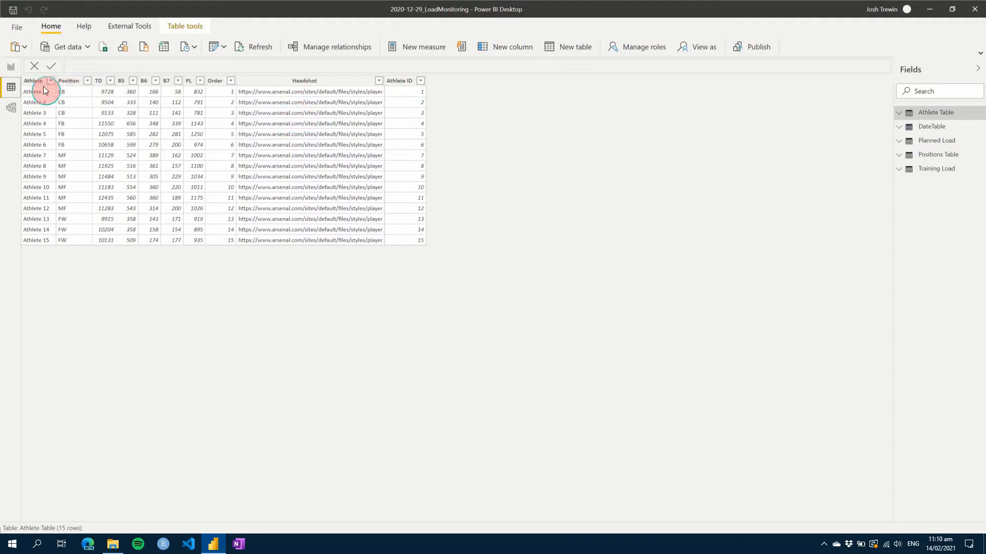
pyautogui.moveTo(426, 103)
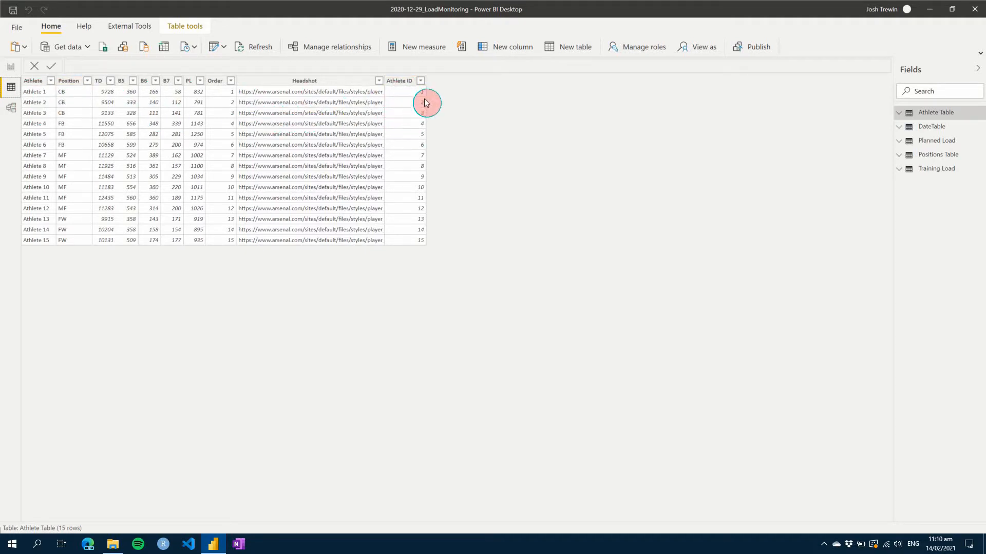
pyautogui.click(399, 80)
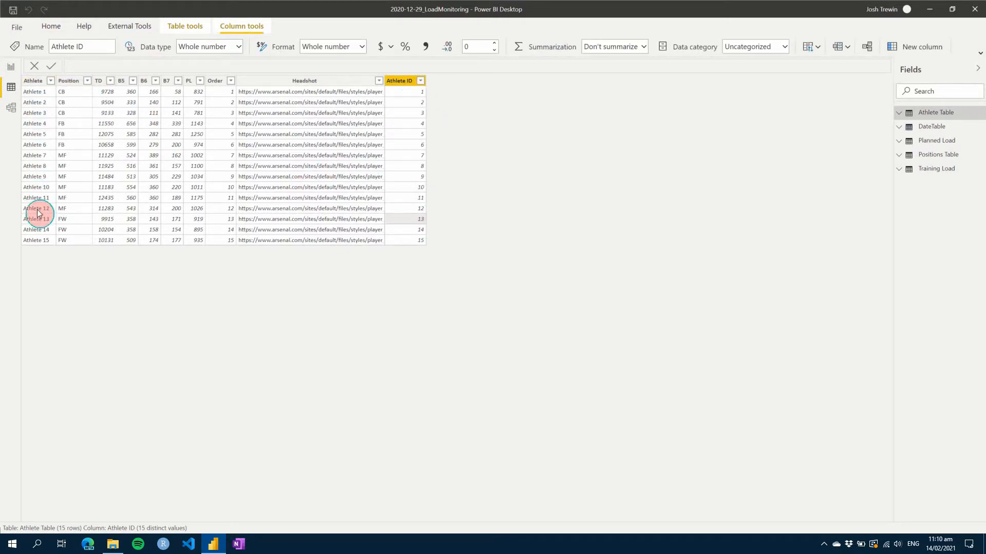
pyautogui.moveTo(468, 187)
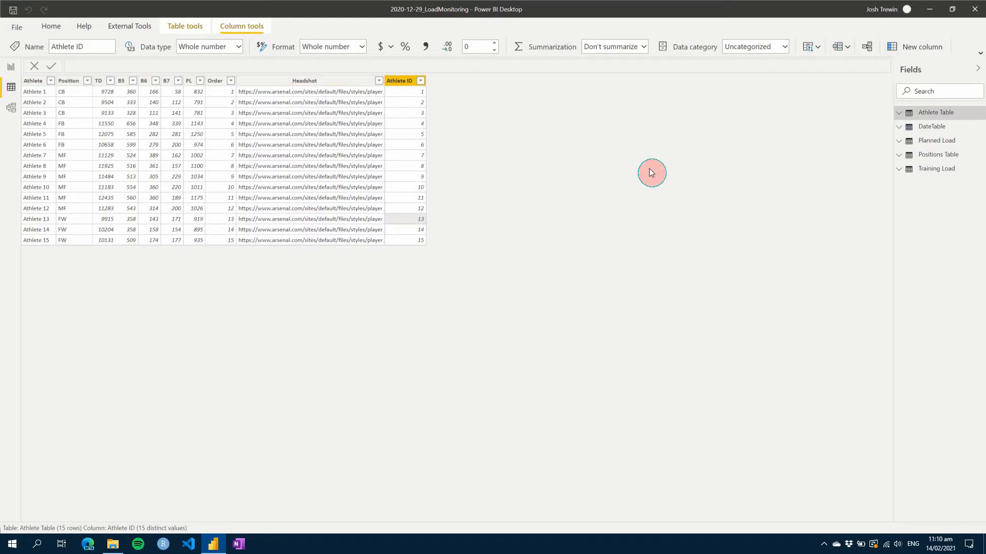
pyautogui.click(933, 126)
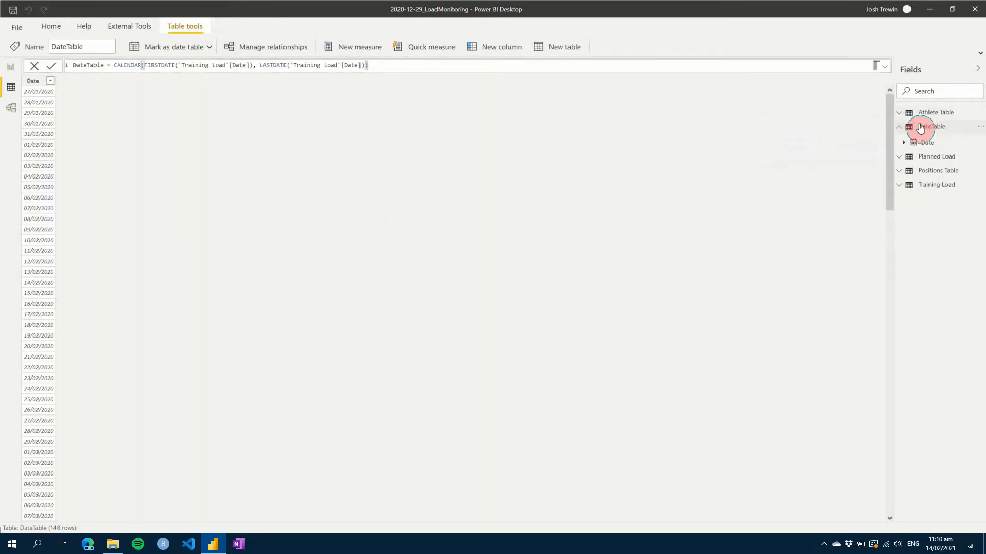
pyautogui.moveTo(353, 131)
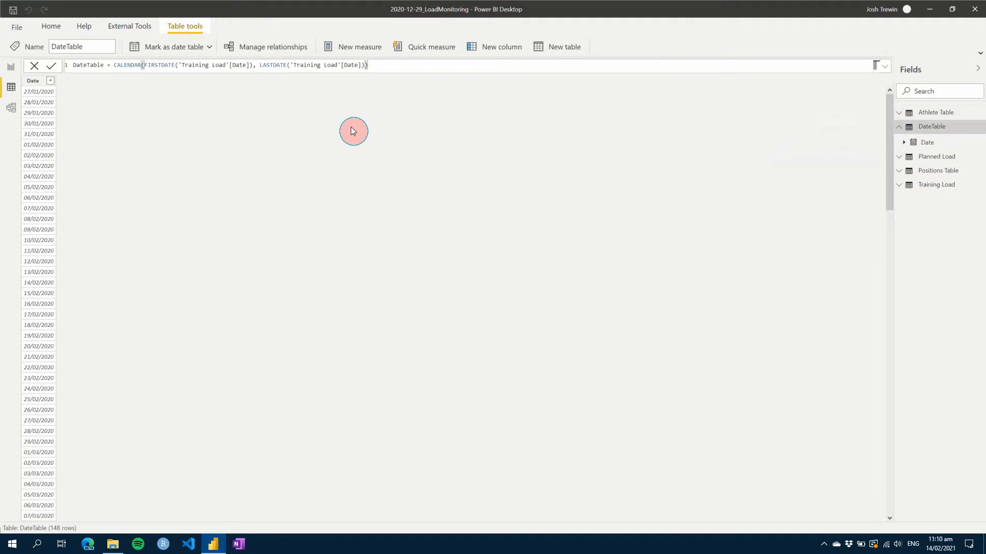
pyautogui.moveTo(236, 126)
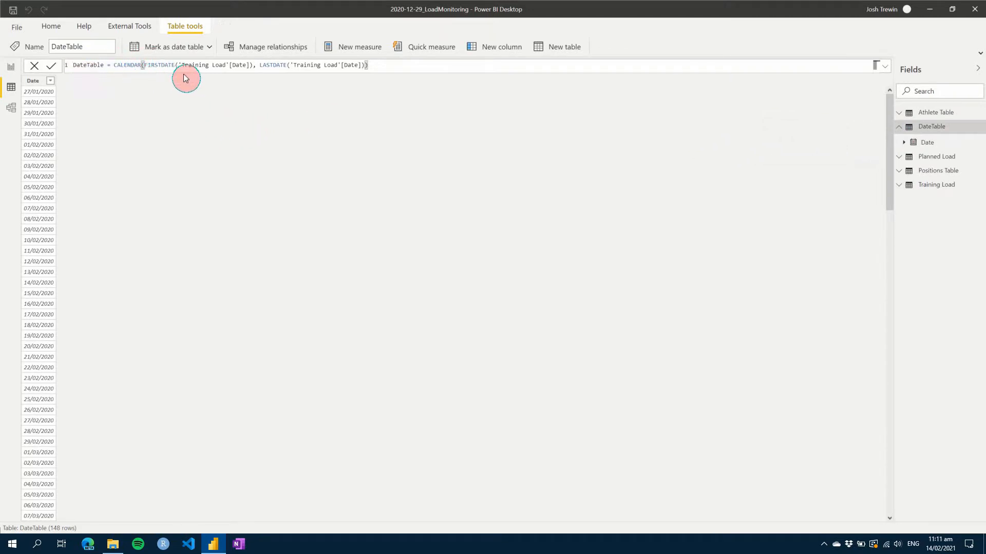
pyautogui.moveTo(588, 43)
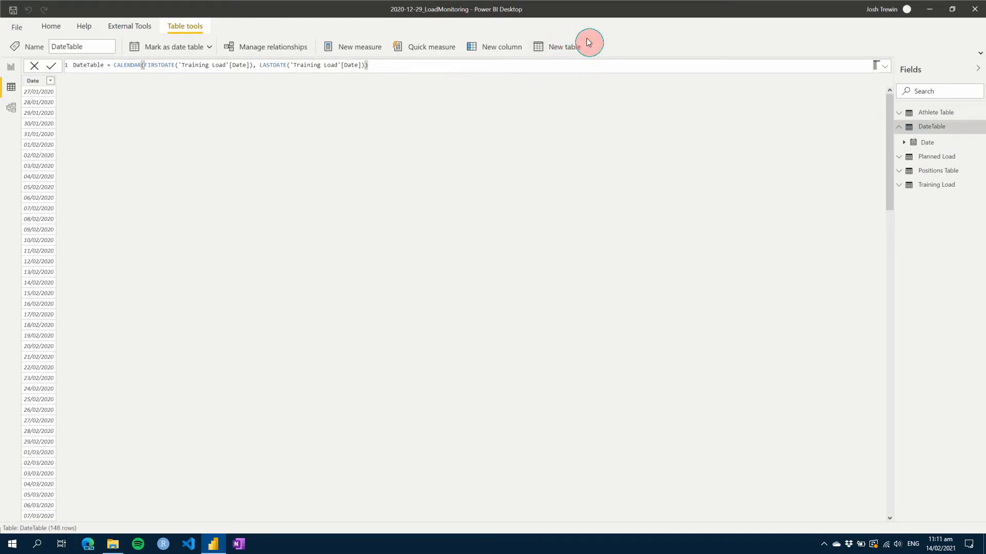
pyautogui.moveTo(560, 63)
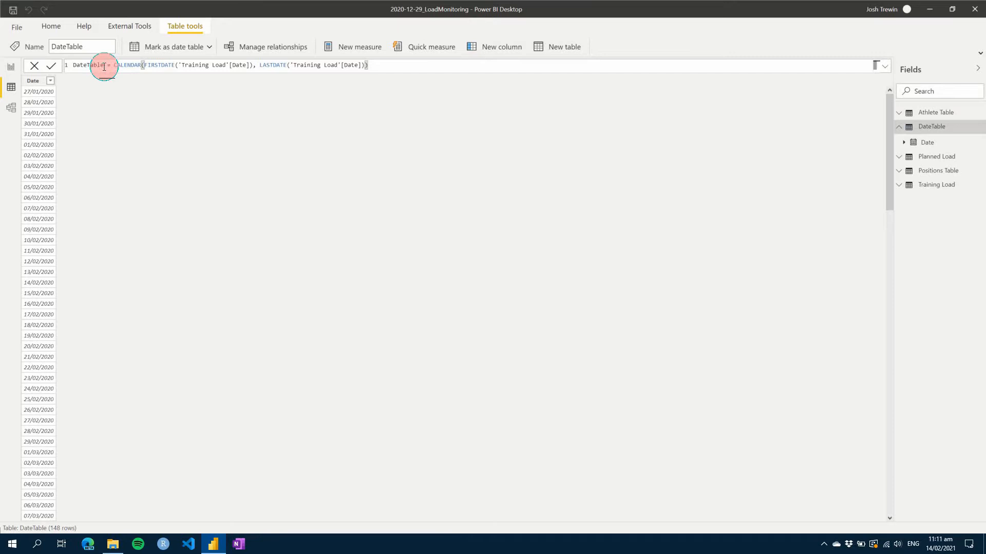
pyautogui.moveTo(151, 64)
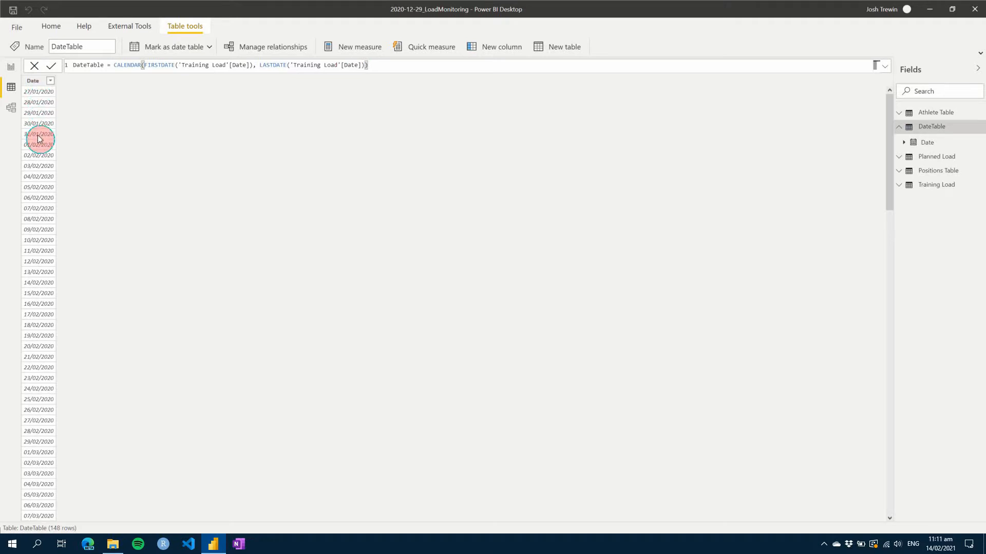
pyautogui.moveTo(53, 210)
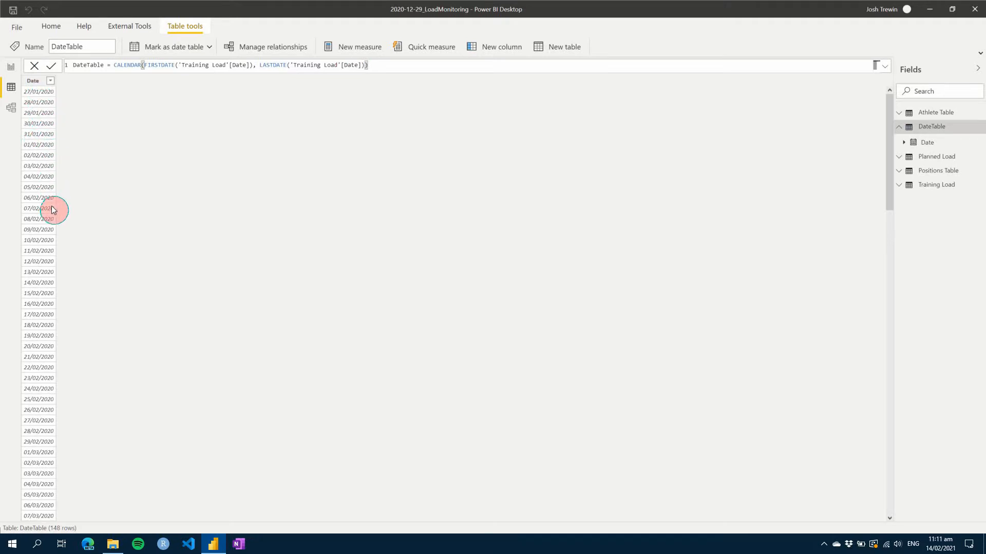
pyautogui.moveTo(34, 80)
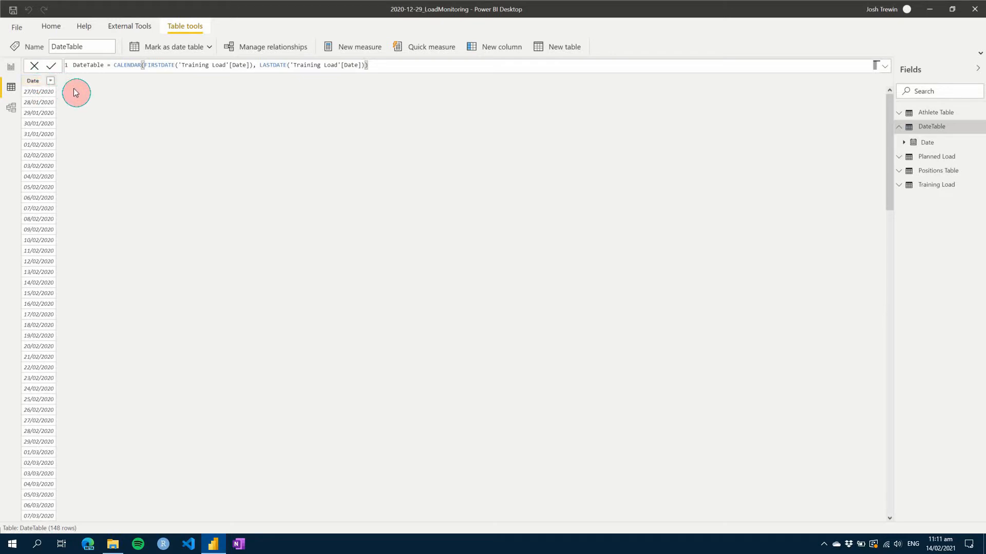
pyautogui.moveTo(132, 86)
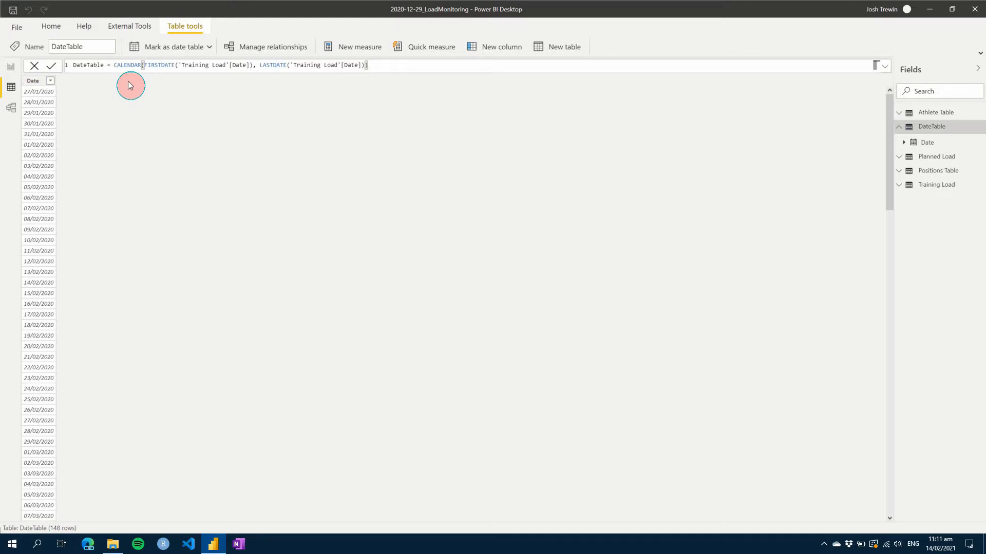
pyautogui.moveTo(287, 82)
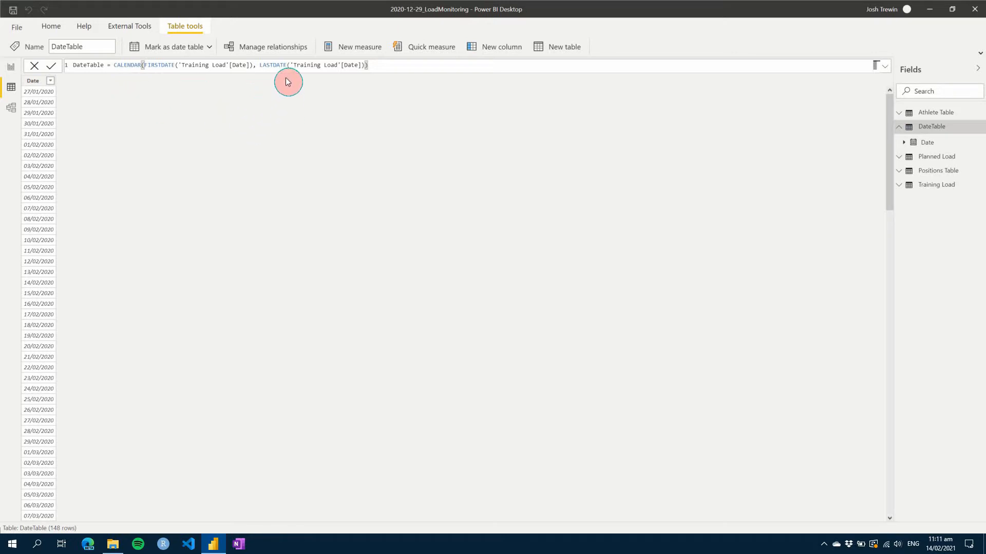
pyautogui.moveTo(257, 96)
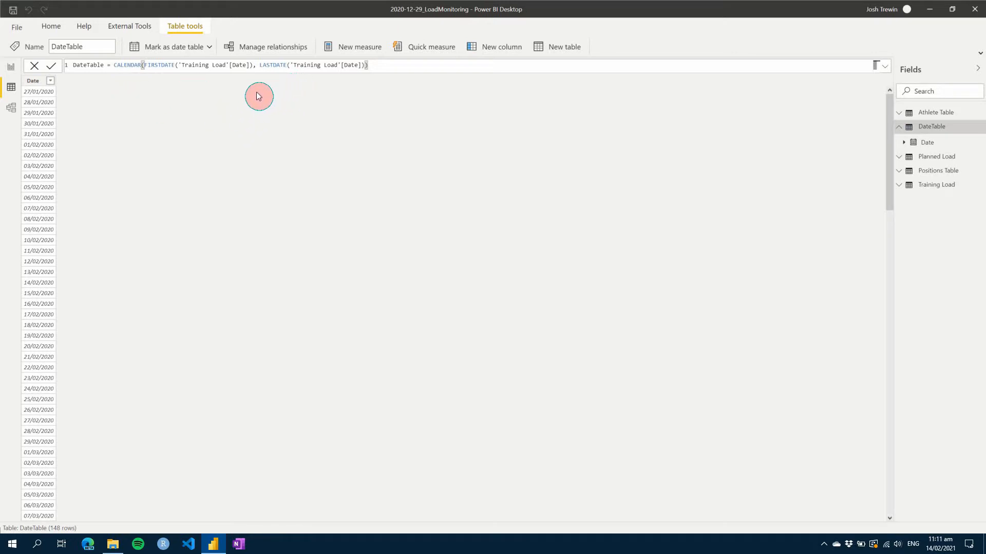
pyautogui.moveTo(229, 102)
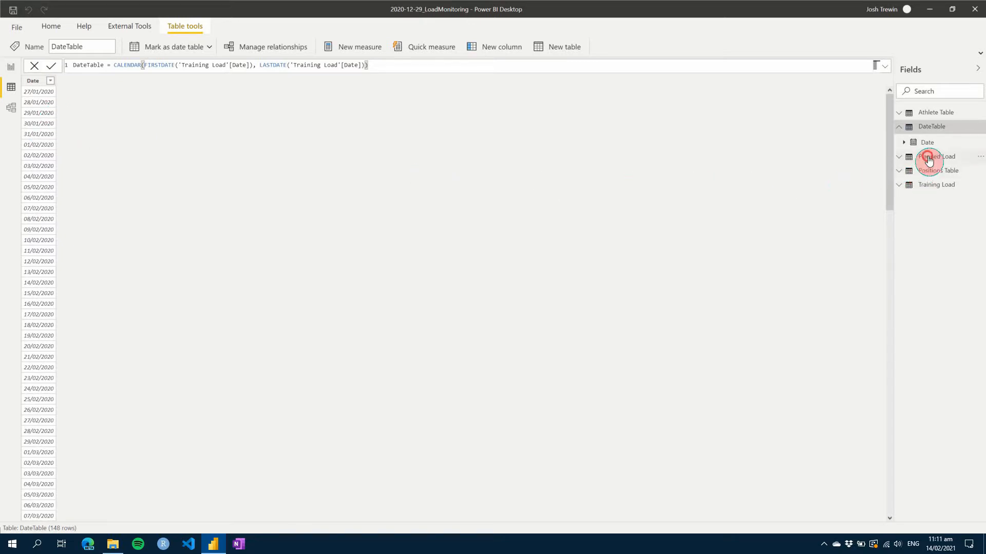
# Step: View the Planned Load table's 148 dated rows, then collapse its field list
pyautogui.click(937, 156)
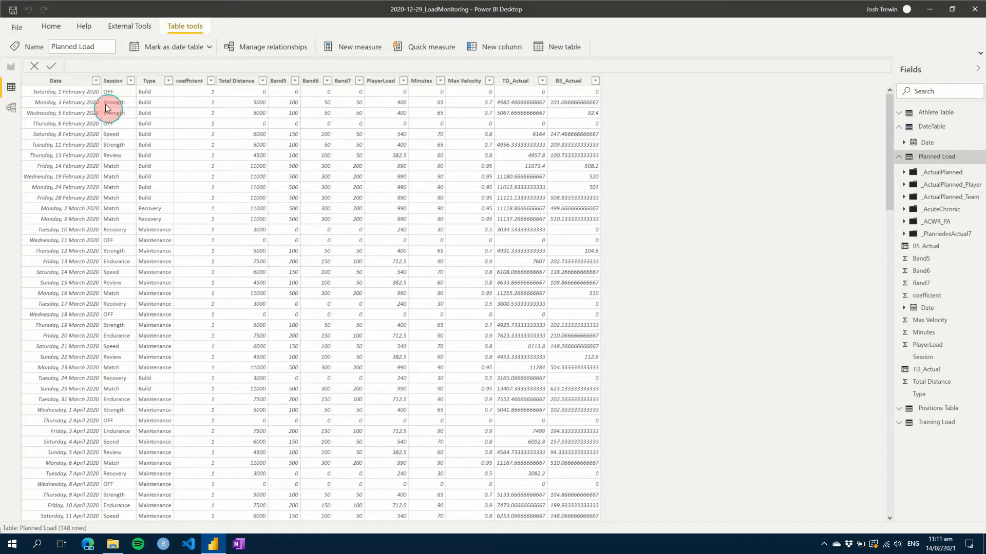
pyautogui.moveTo(108, 109)
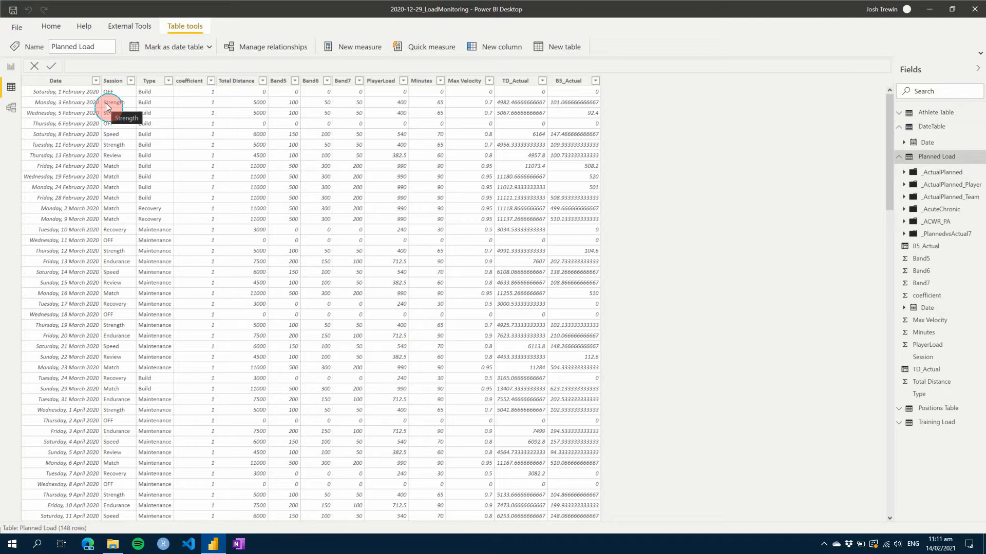
pyautogui.moveTo(241, 115)
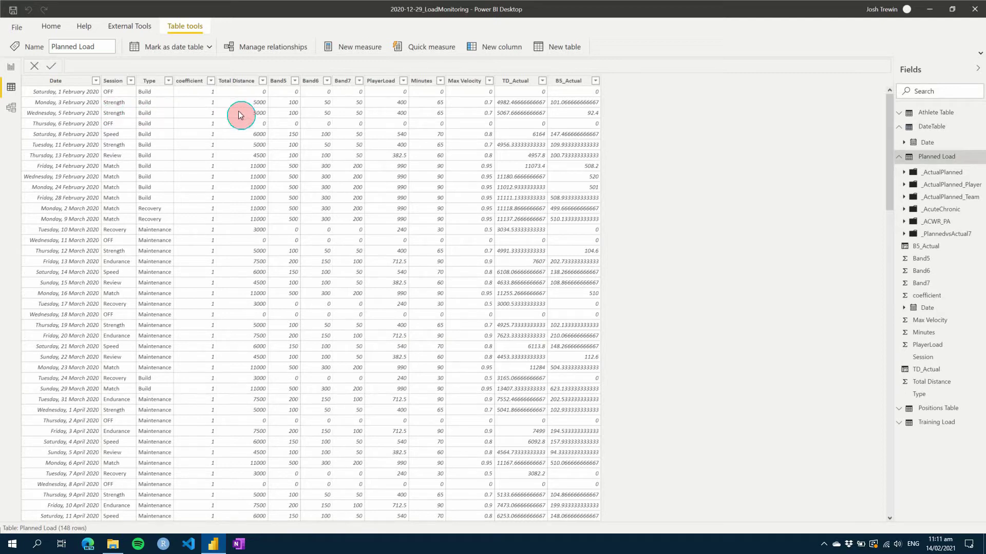
pyautogui.moveTo(243, 101)
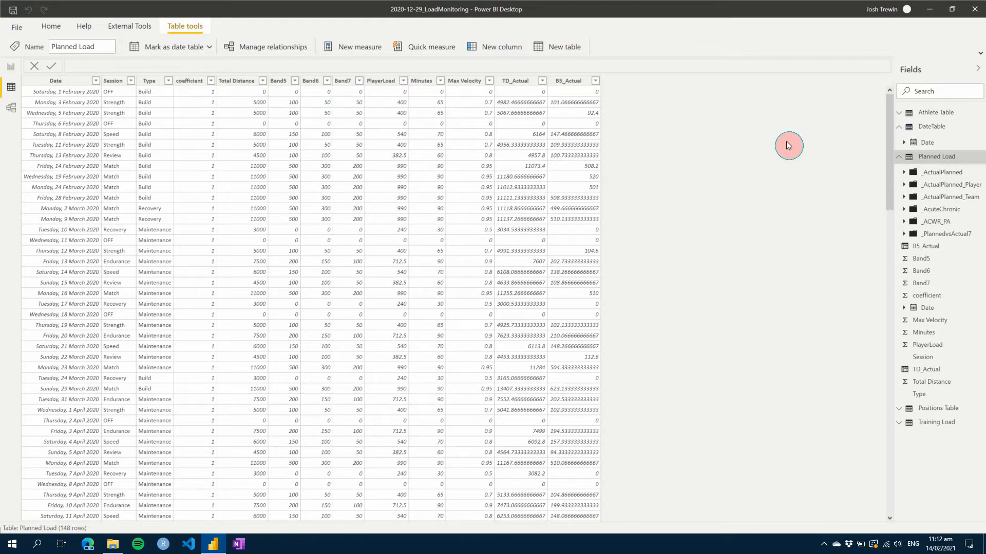
pyautogui.click(899, 156)
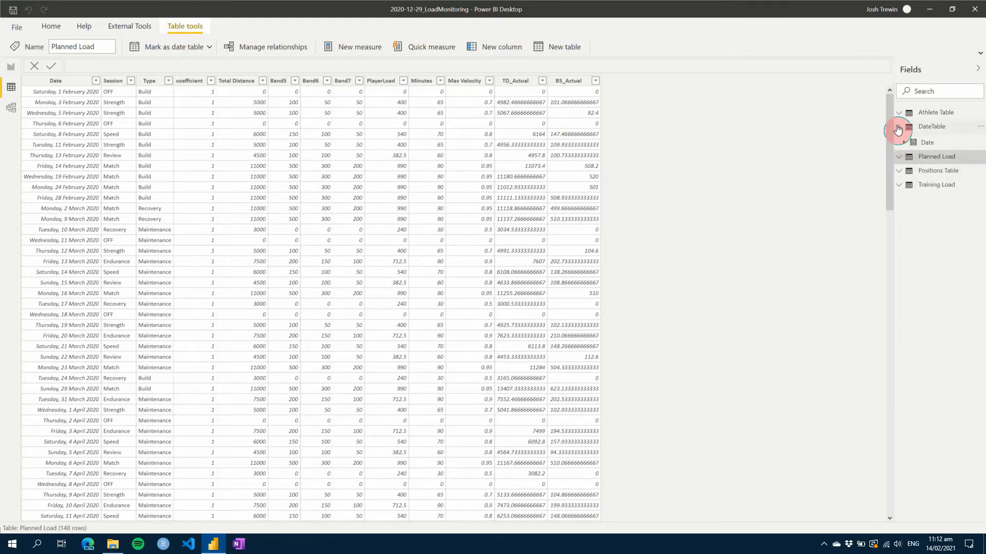
# Step: View the Positions Table, check the Pos column's Sort by column, then move to Training Load
pyautogui.click(937, 154)
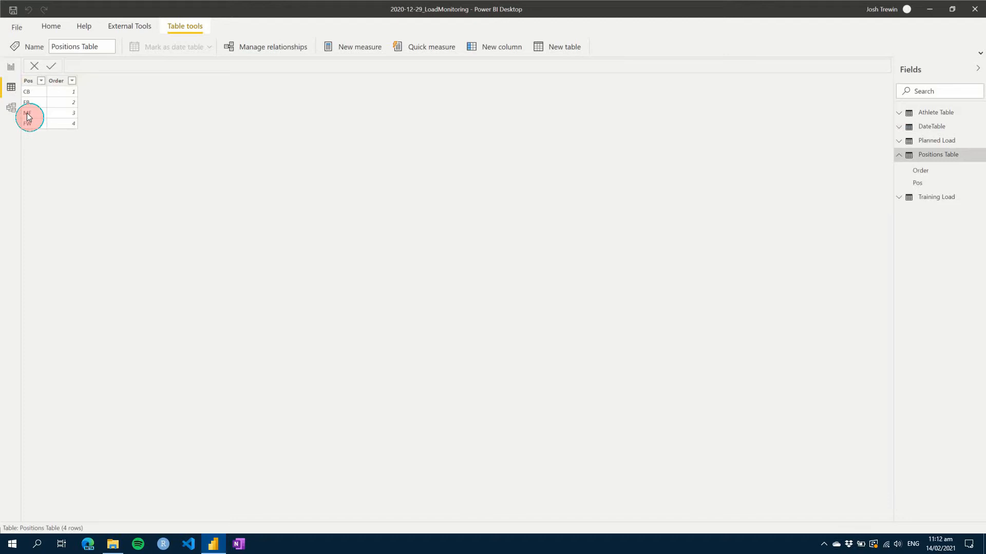
pyautogui.moveTo(28, 93)
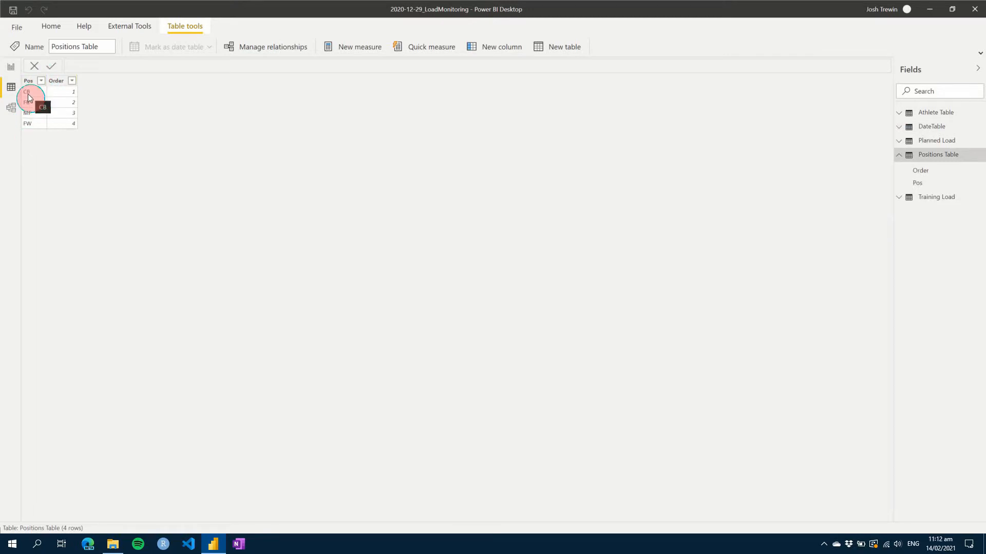
pyautogui.moveTo(27, 118)
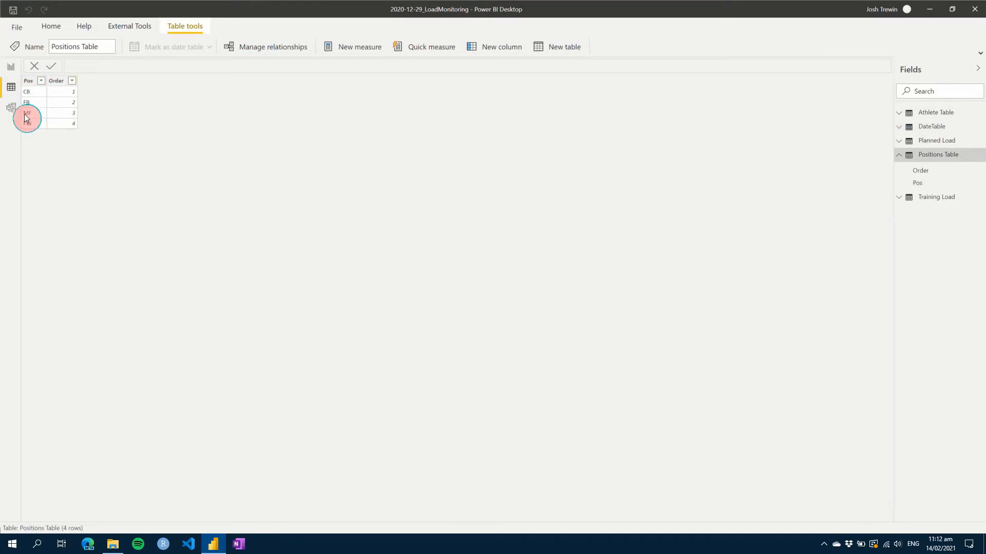
pyautogui.moveTo(33, 128)
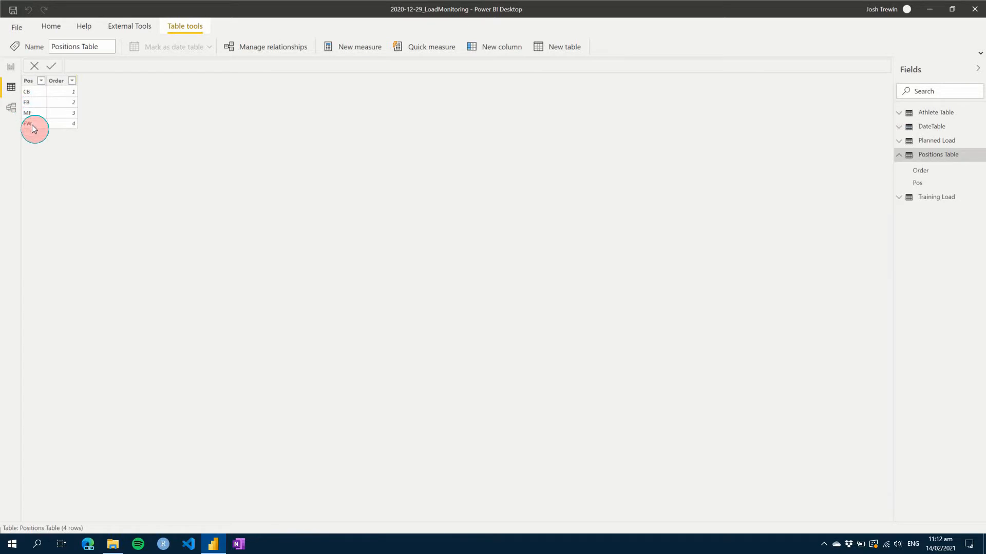
pyautogui.click(56, 91)
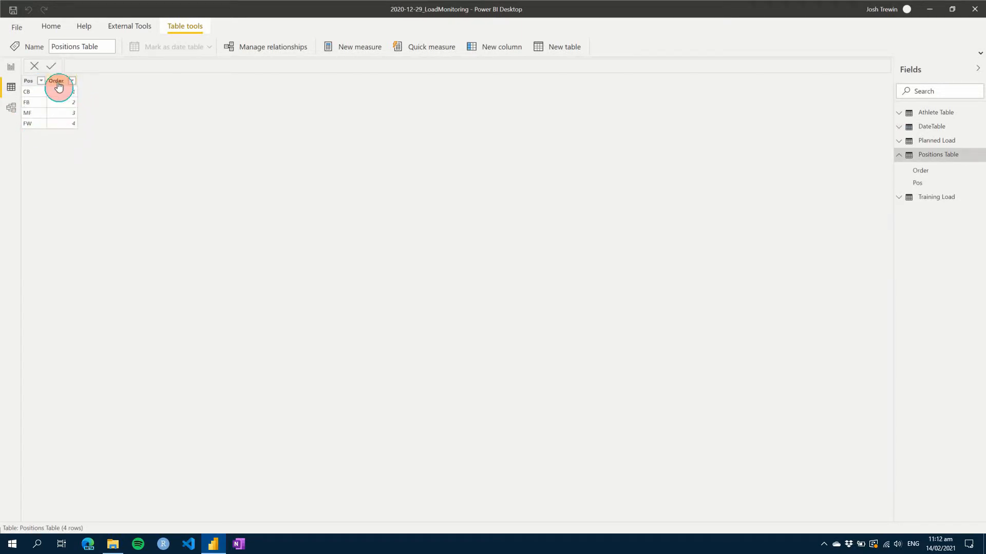
pyautogui.click(28, 80)
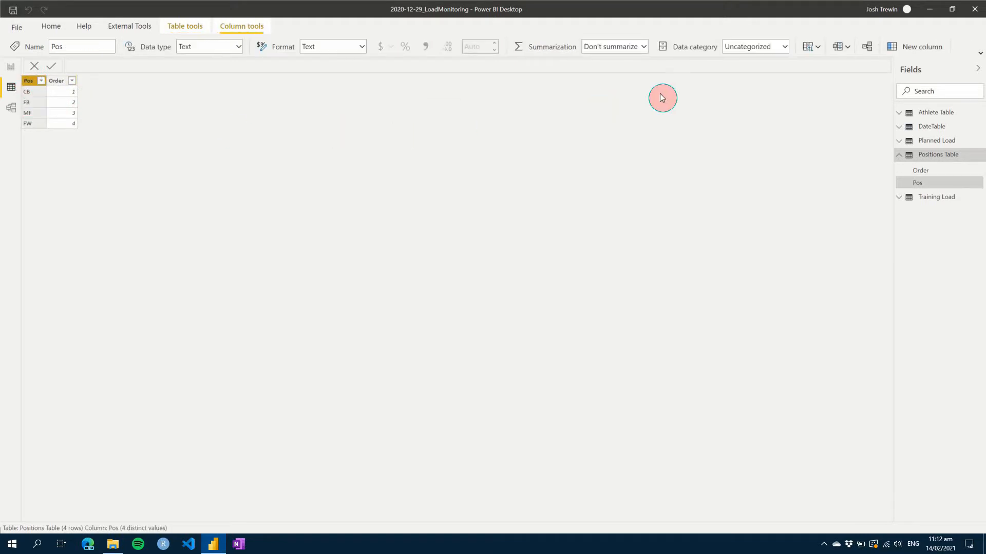
pyautogui.moveTo(812, 47)
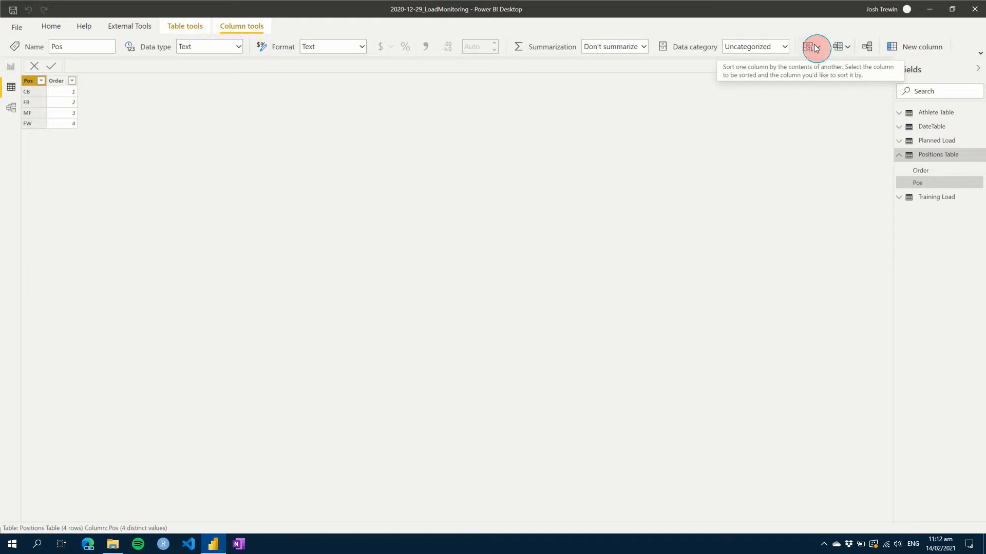
pyautogui.click(815, 47)
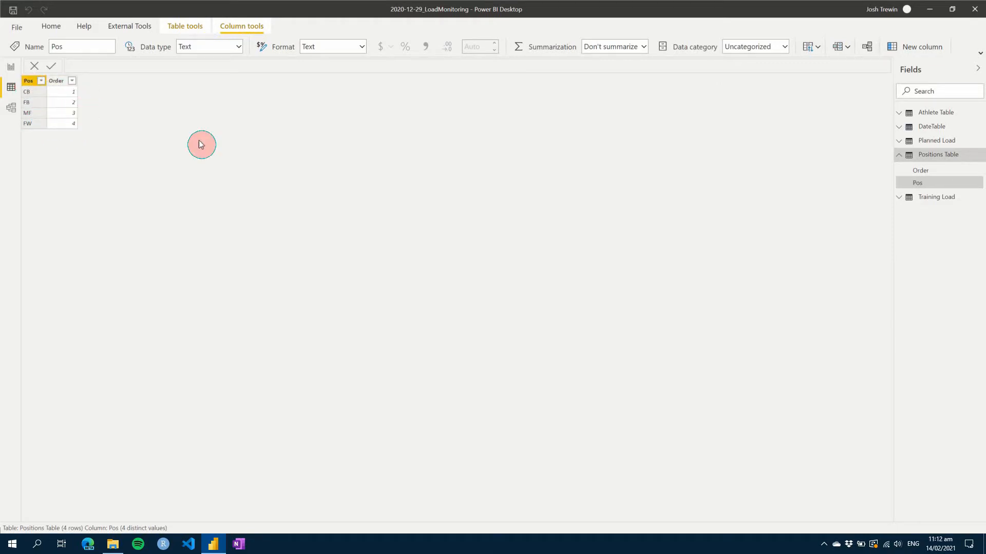
pyautogui.moveTo(937, 113)
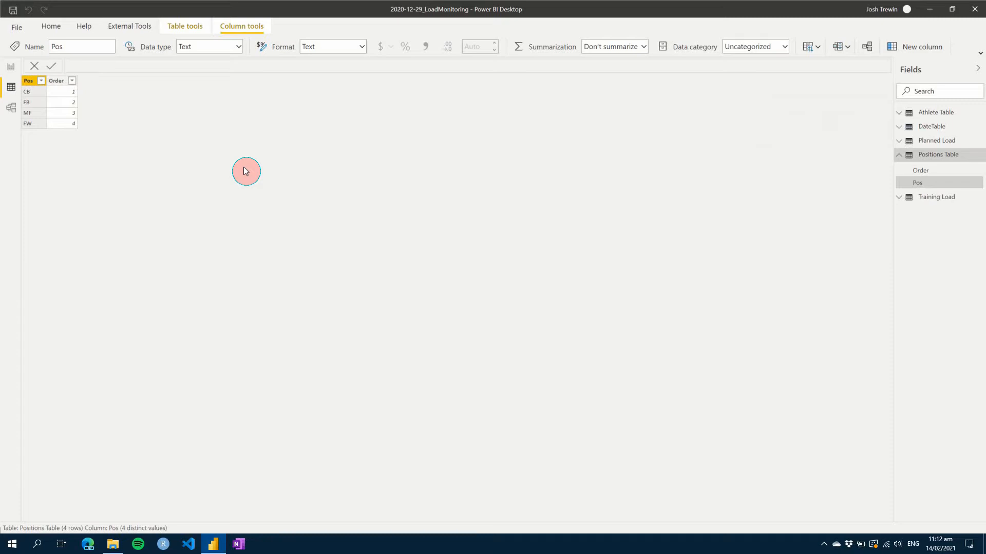
pyautogui.moveTo(84, 139)
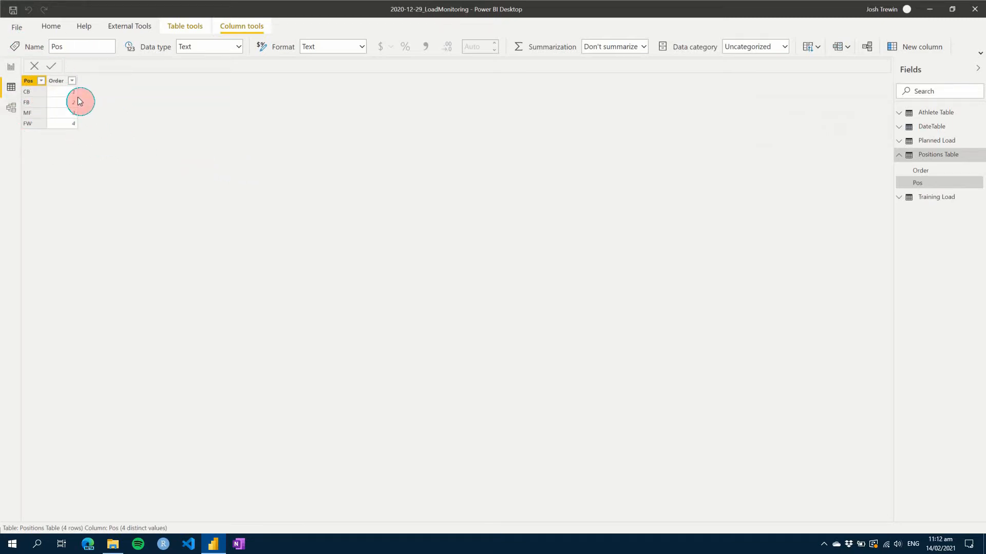
pyautogui.moveTo(504, 209)
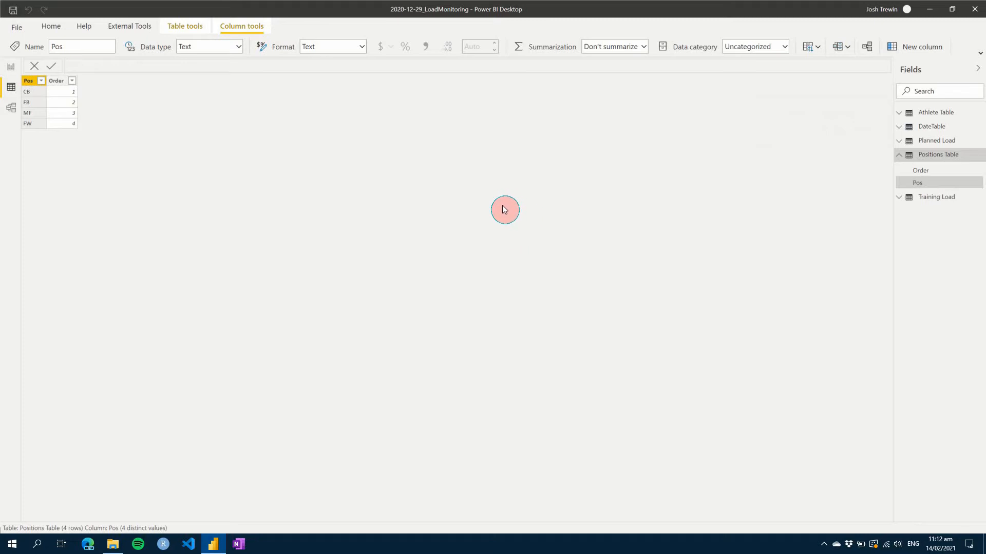
pyautogui.click(936, 196)
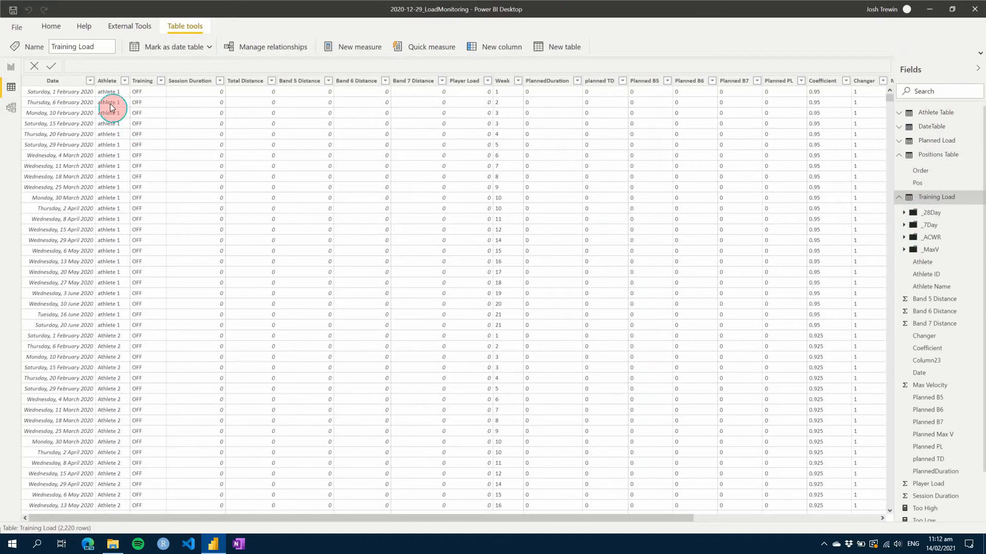
pyautogui.moveTo(126, 124)
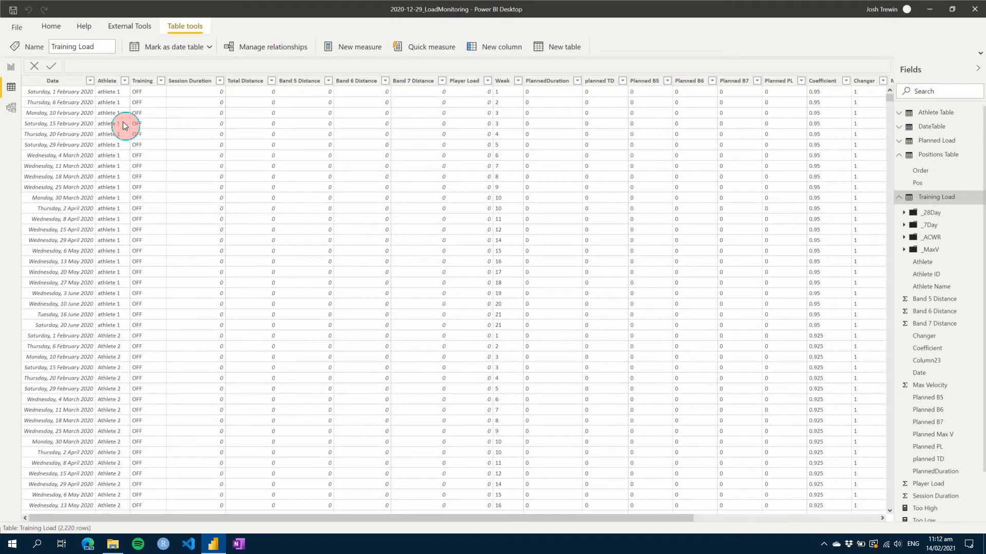
pyautogui.moveTo(299, 401)
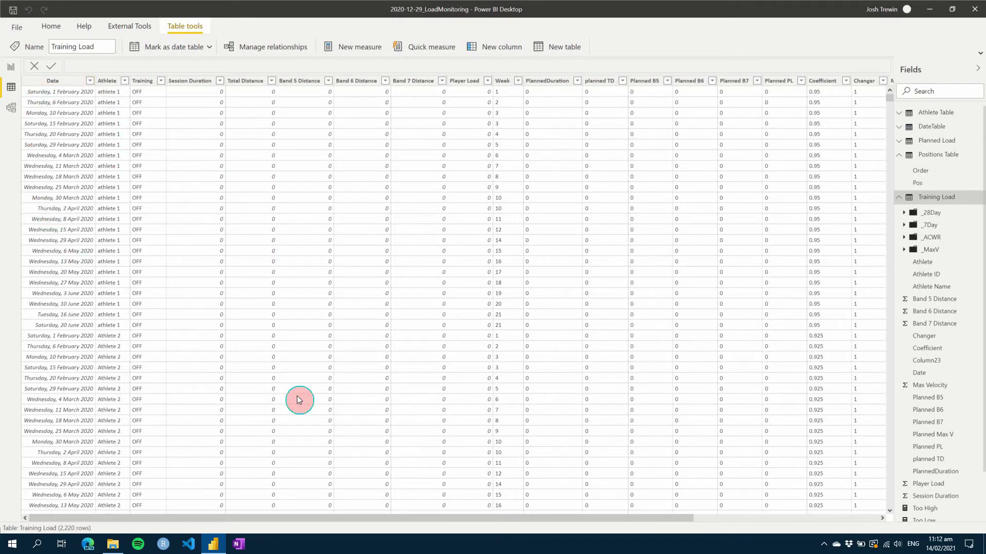
# Step: Scroll right to the Training Load columns Max Velocity, Planned Max V and Athlete ID
pyautogui.hscroll(3)
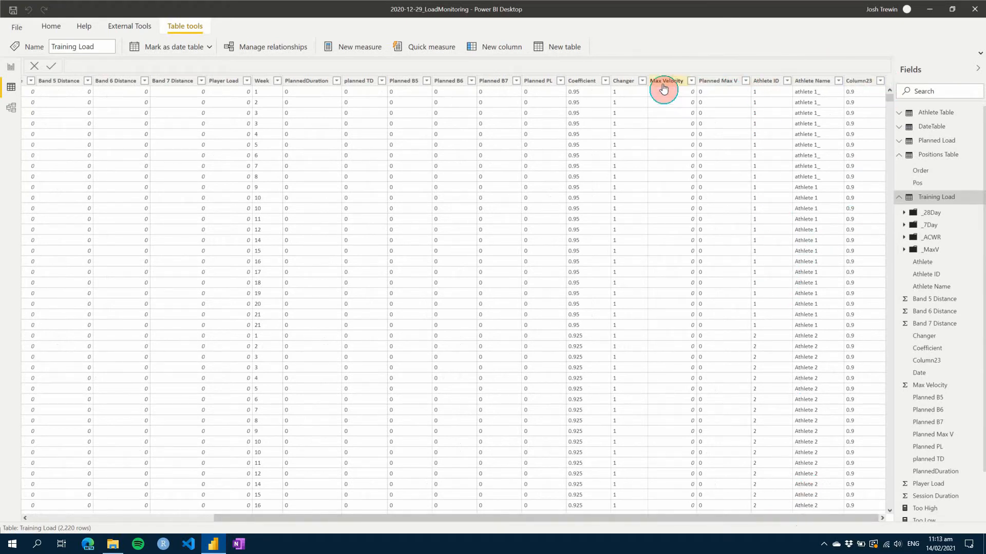
pyautogui.moveTo(12, 66)
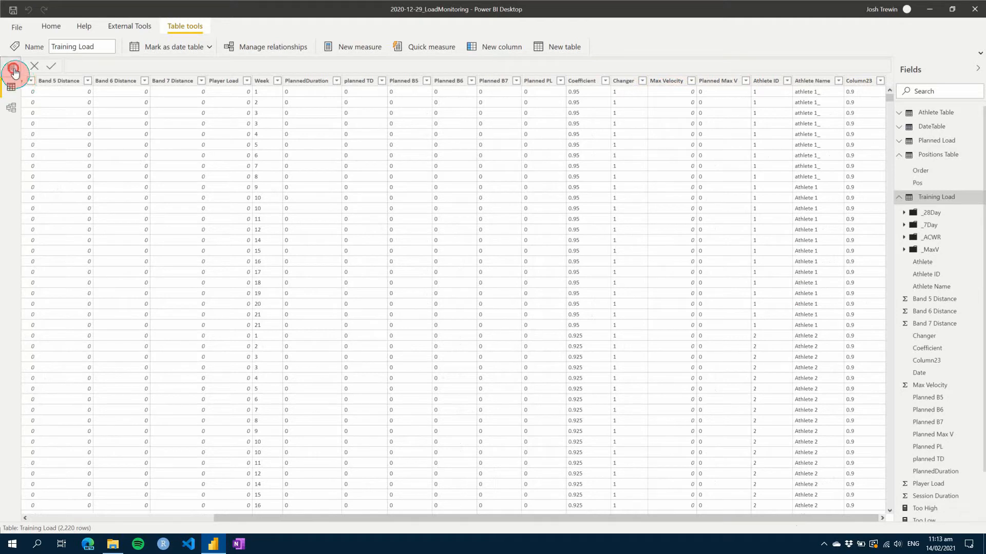
# Step: Return to the Player Report page showing Athlete 1's ACWR and chronic load cards
pyautogui.click(11, 68)
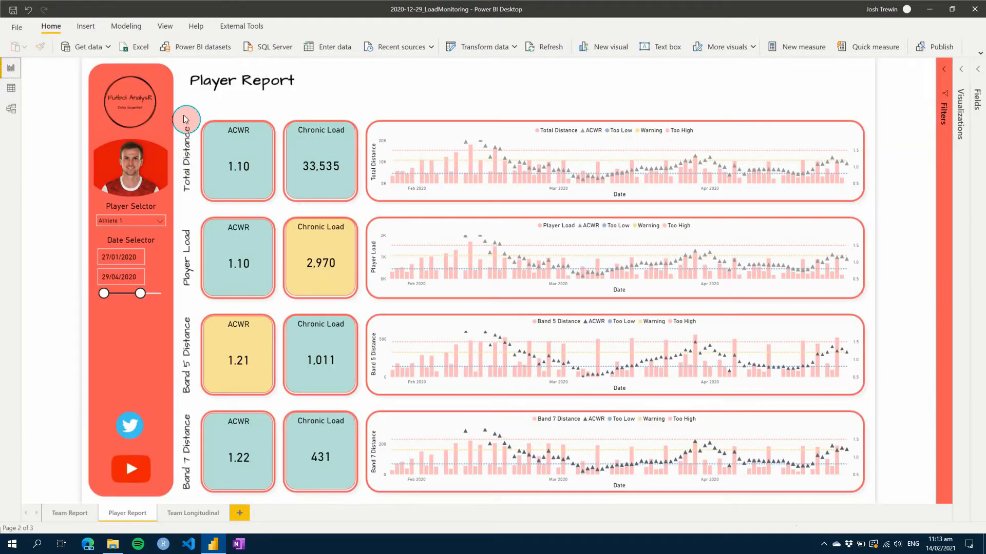
pyautogui.moveTo(263, 144)
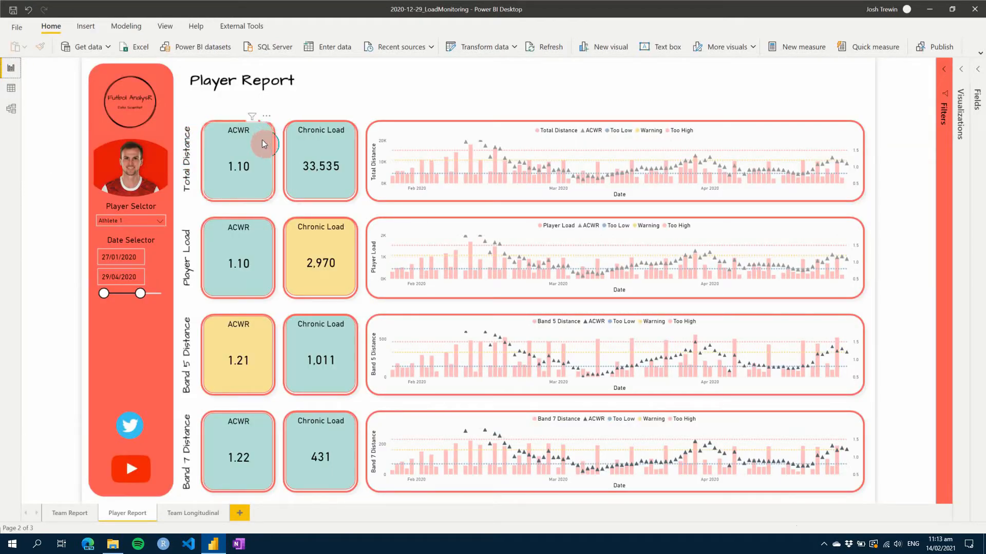
pyautogui.moveTo(618, 109)
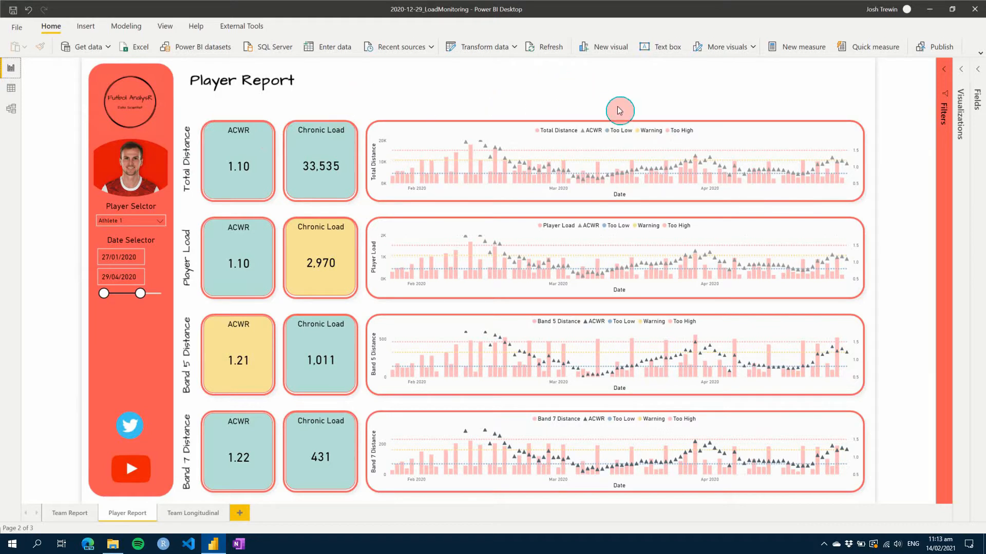
pyautogui.moveTo(319, 166)
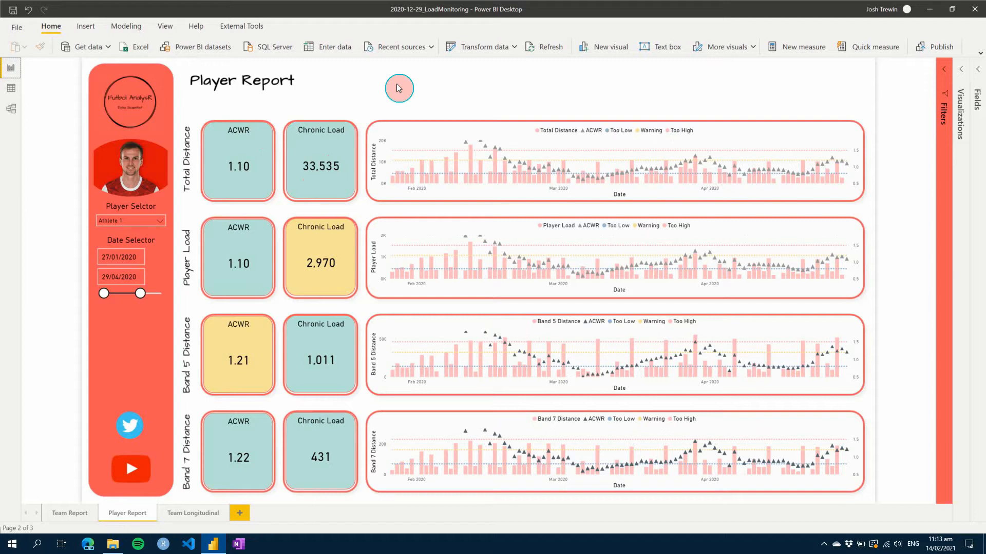
pyautogui.moveTo(238, 137)
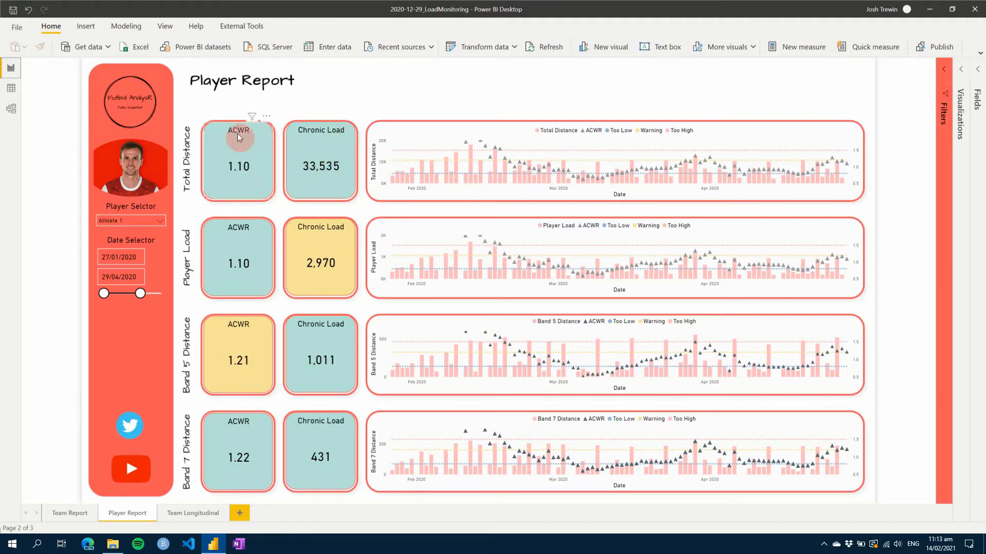
pyautogui.moveTo(364, 190)
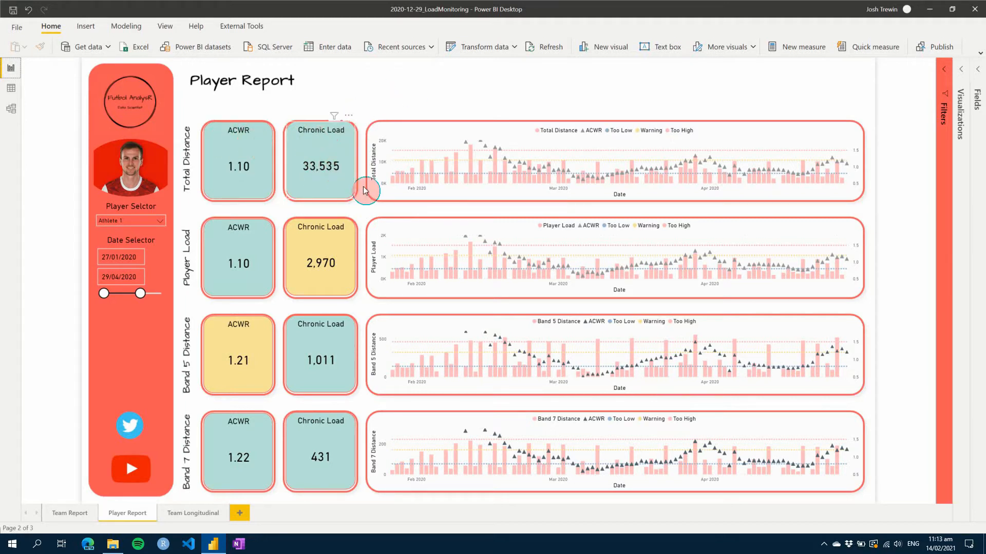
pyautogui.moveTo(508, 185)
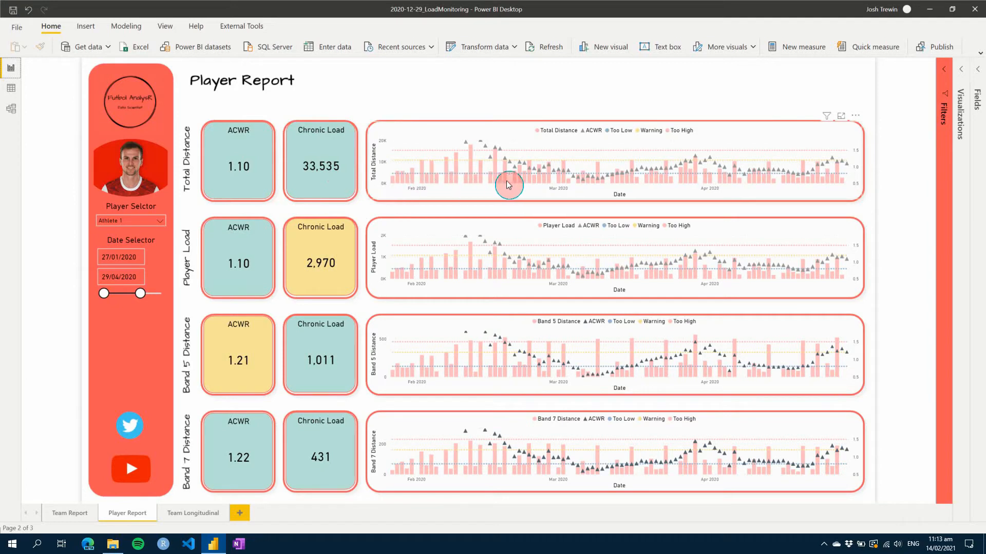
pyautogui.moveTo(571, 182)
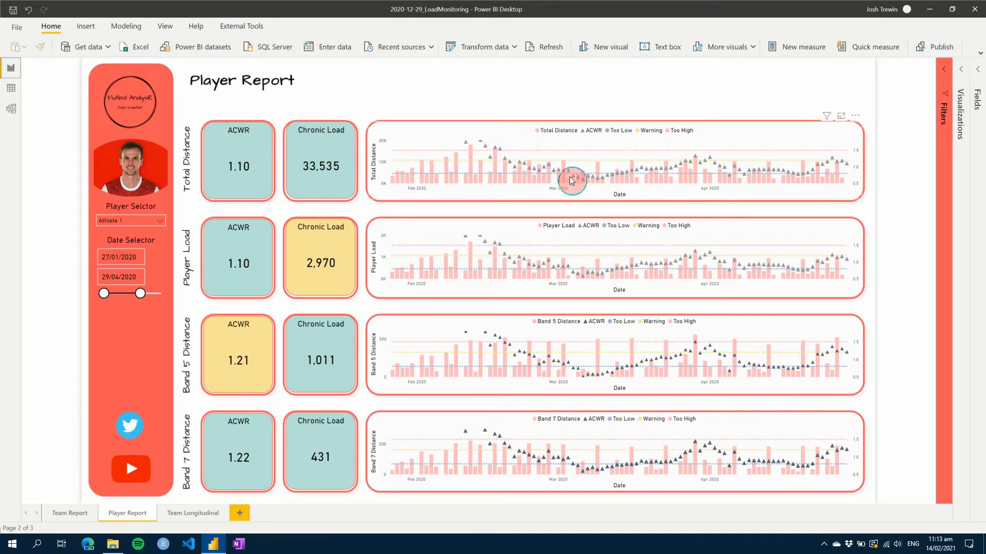
pyautogui.moveTo(813, 173)
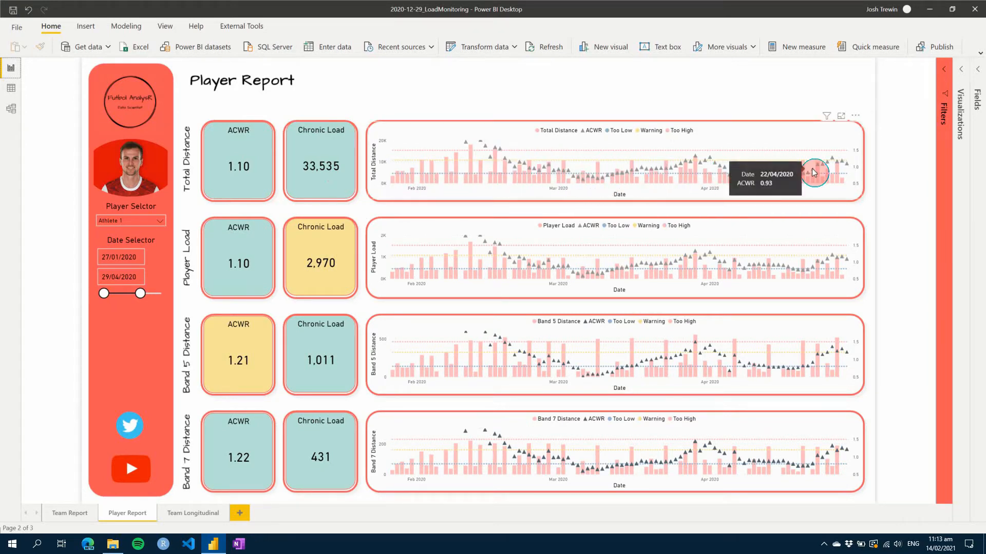
pyautogui.moveTo(905, 128)
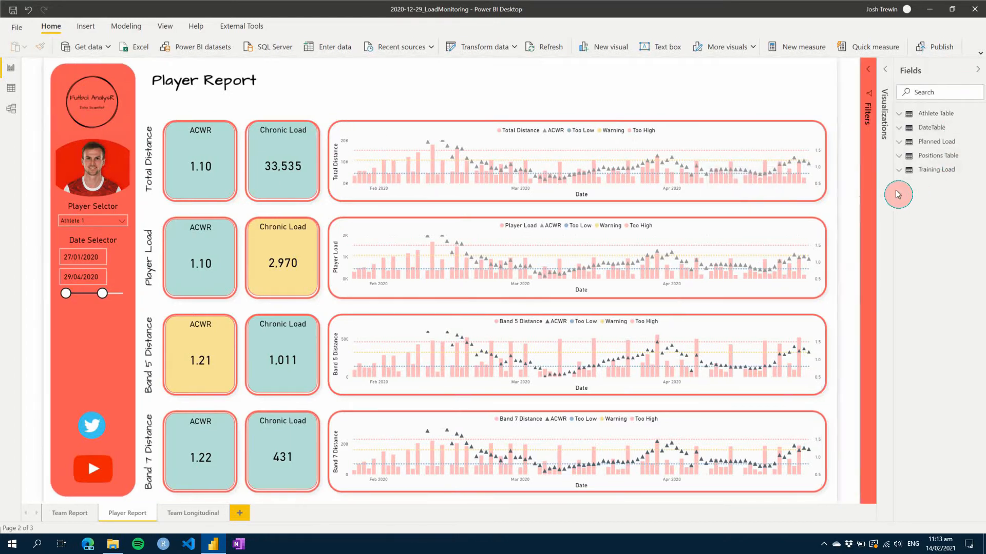
pyautogui.moveTo(904, 174)
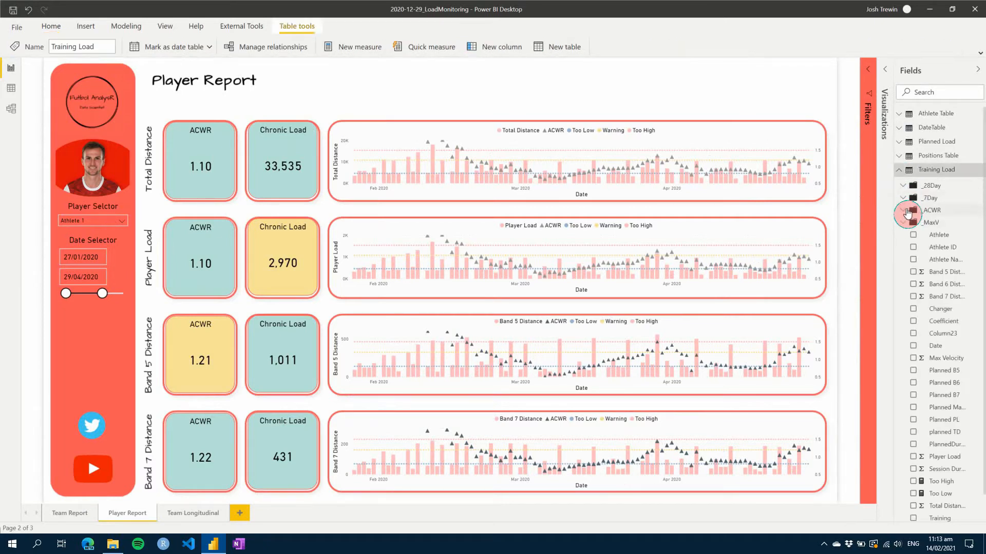
# Step: Show TD_7day's 7-day rolling Total Distance sum, then expand the _28Day folder
pyautogui.click(902, 198)
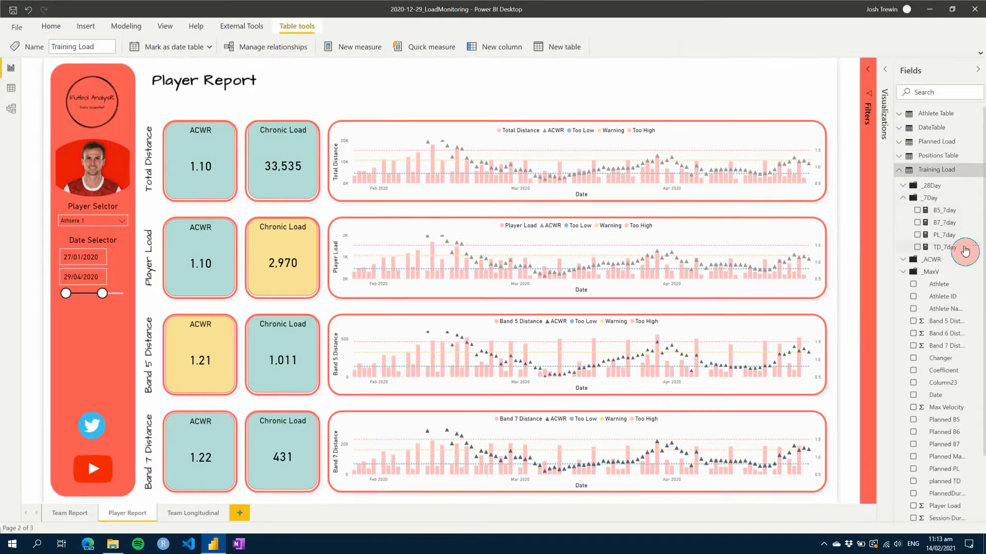
pyautogui.click(945, 246)
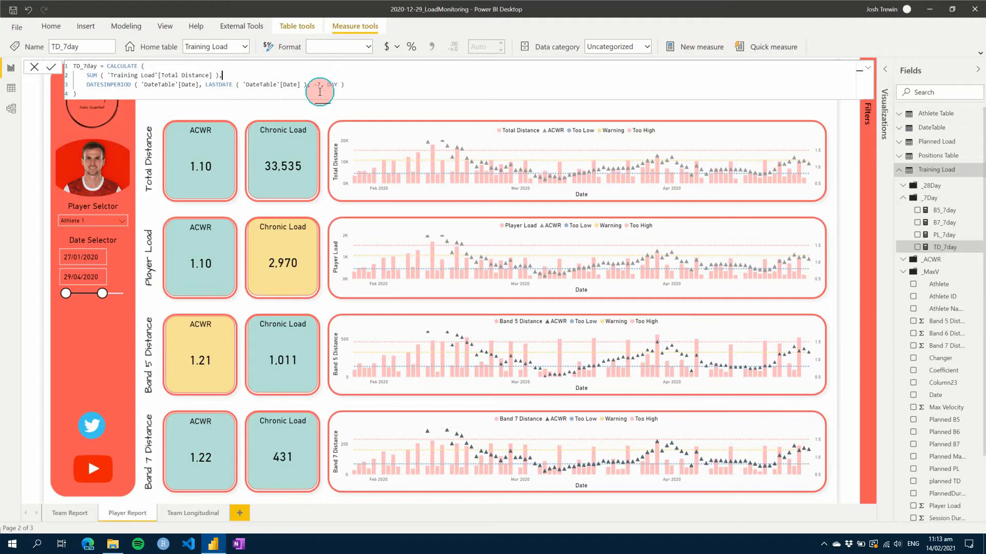
pyautogui.moveTo(400, 92)
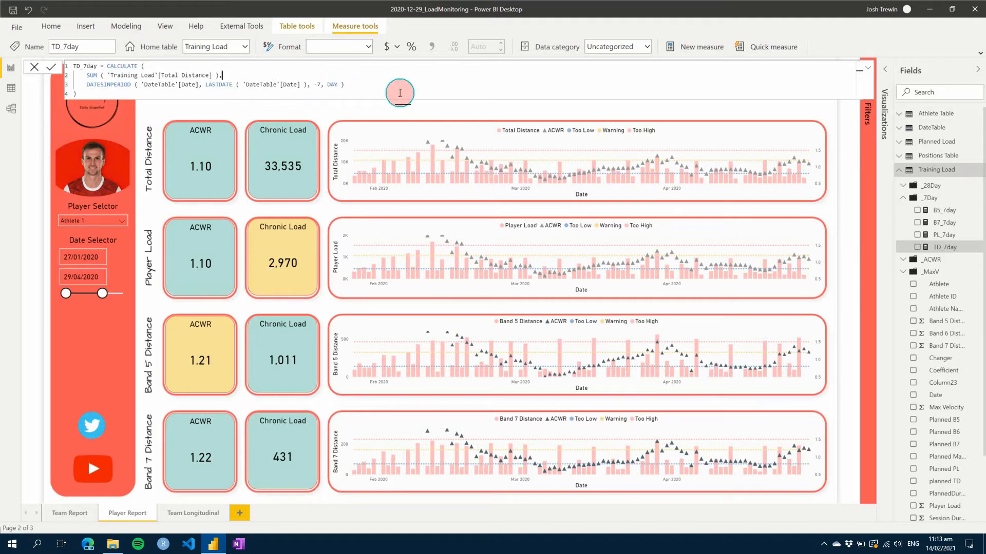
pyautogui.moveTo(778, 195)
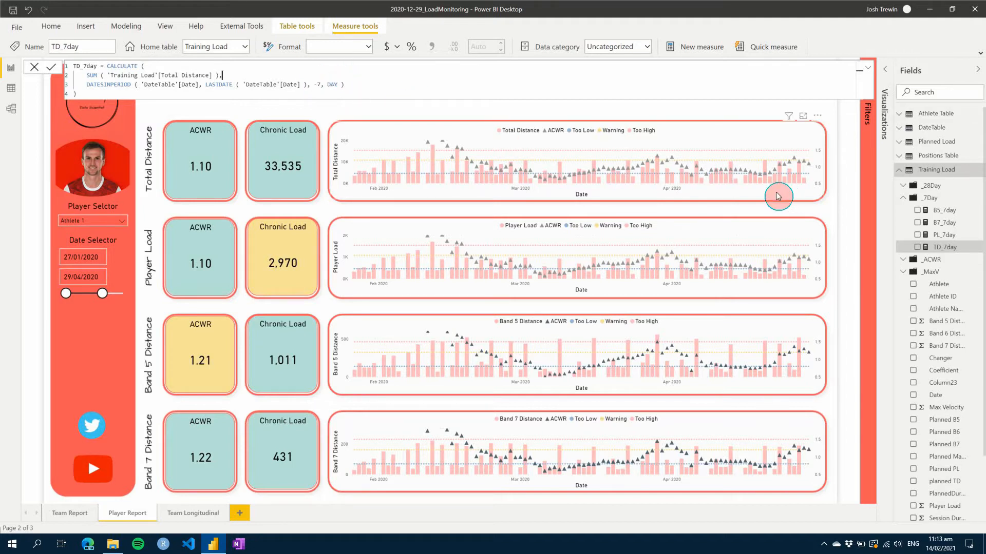
pyautogui.moveTo(831, 213)
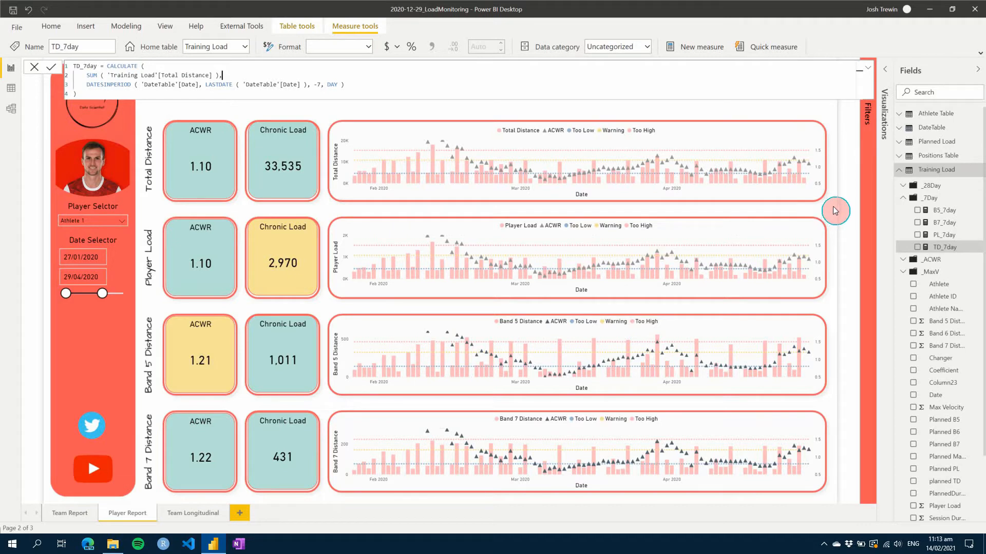
pyautogui.moveTo(819, 210)
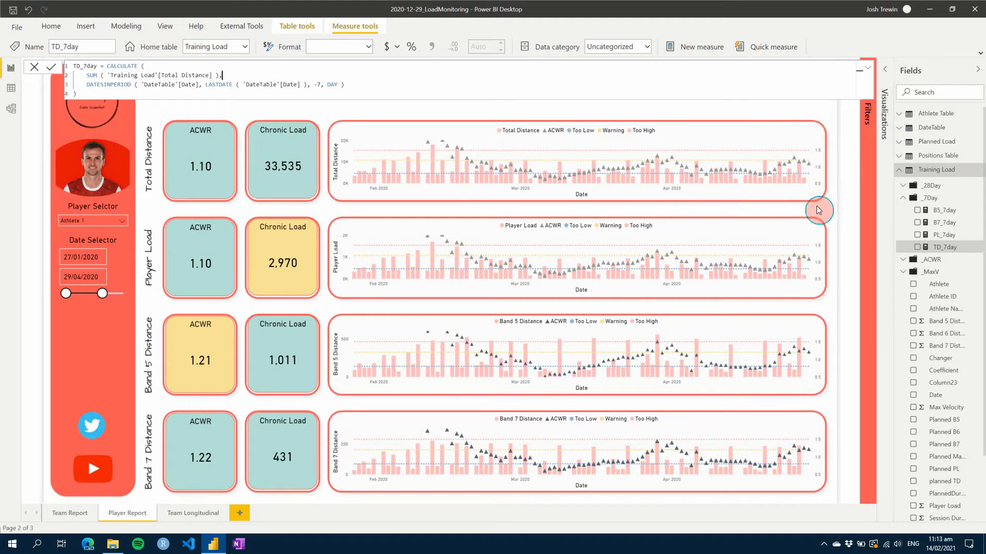
pyautogui.moveTo(282, 134)
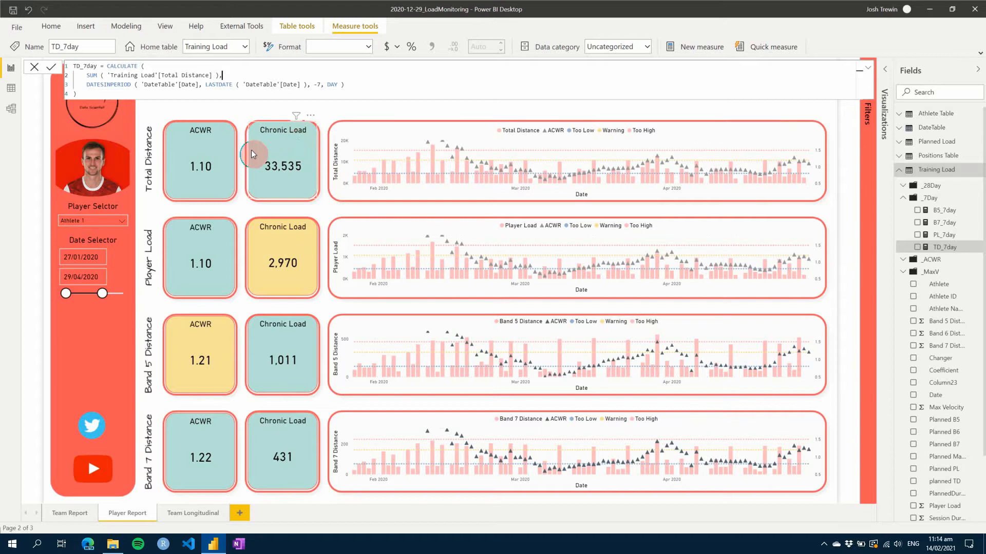
pyautogui.moveTo(269, 182)
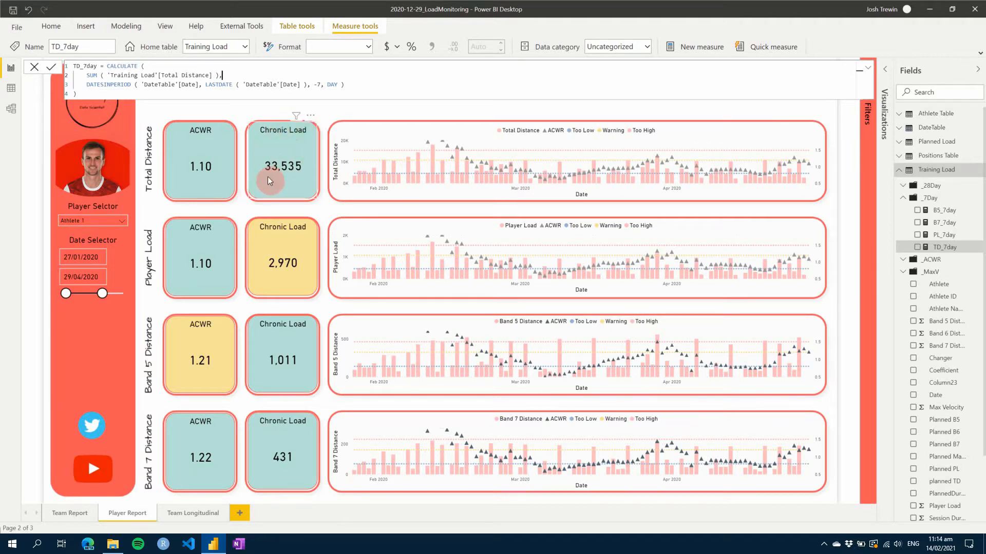
pyautogui.click(904, 197)
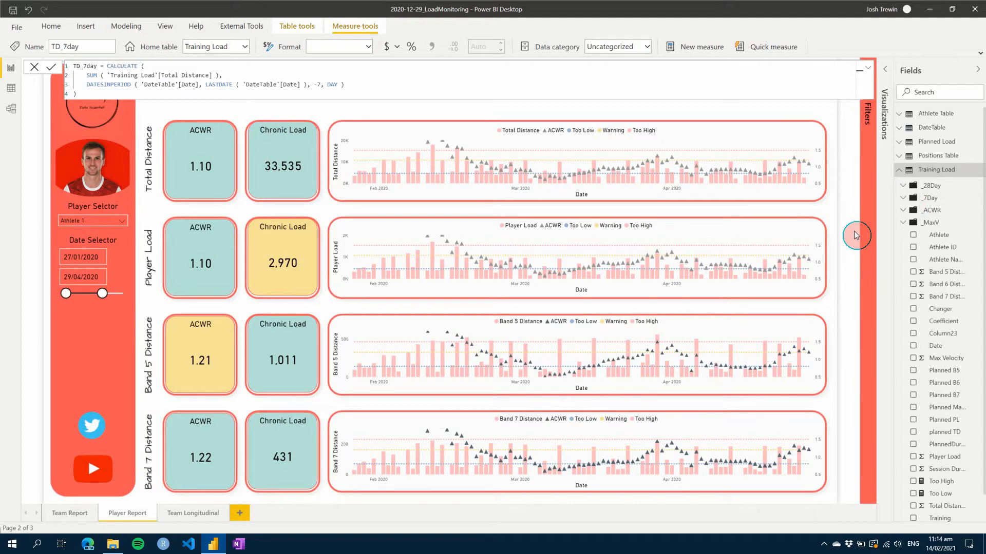
pyautogui.moveTo(870, 216)
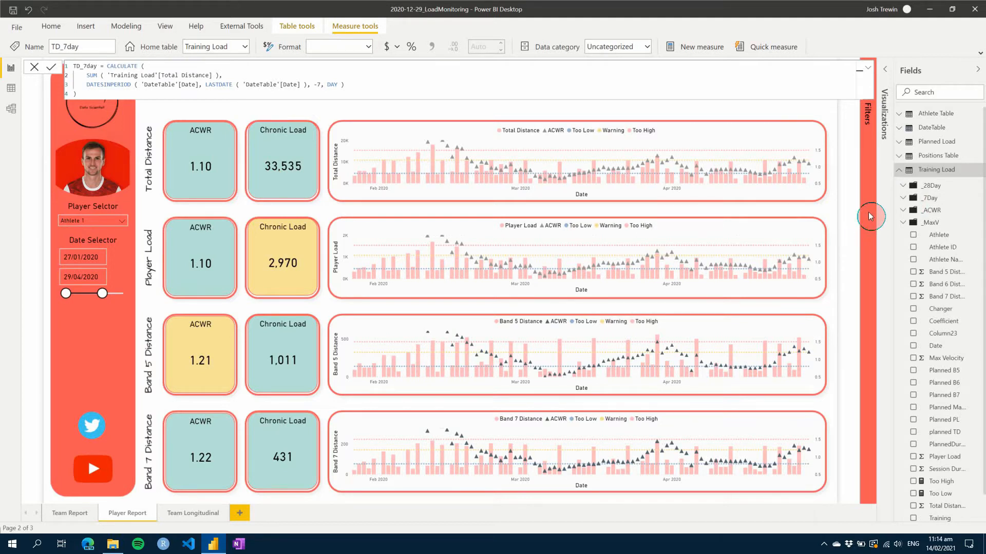
pyautogui.click(904, 185)
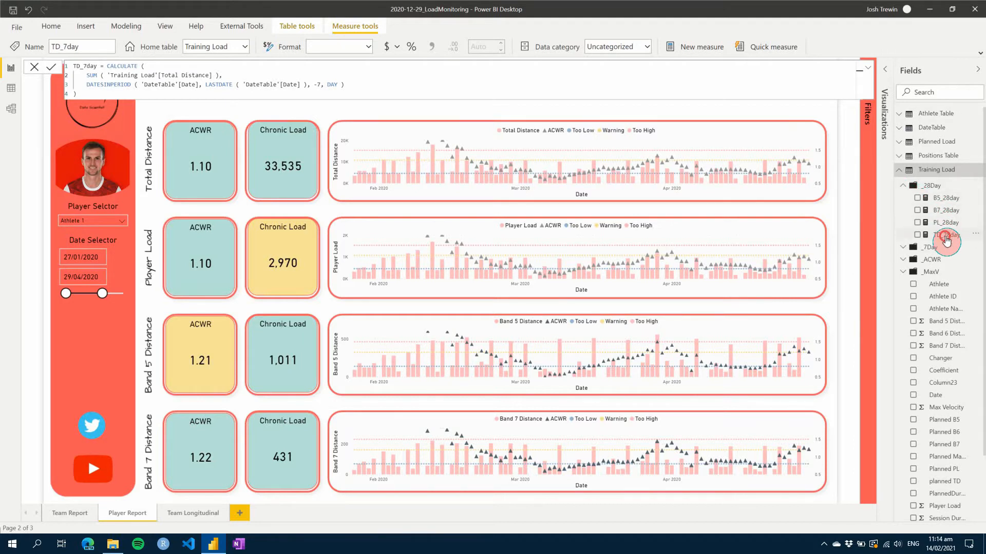
# Step: Show TD_28day's 28-day sum divided by four, then TD_ACWR as TD_7day over TD_28day
pyautogui.click(945, 234)
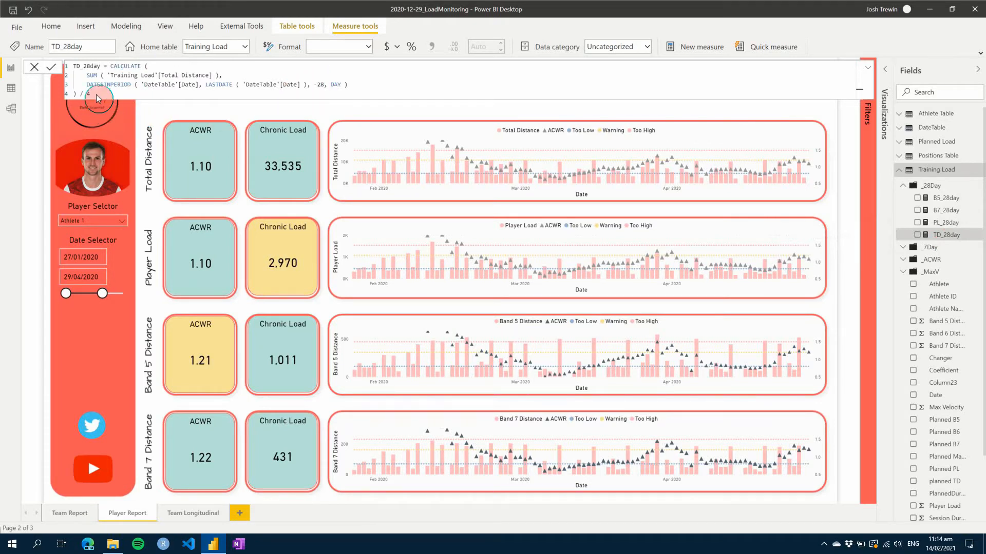
pyautogui.moveTo(391, 111)
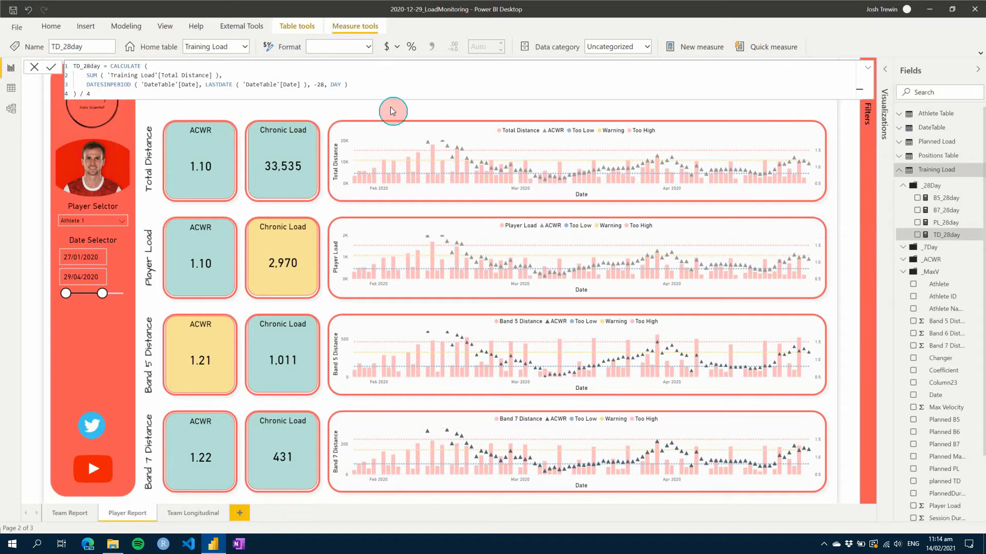
pyautogui.click(903, 187)
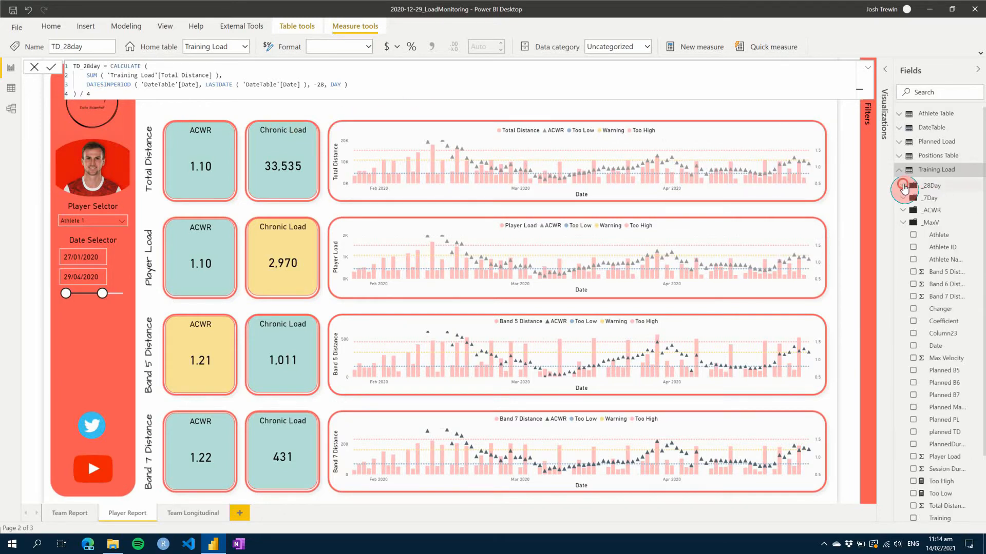
pyautogui.click(904, 210)
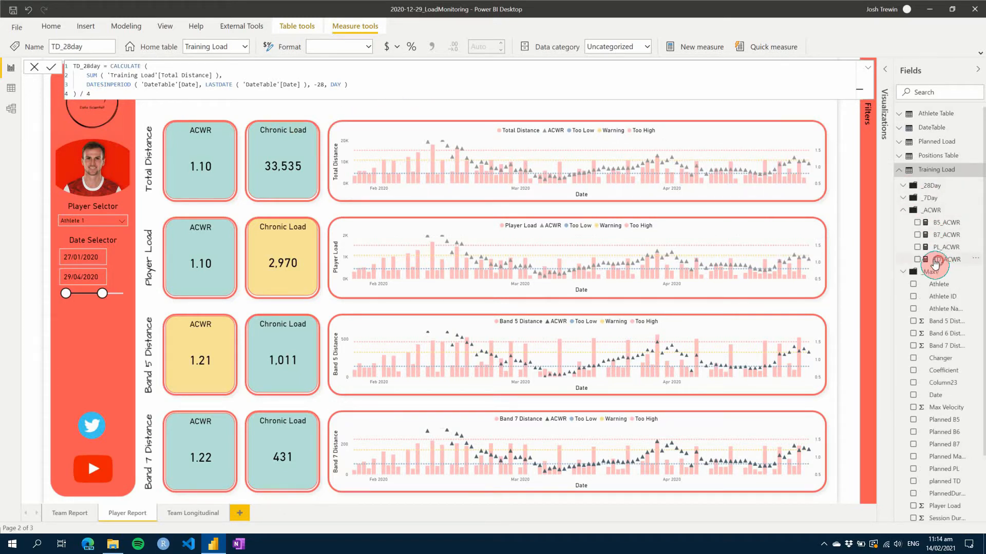
pyautogui.click(946, 259)
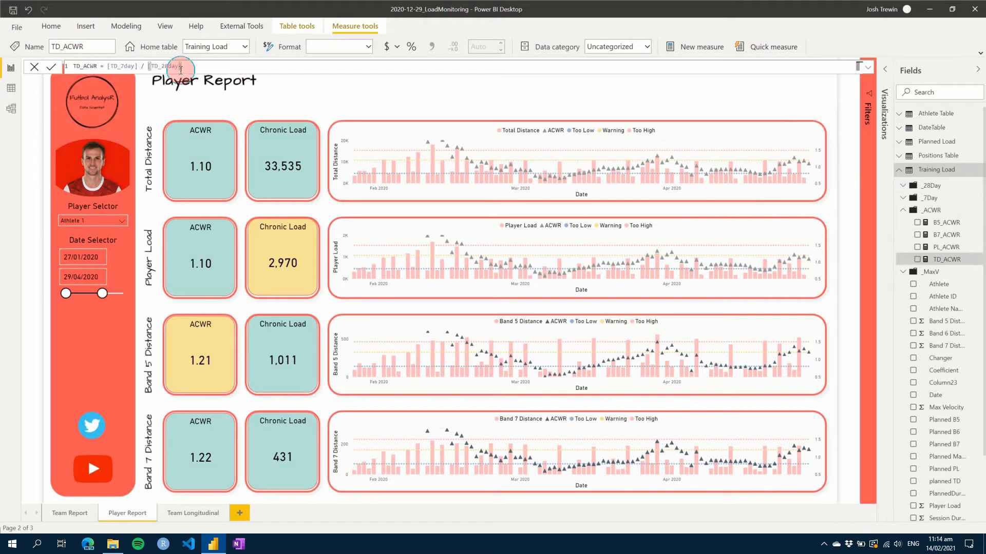
pyautogui.moveTo(373, 130)
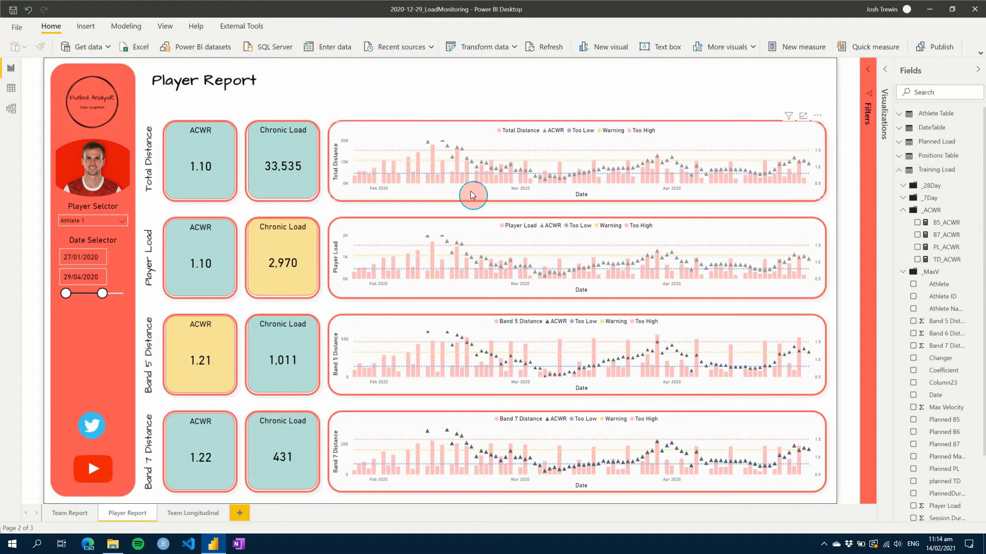
pyautogui.moveTo(420, 225)
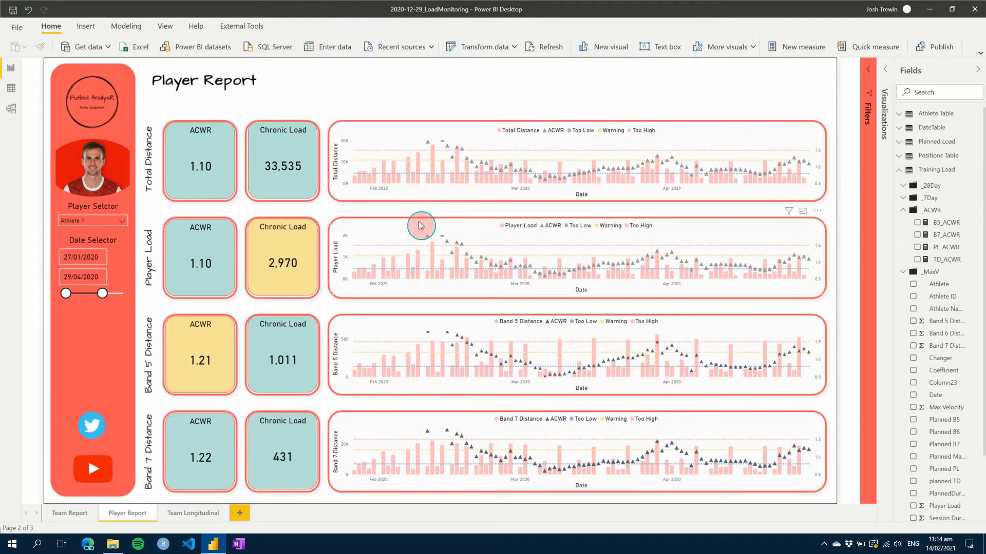
pyautogui.moveTo(535, 138)
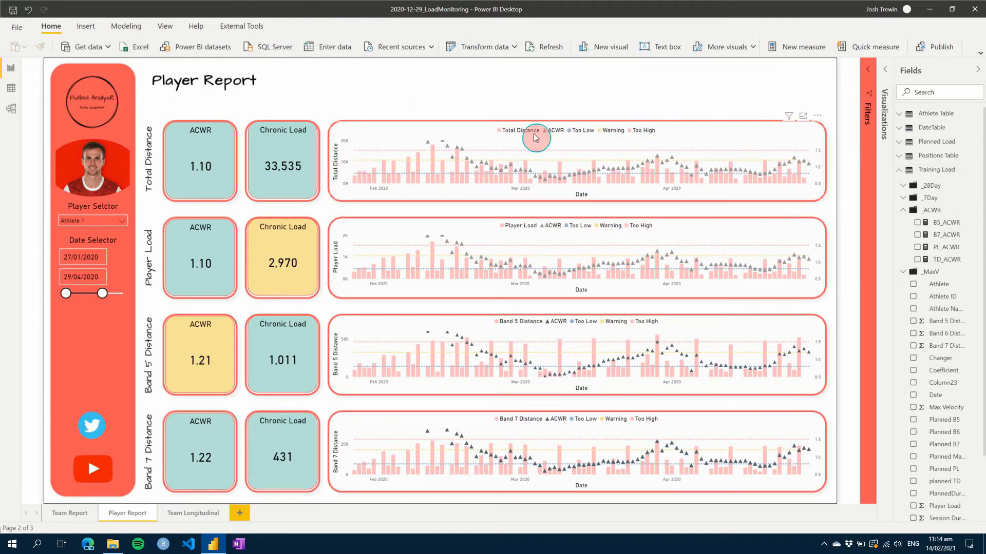
pyautogui.moveTo(417, 155)
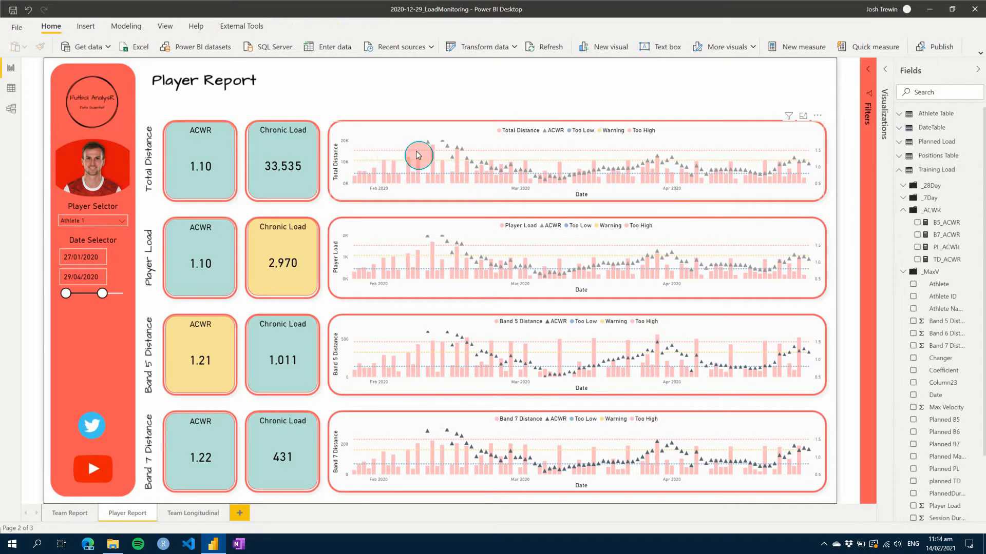
pyautogui.moveTo(459, 151)
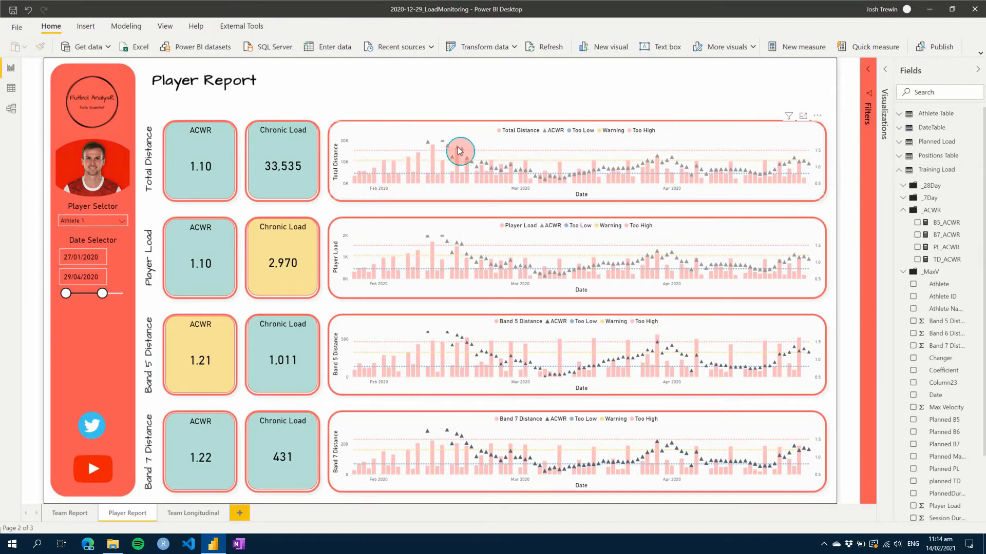
pyautogui.moveTo(519, 177)
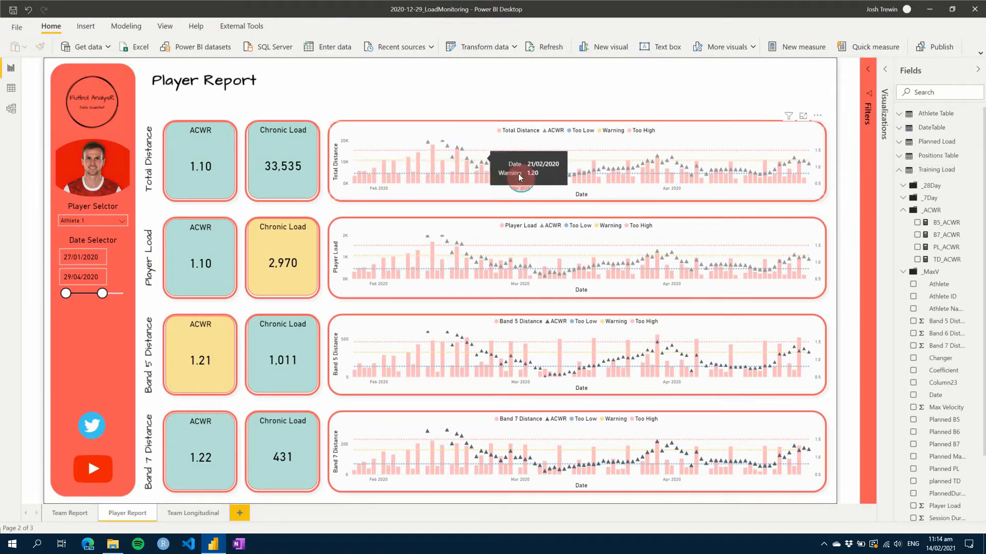
pyautogui.moveTo(854, 106)
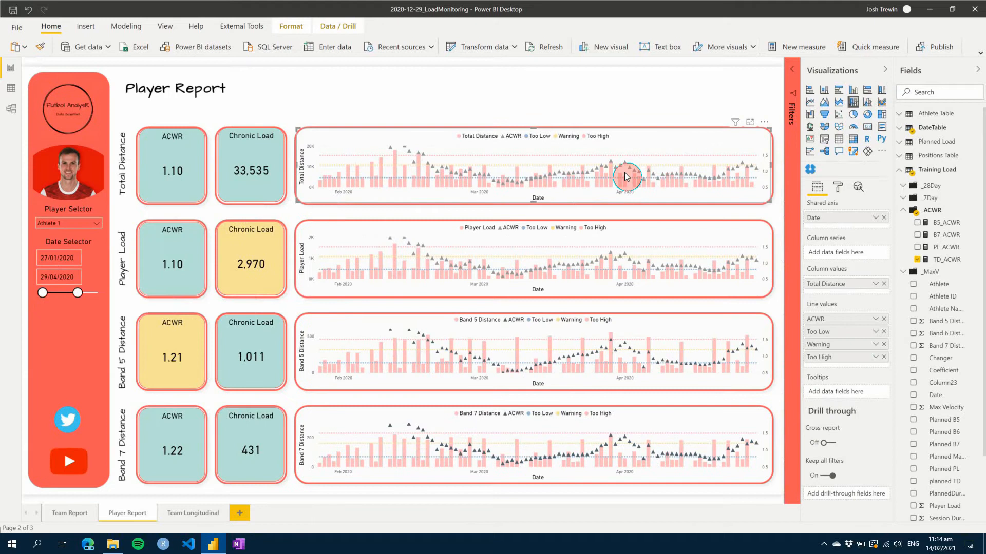
# Step: Show the Total Distance chart's Data colors for ACWR, Too Low, Warning and Too High
pyautogui.click(838, 187)
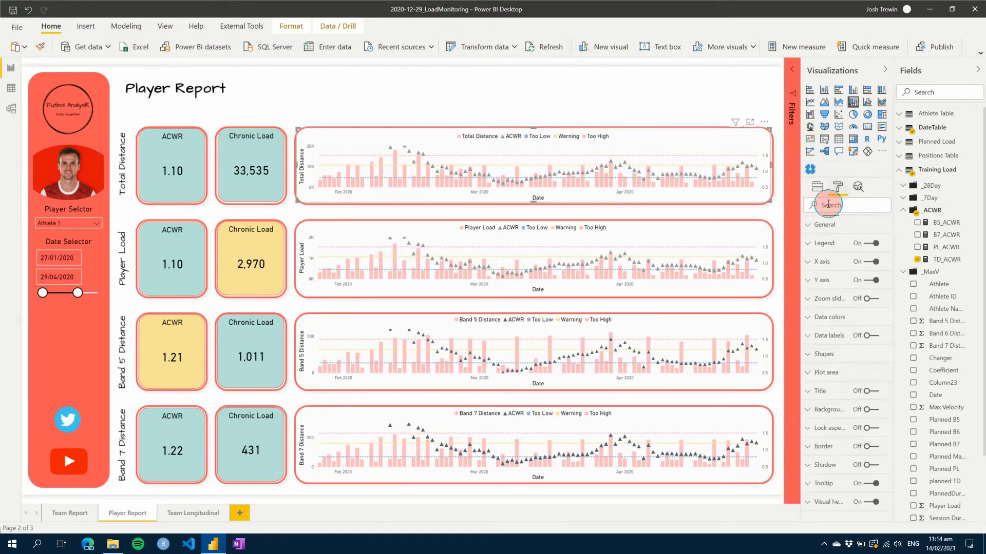
pyautogui.click(828, 317)
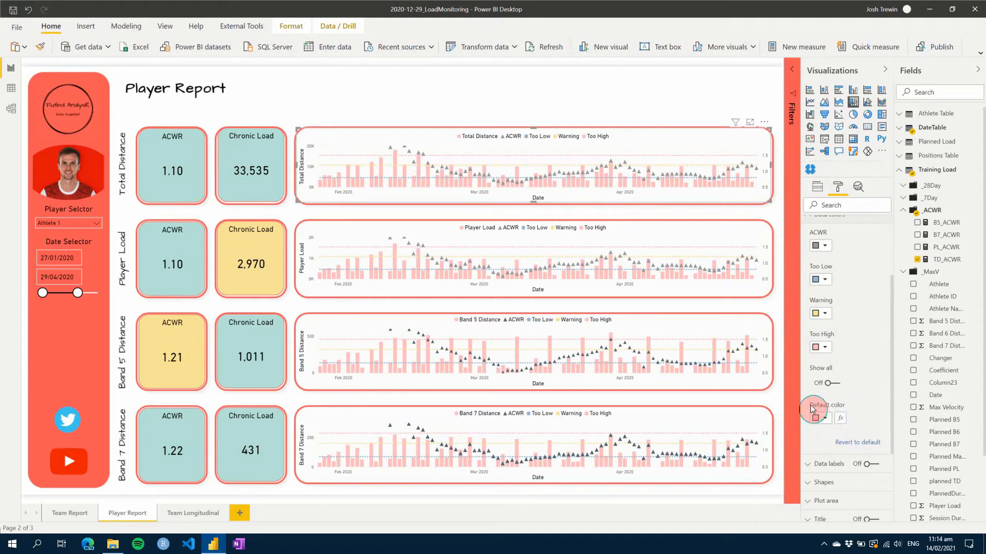
pyautogui.moveTo(840, 422)
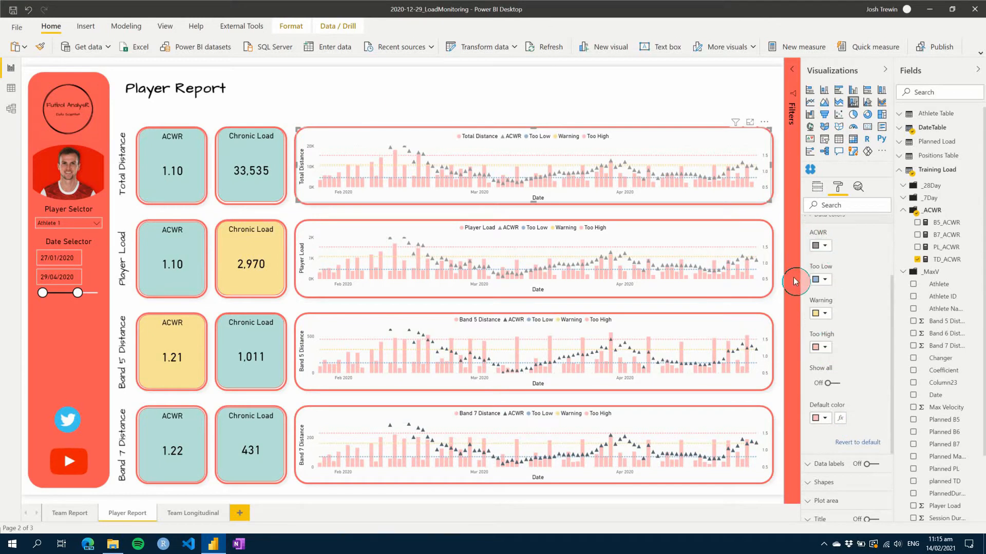
pyautogui.moveTo(828, 242)
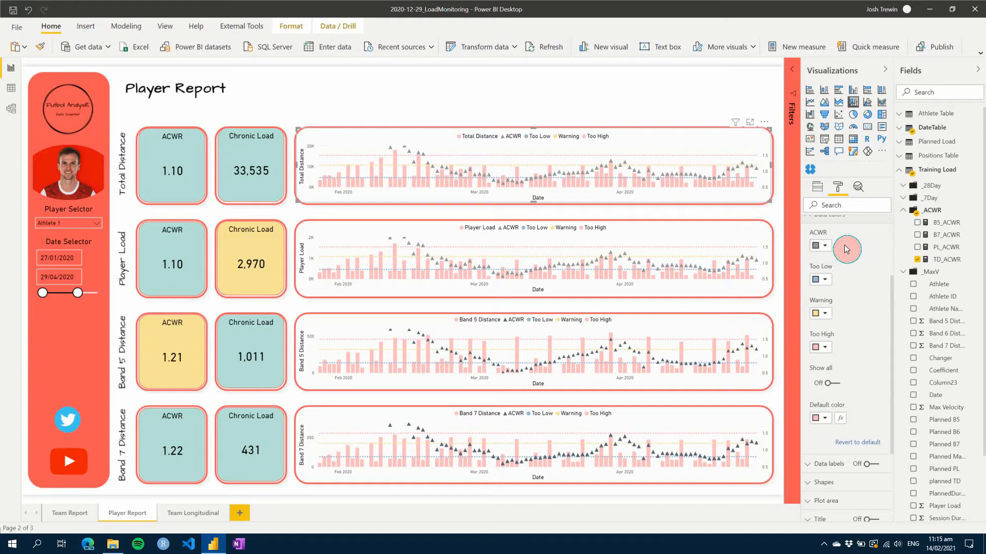
pyautogui.moveTo(839, 255)
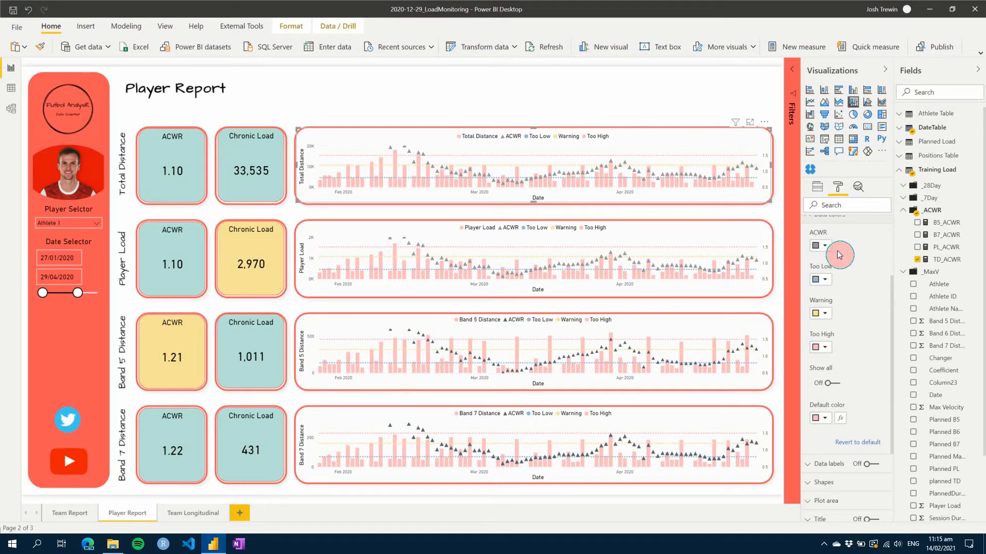
pyautogui.moveTo(888, 73)
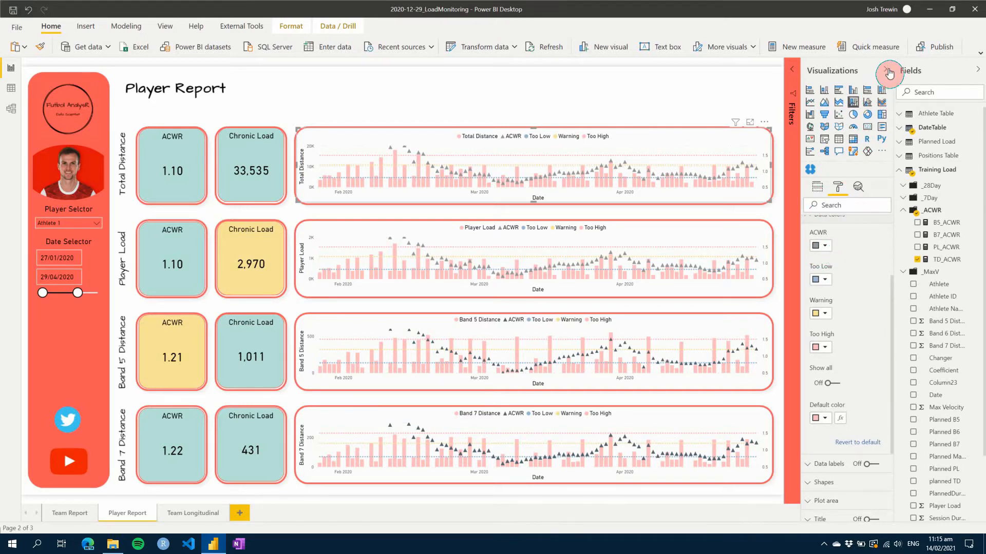
# Step: Show the Too High measure's constant 1.5 formula and hide both side panels
pyautogui.click(889, 71)
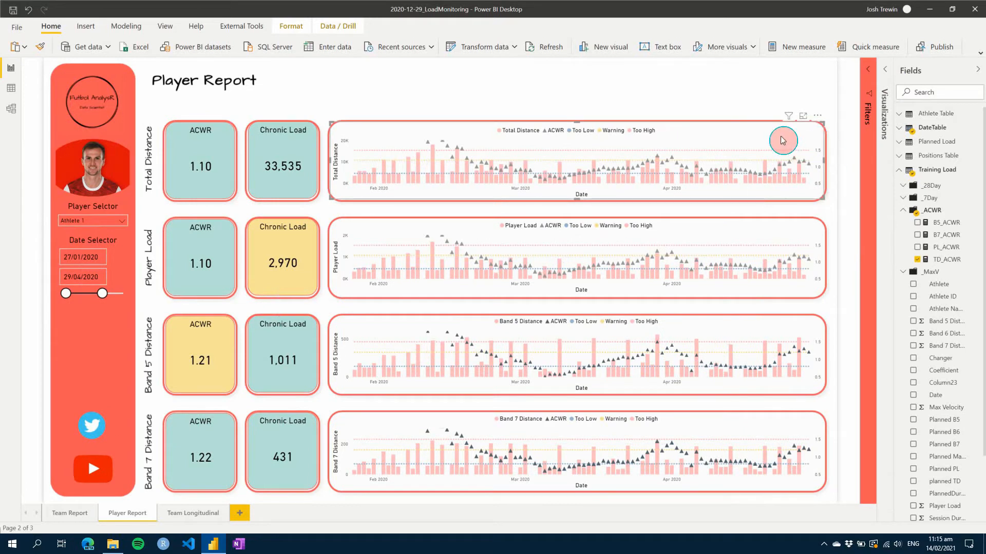
pyautogui.click(937, 170)
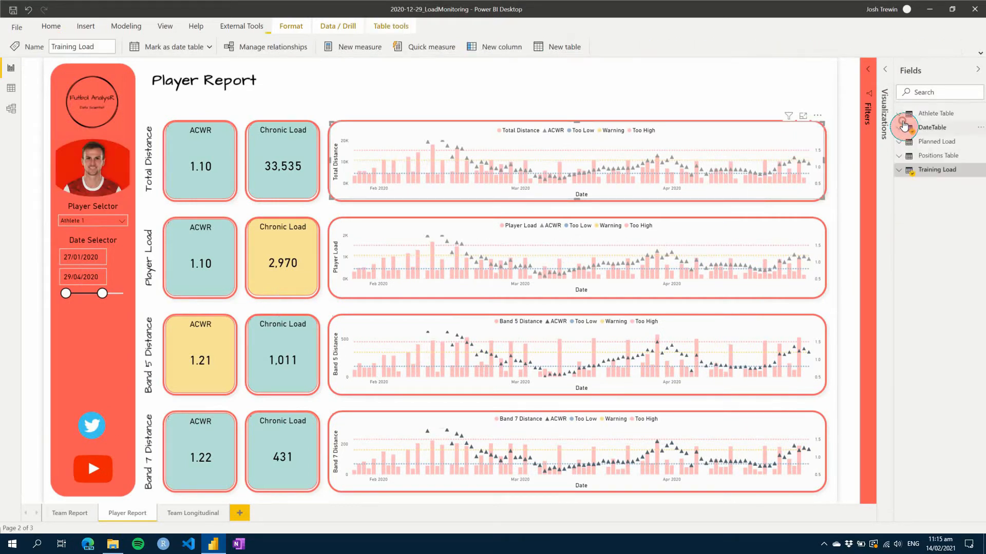
pyautogui.click(899, 169)
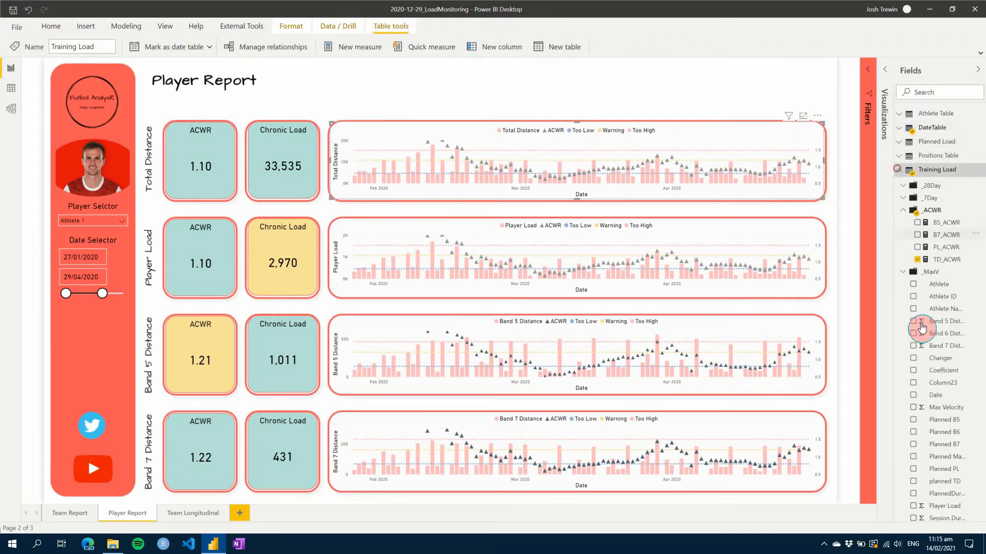
pyautogui.scroll(-3)
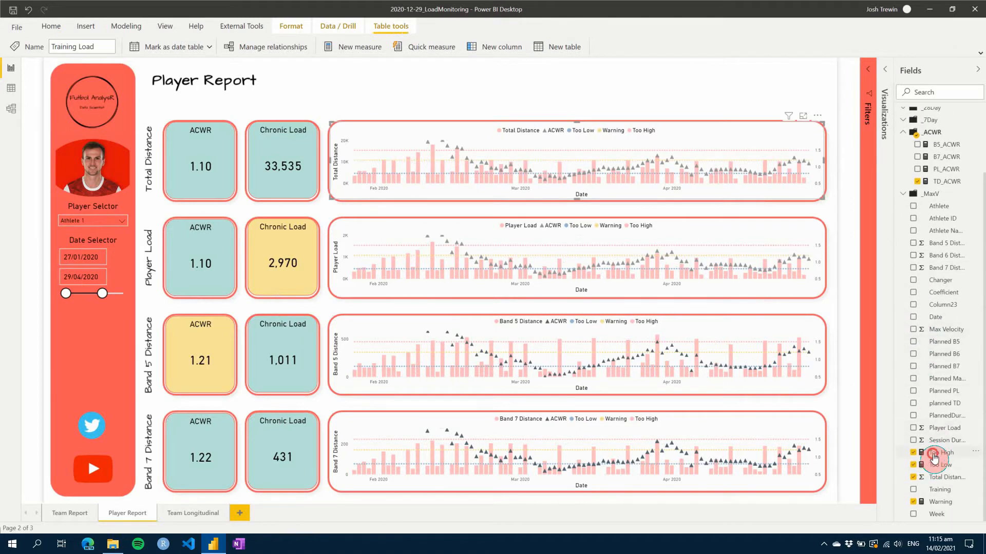
pyautogui.click(941, 452)
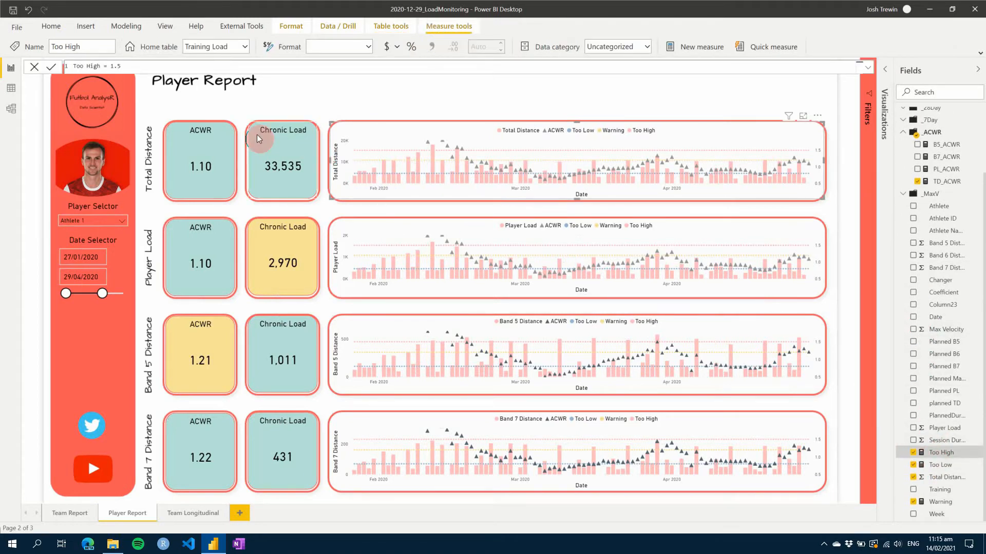
pyautogui.moveTo(662, 216)
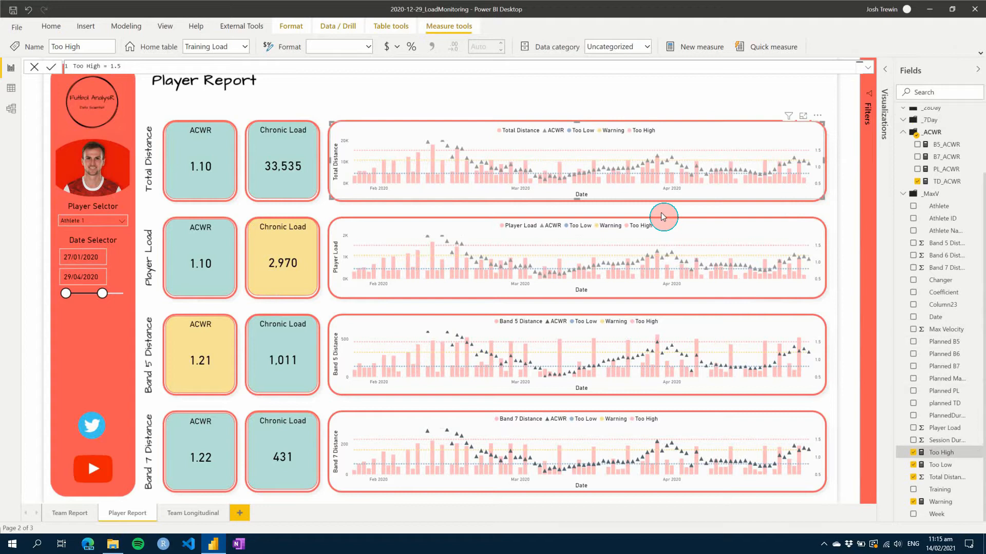
pyautogui.moveTo(690, 191)
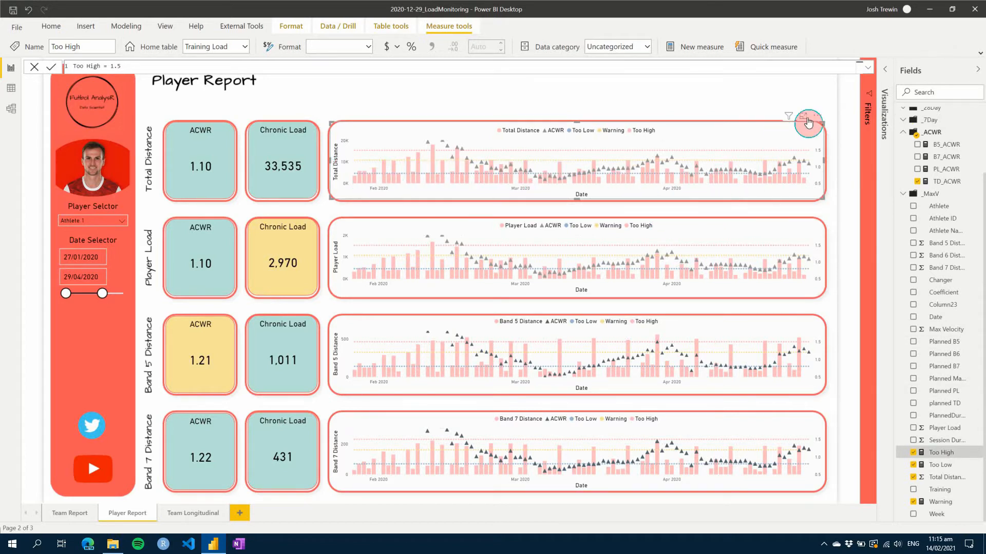
pyautogui.click(979, 70)
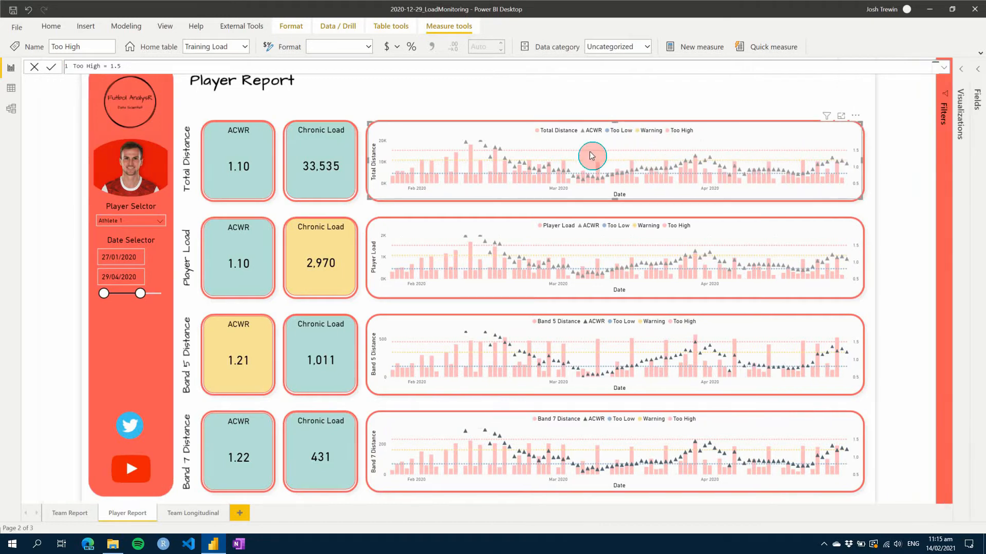
pyautogui.moveTo(713, 166)
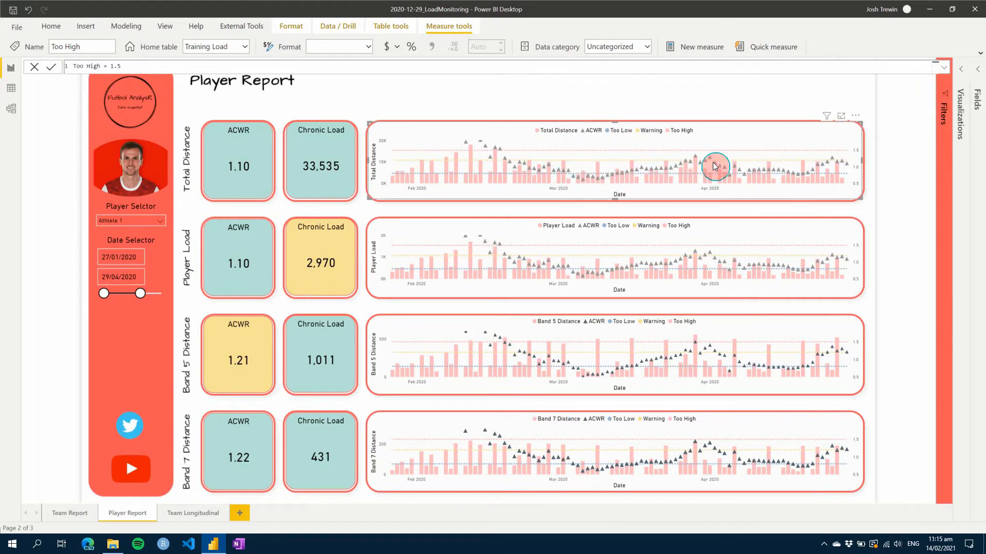
pyautogui.moveTo(884, 182)
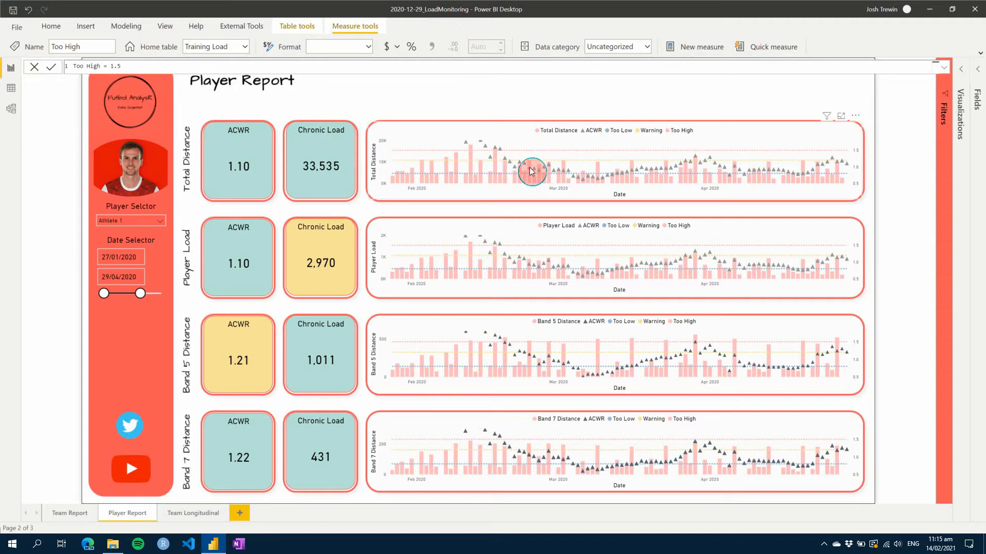
pyautogui.moveTo(851, 151)
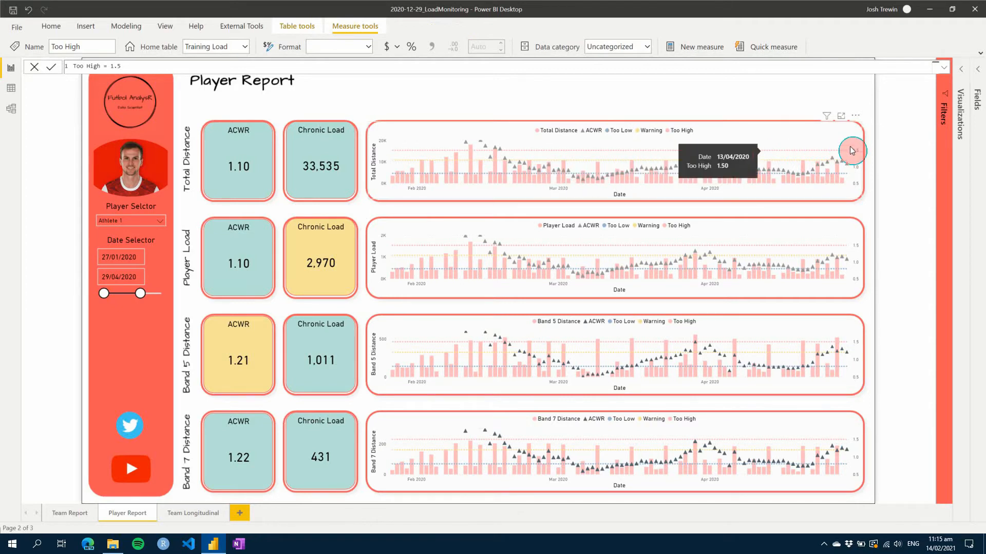
pyautogui.moveTo(689, 235)
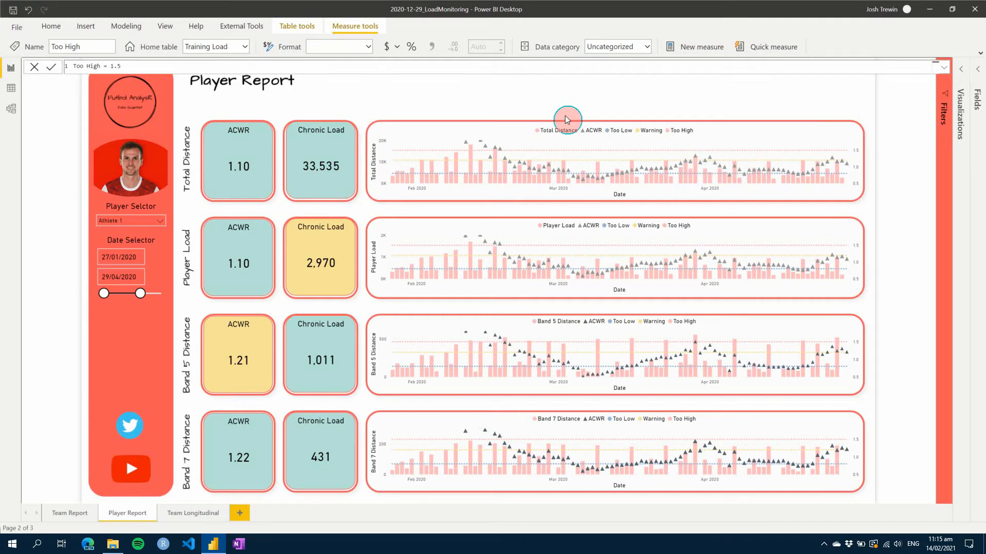
pyautogui.moveTo(565, 123)
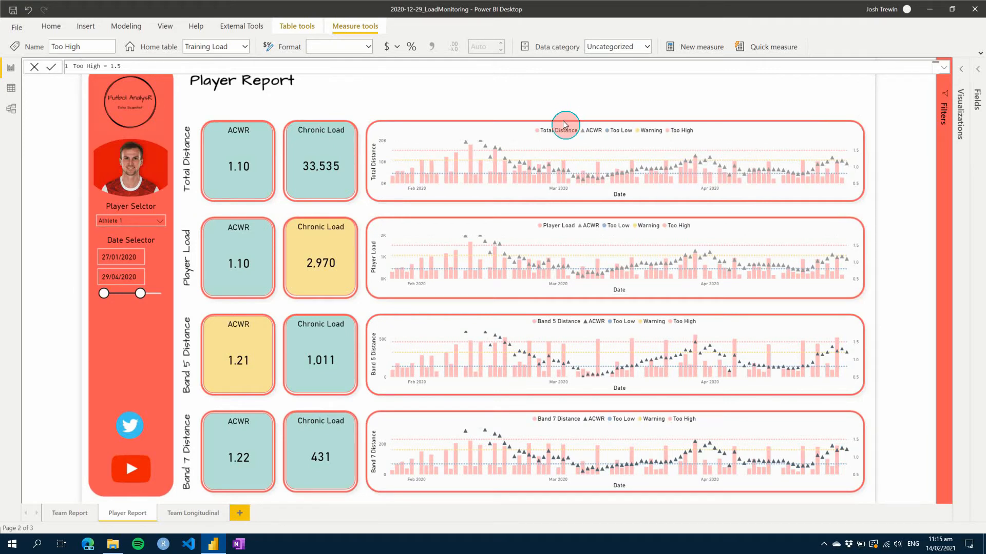
pyautogui.moveTo(255, 329)
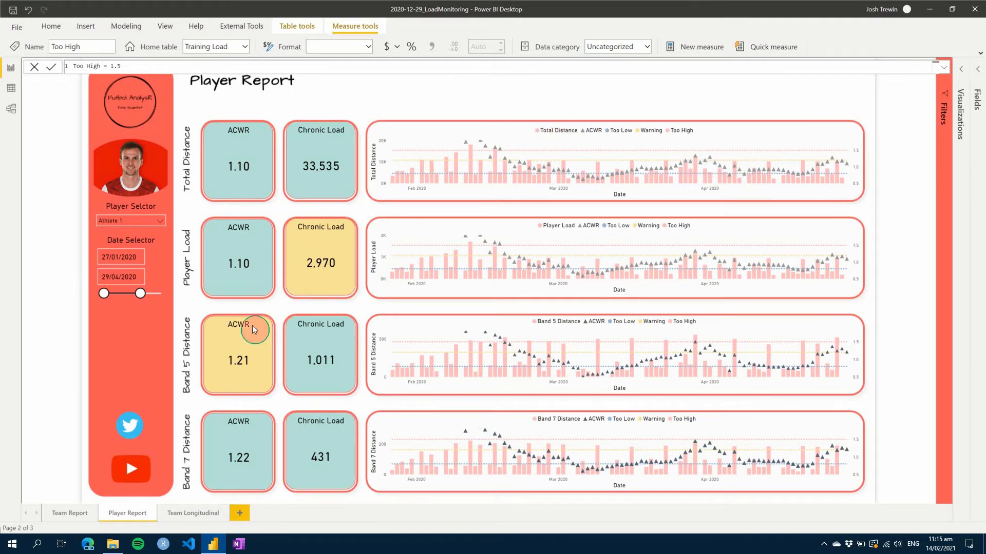
# Step: Switch to the Team Report page and expand the Training Load fields with the _MaxV folder
pyautogui.click(69, 513)
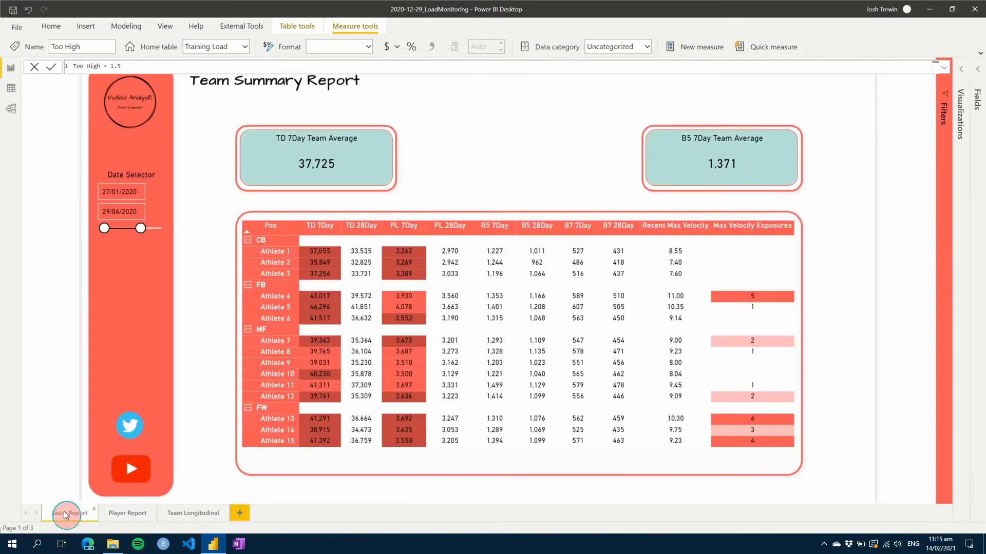
pyautogui.moveTo(67, 513)
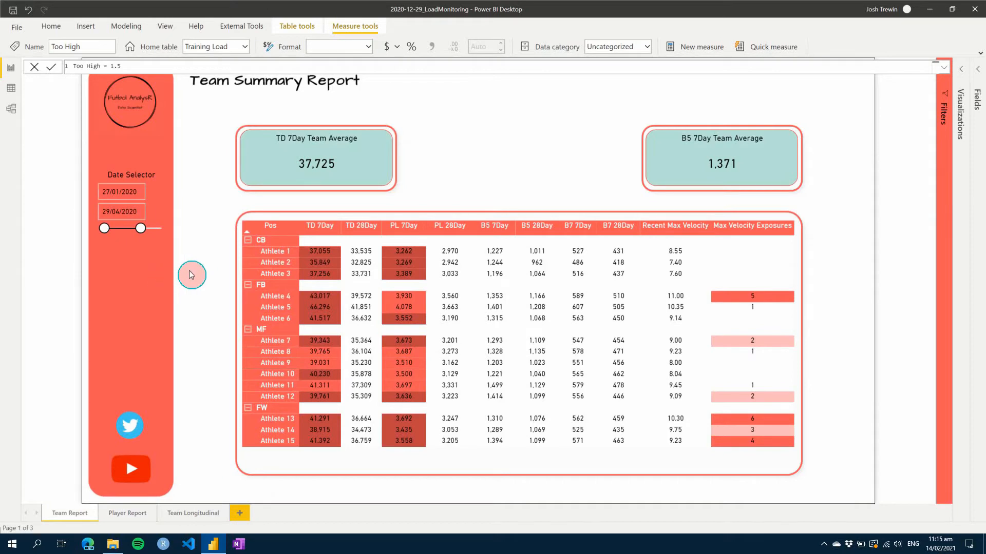
pyautogui.moveTo(196, 263)
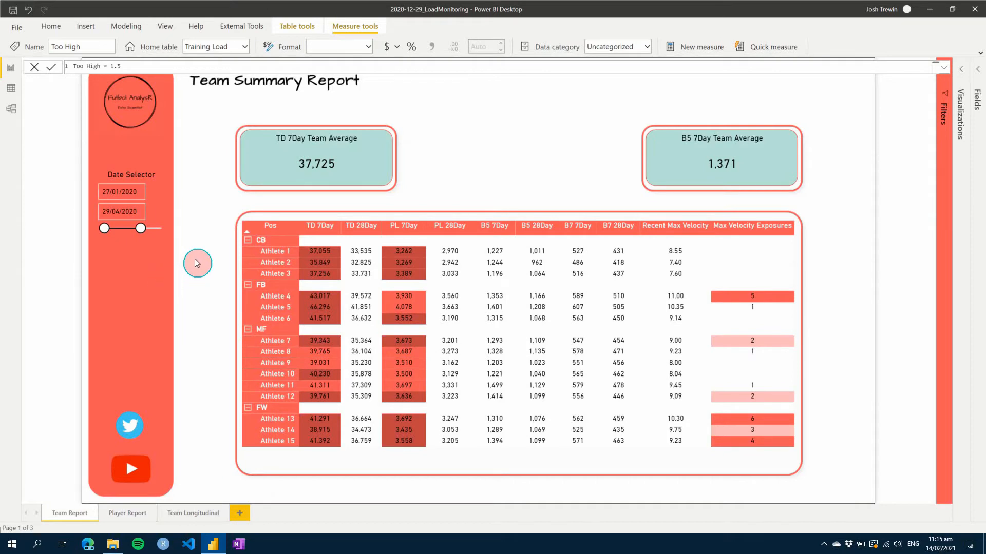
pyautogui.moveTo(259, 190)
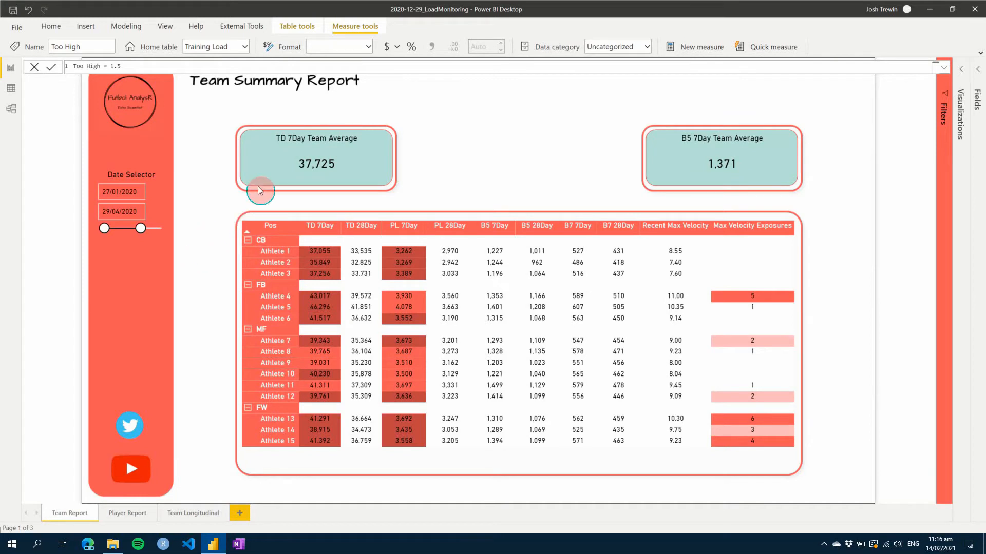
pyautogui.moveTo(211, 213)
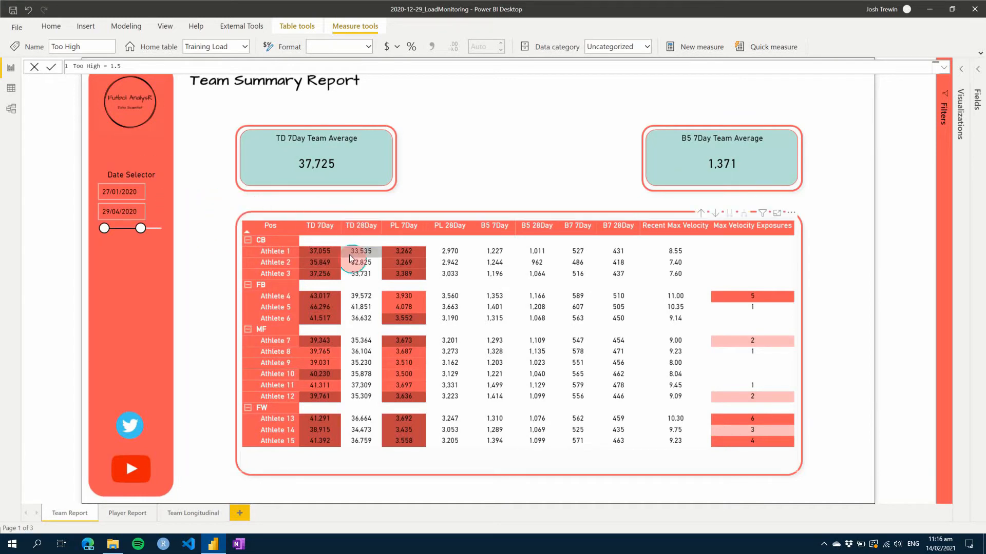
pyautogui.moveTo(326, 443)
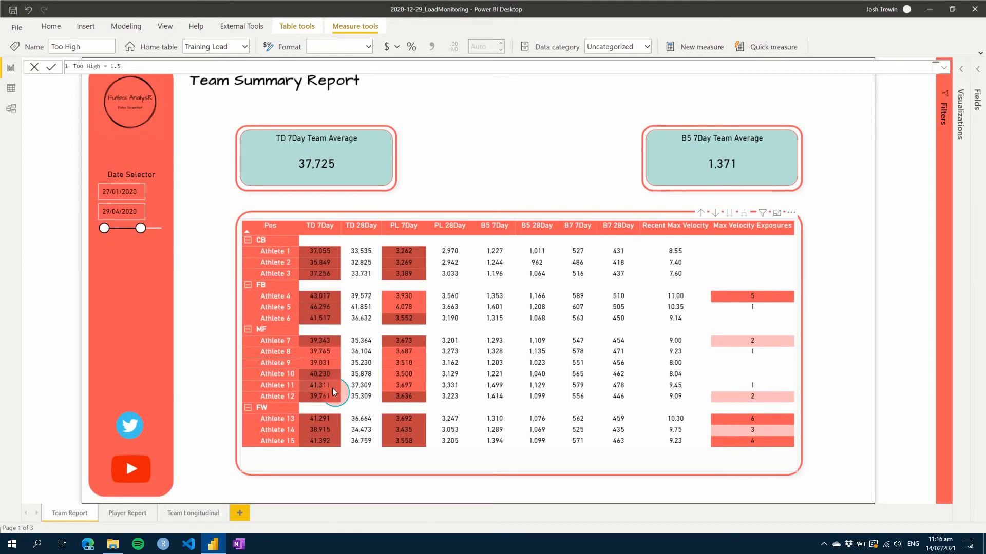
pyautogui.moveTo(352, 432)
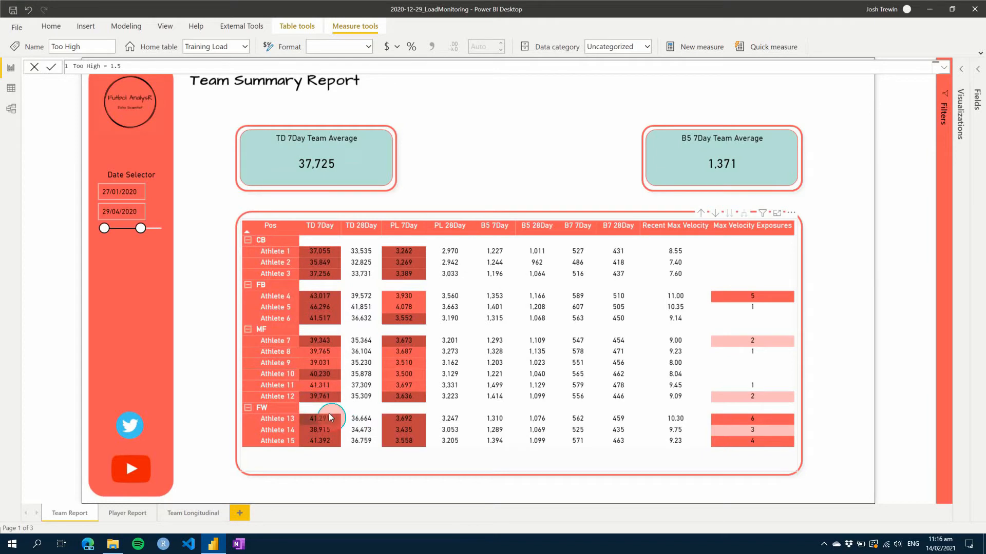
pyautogui.moveTo(333, 413)
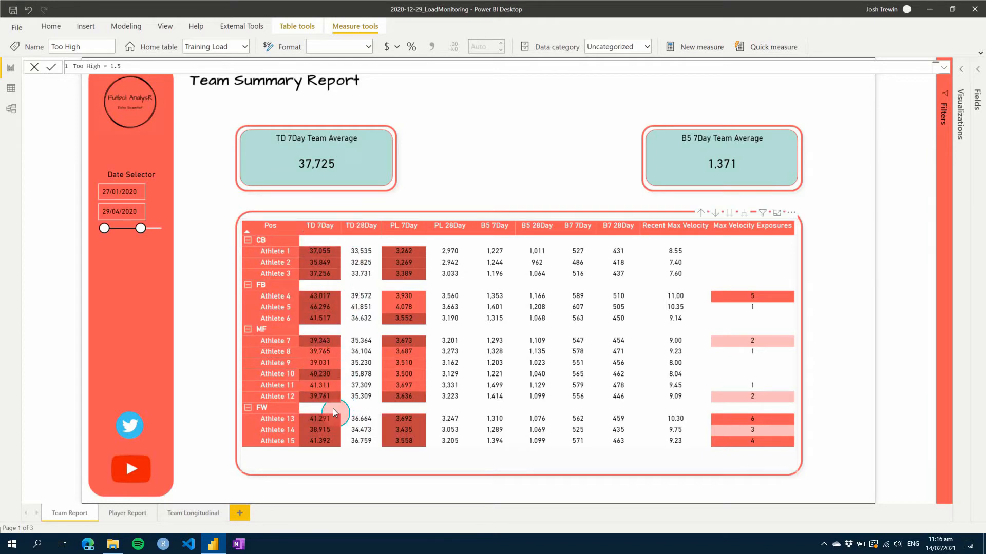
pyautogui.moveTo(223, 373)
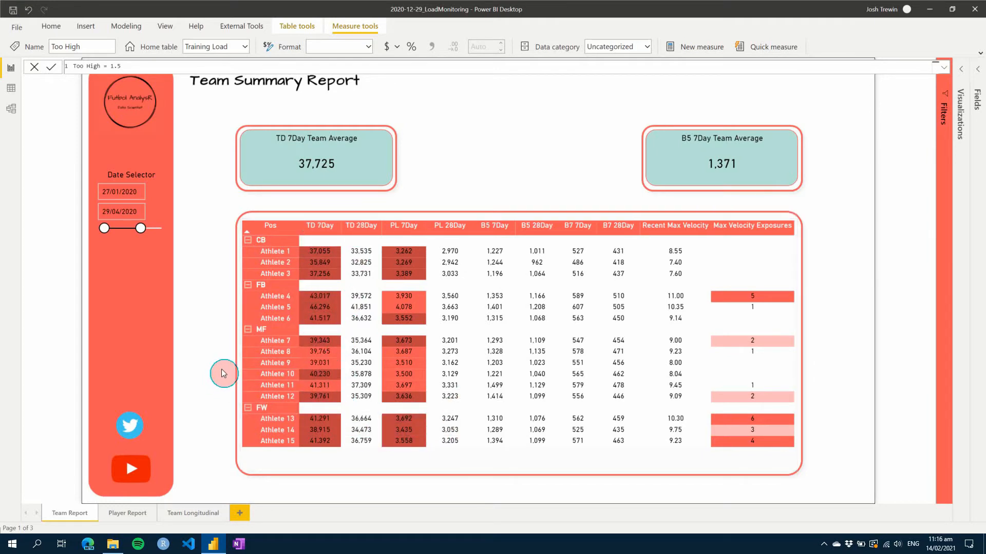
pyautogui.moveTo(203, 369)
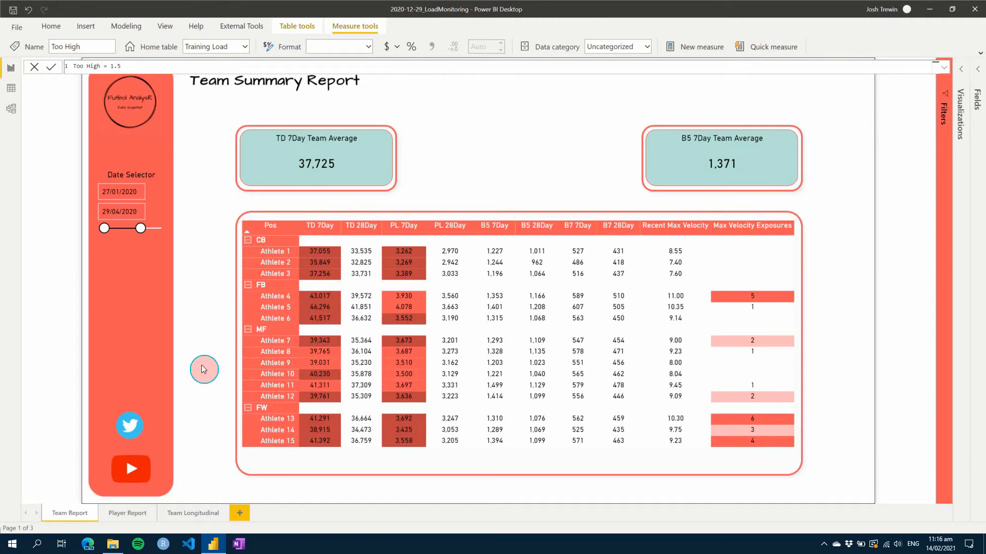
pyautogui.moveTo(221, 366)
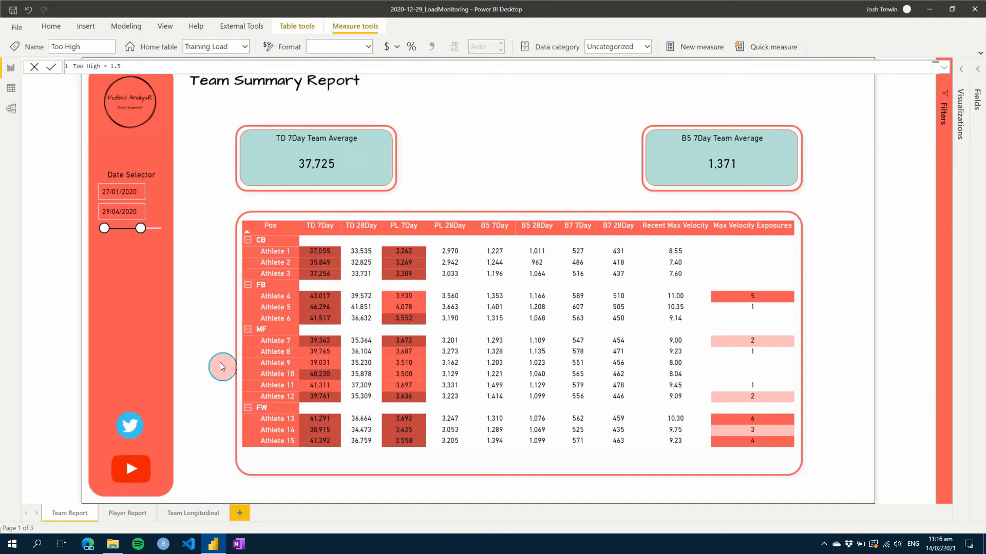
pyautogui.moveTo(205, 343)
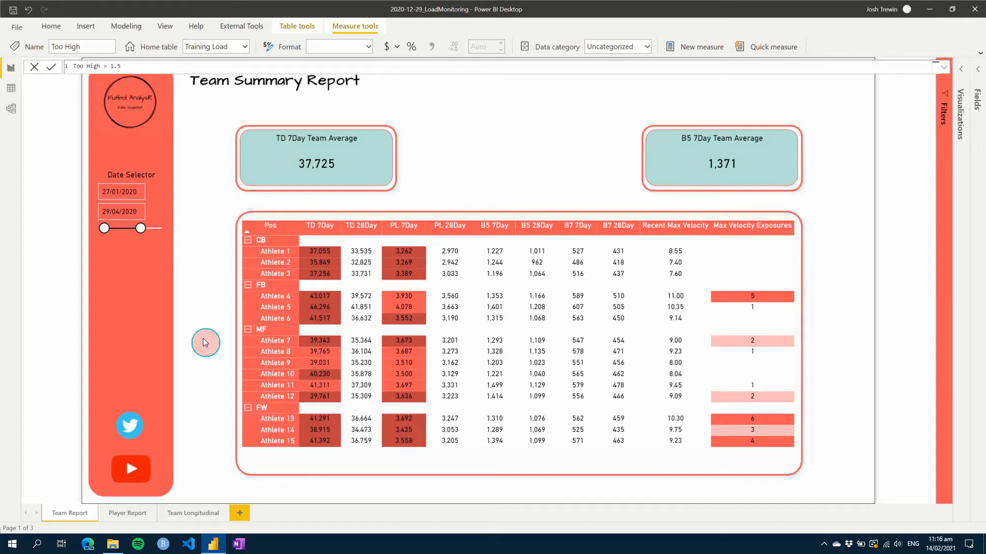
pyautogui.moveTo(196, 332)
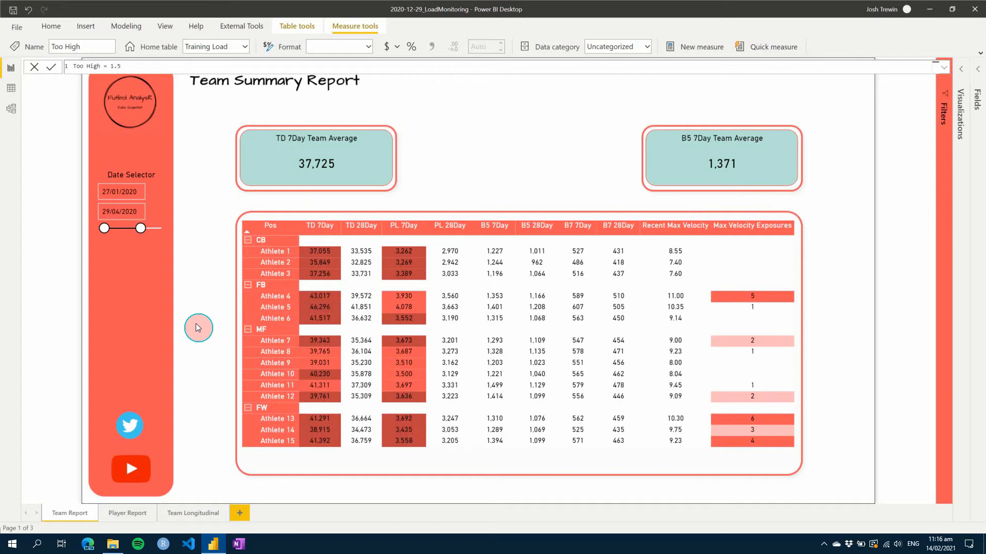
pyautogui.moveTo(194, 327)
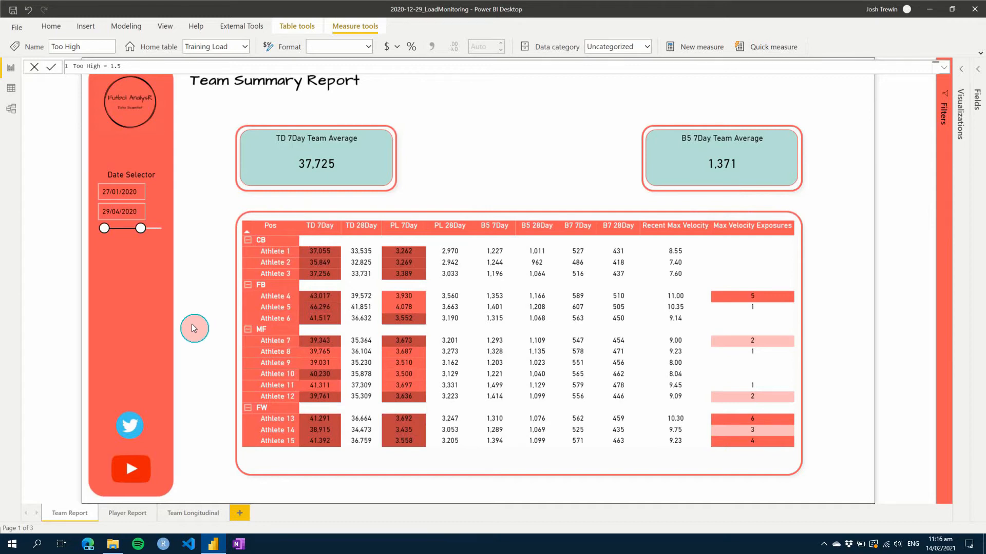
pyautogui.moveTo(157, 489)
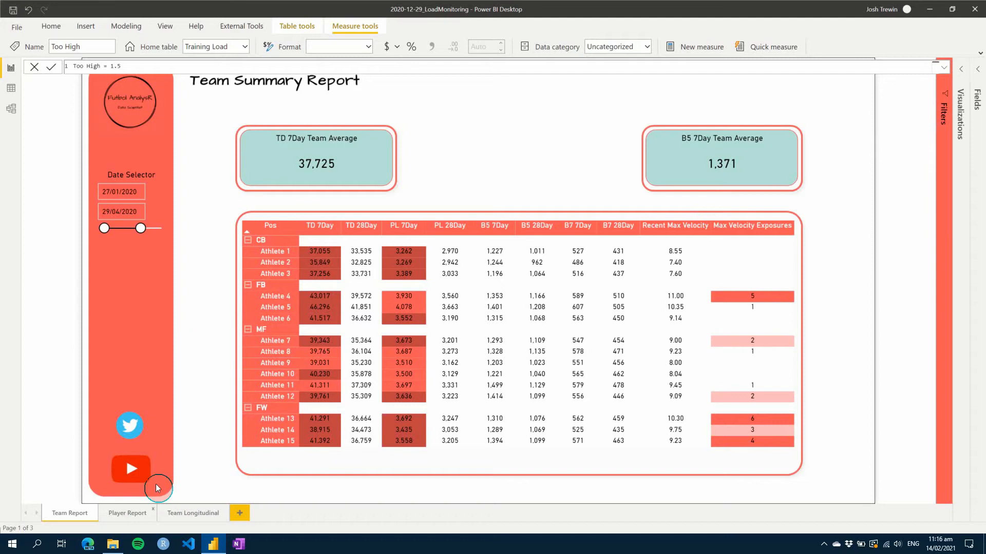
pyautogui.moveTo(122, 524)
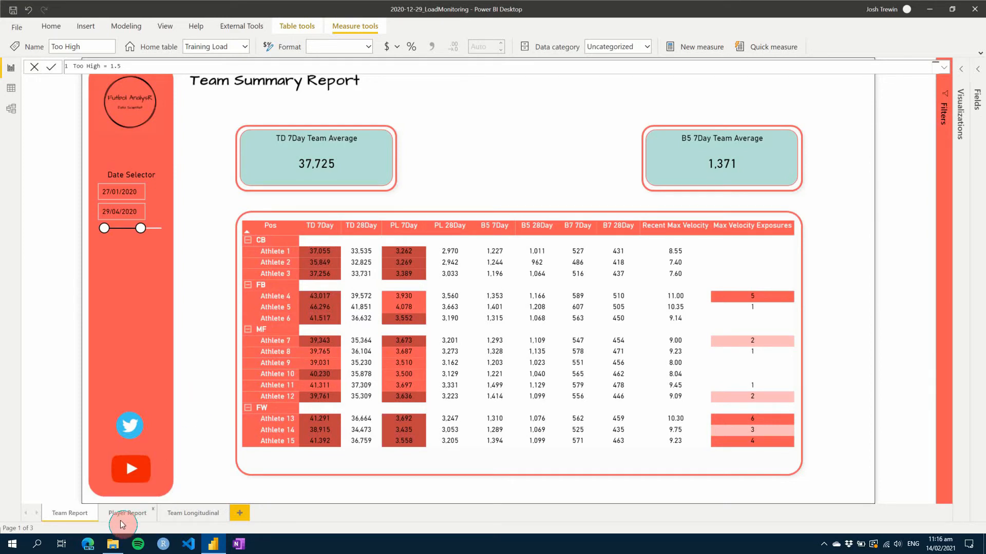
pyautogui.moveTo(207, 332)
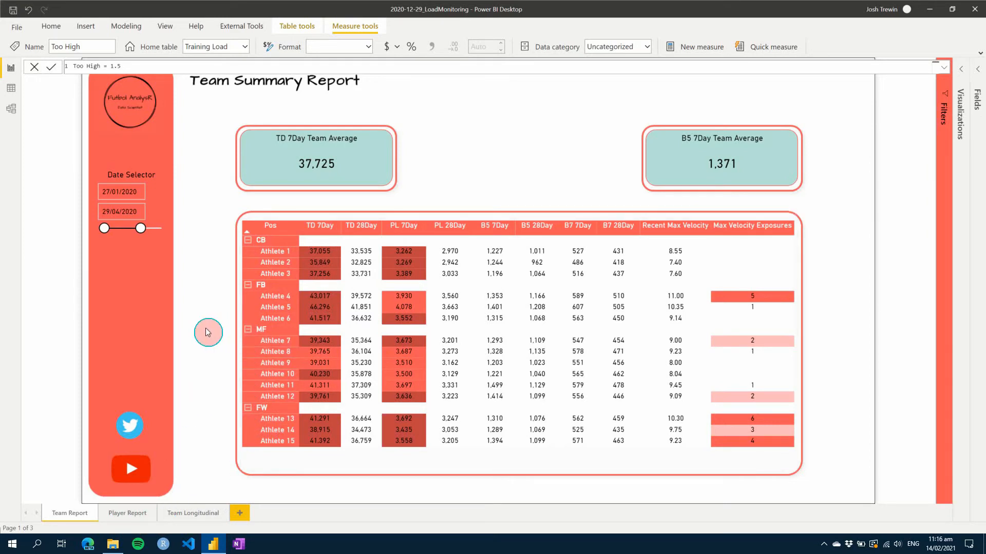
pyautogui.moveTo(182, 317)
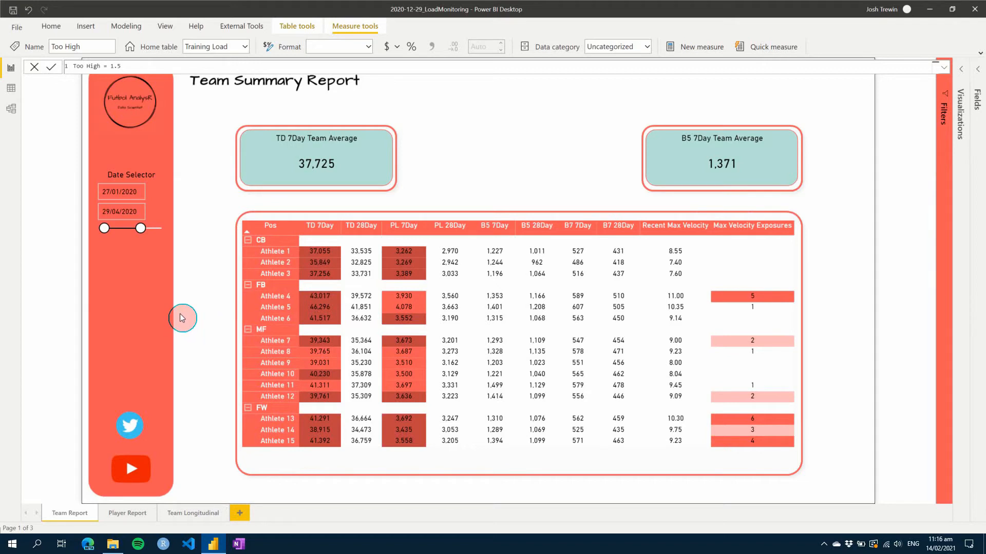
pyautogui.moveTo(201, 295)
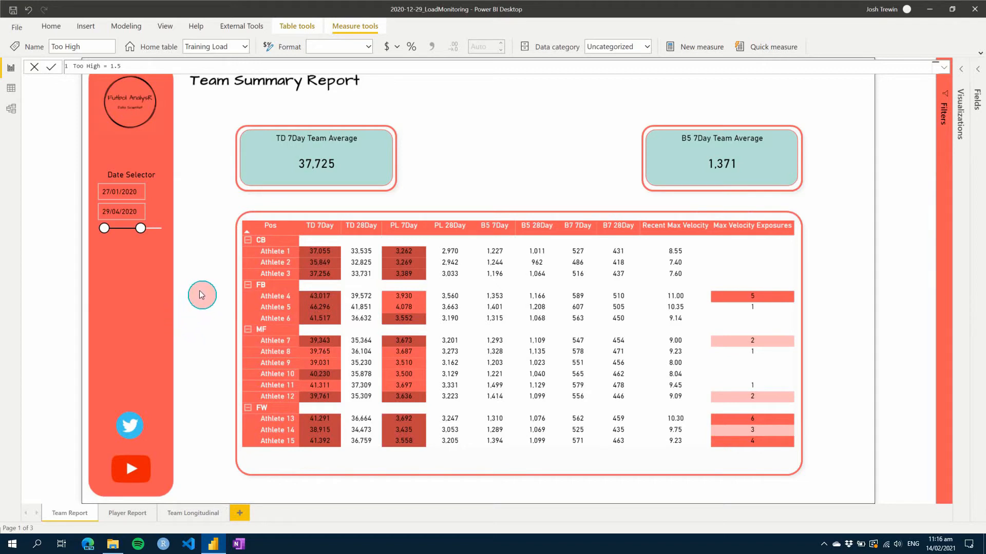
pyautogui.moveTo(393, 216)
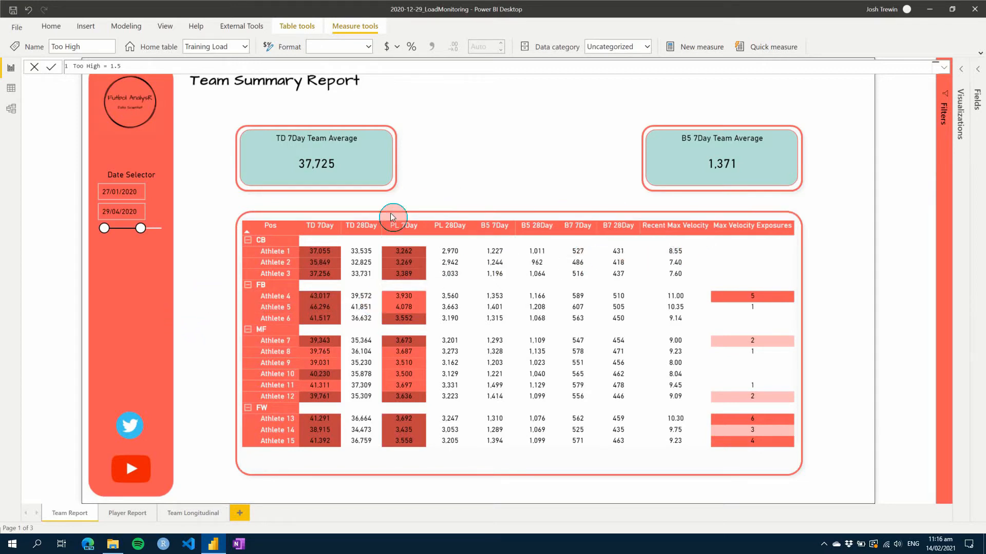
pyautogui.moveTo(692, 238)
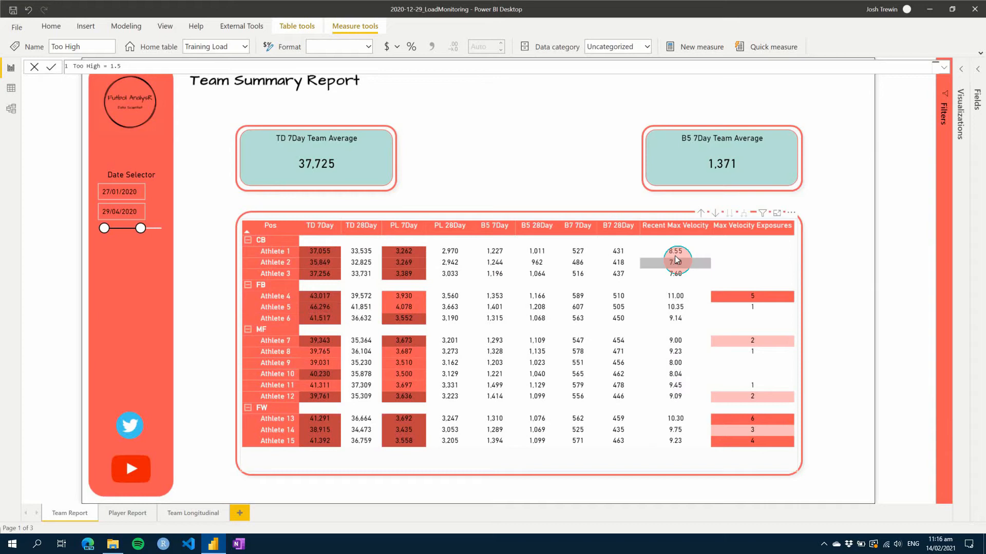
pyautogui.moveTo(676, 396)
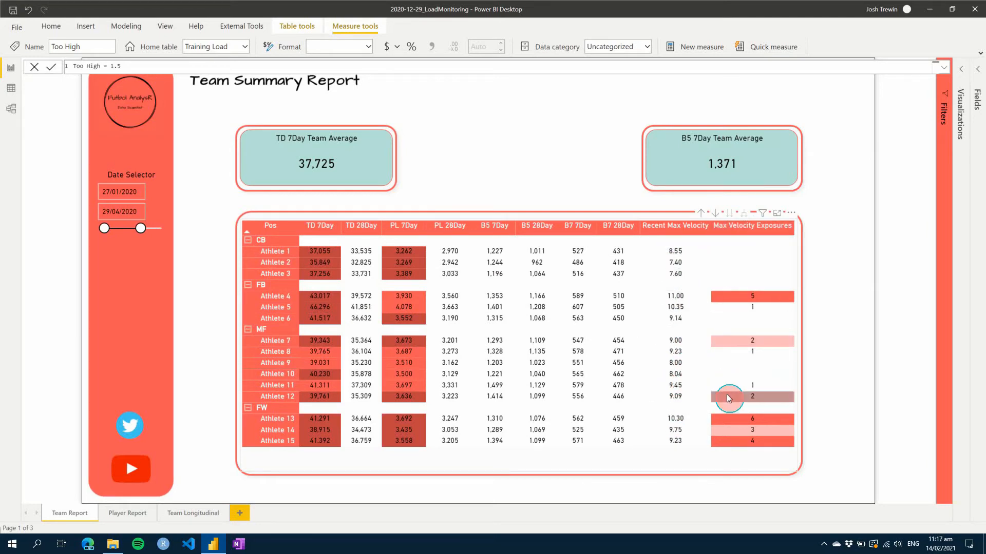
pyautogui.moveTo(733, 246)
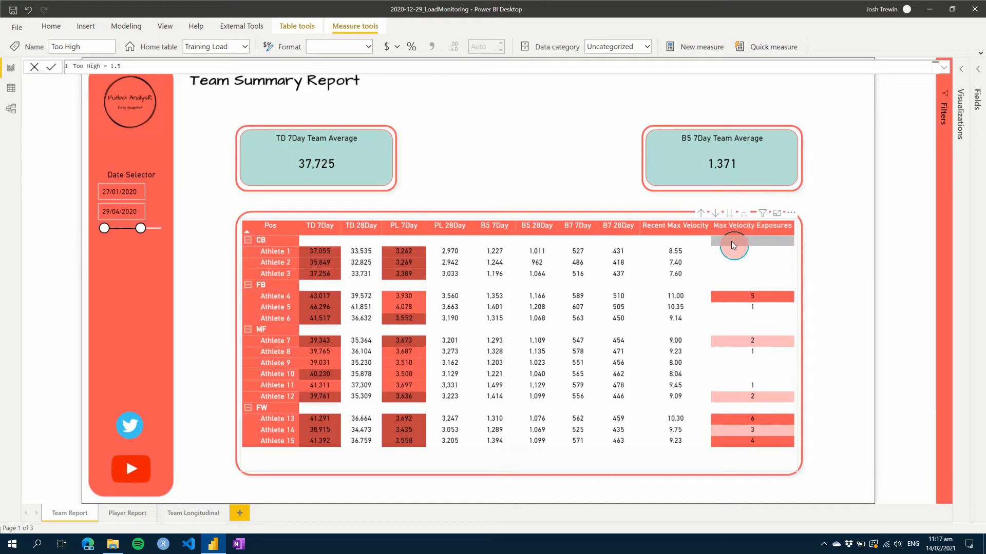
pyautogui.click(58, 66)
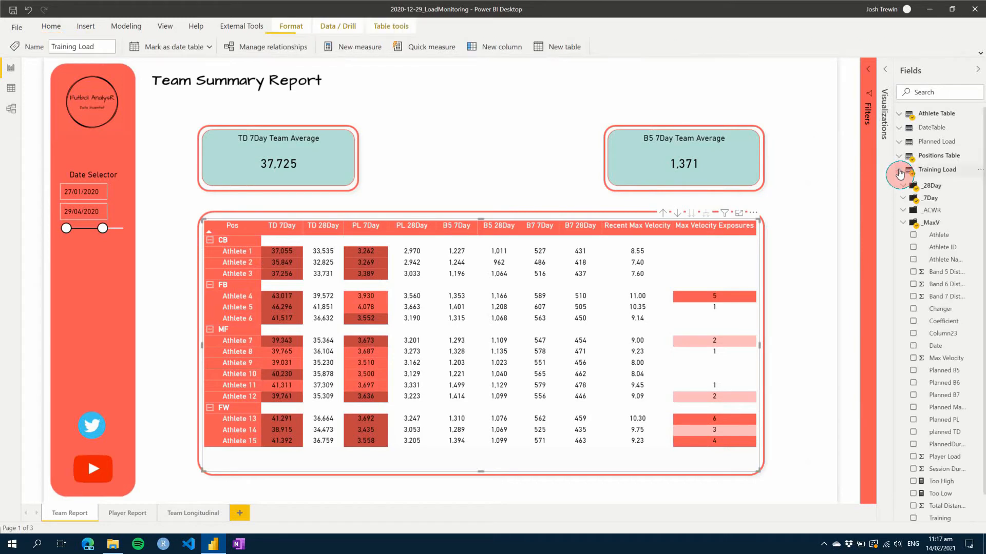
# Step: Change the Recent Max Velocity measure's Max Velocity <= threshold to 10.5
pyautogui.click(904, 222)
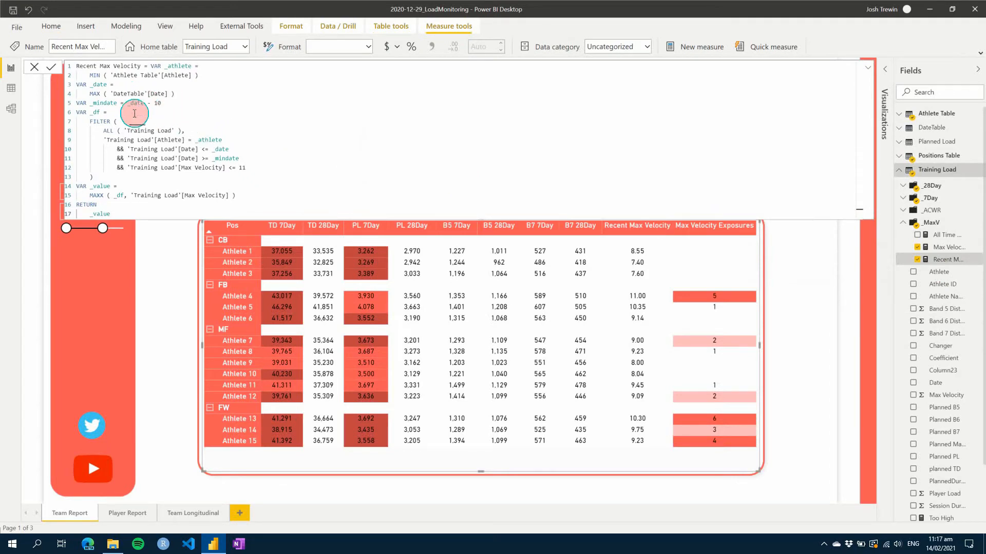
pyautogui.moveTo(253, 141)
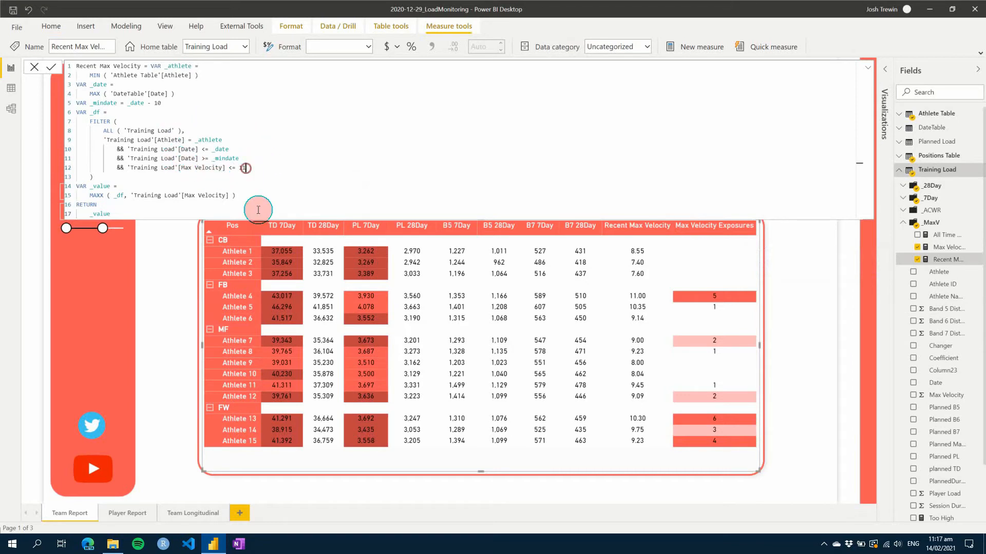
pyautogui.write('10.5')
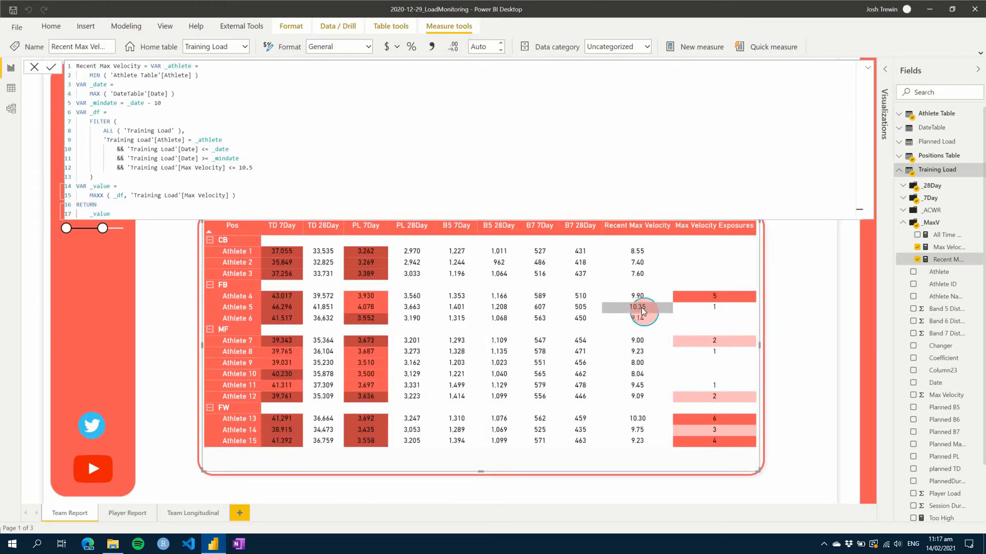
pyautogui.moveTo(330, 305)
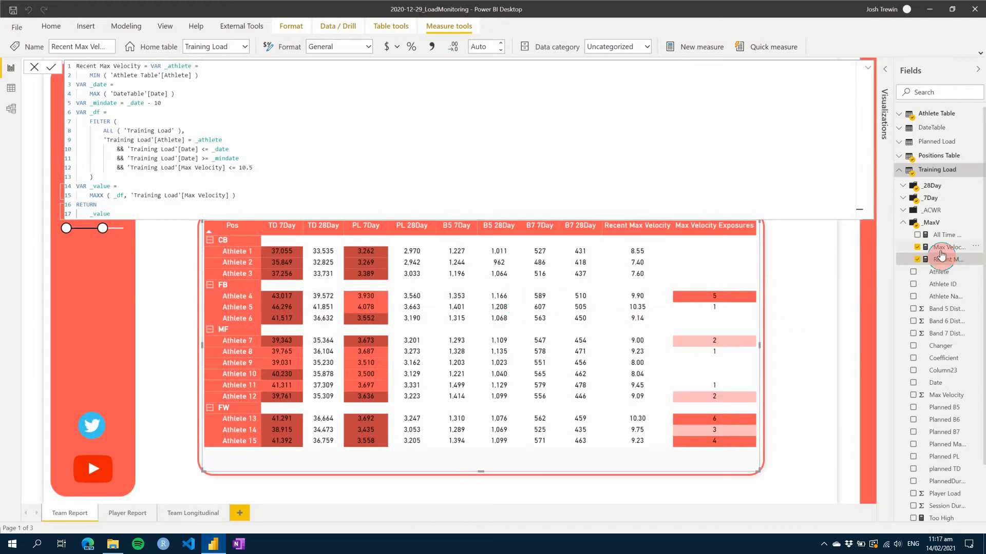
# Step: Change the Max Velocity Exposures threshold to 10.5, so Athlete 4 shows 9.90 and 3 exposures
pyautogui.click(949, 247)
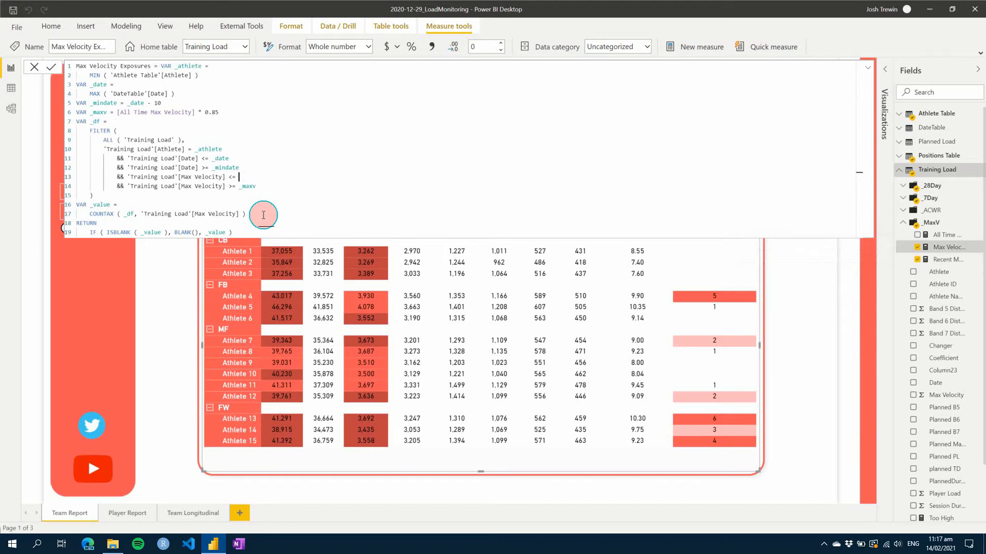
pyautogui.write('10.5')
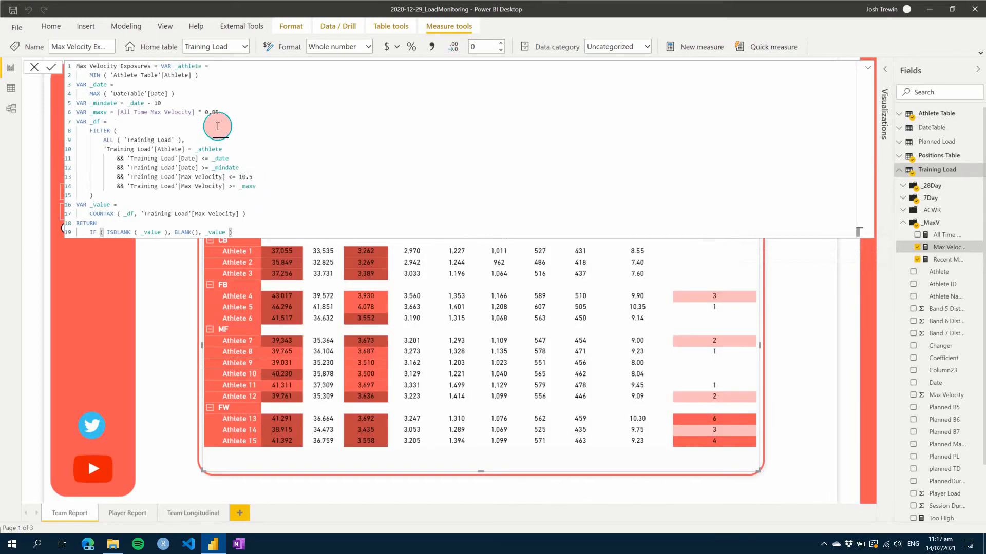
pyautogui.moveTo(214, 116)
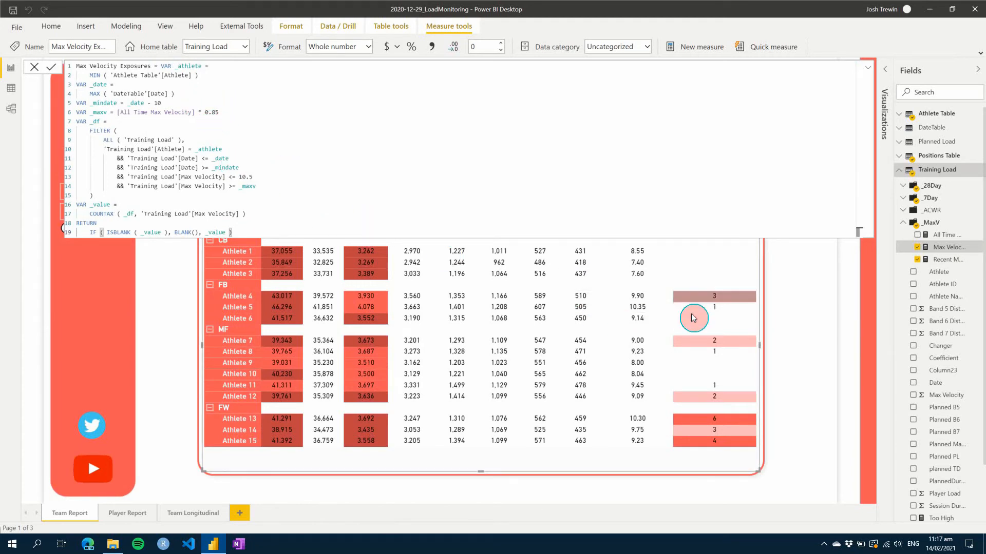
pyautogui.moveTo(810, 375)
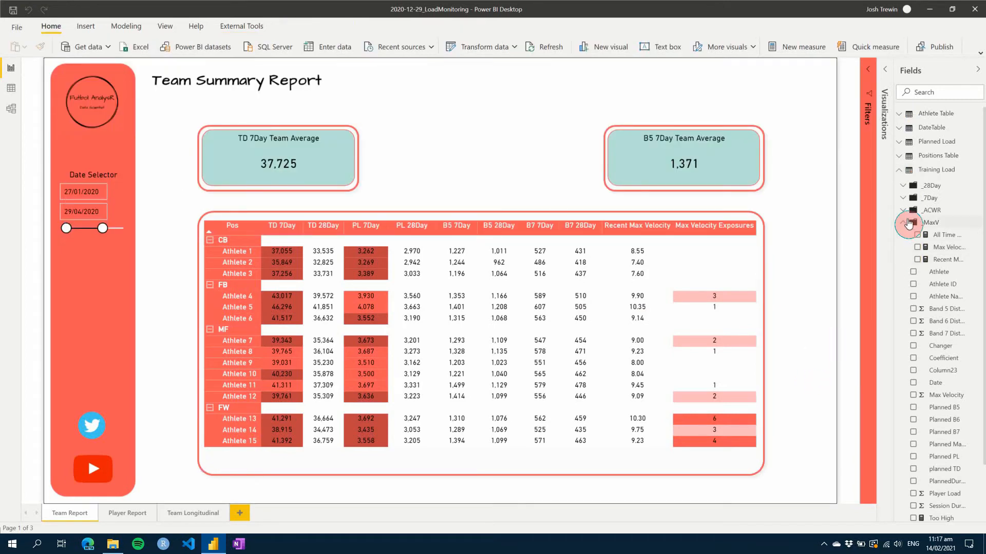
pyautogui.click(904, 210)
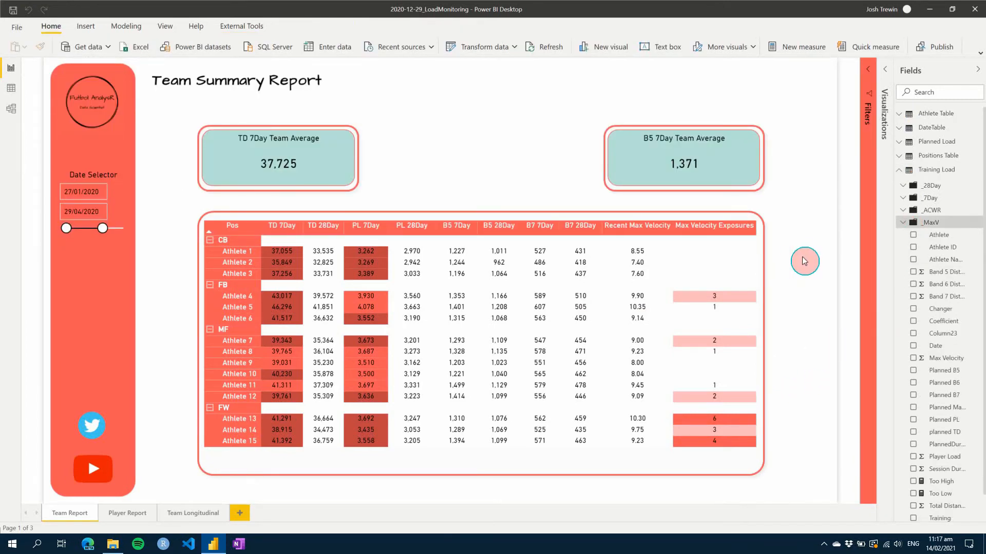
# Step: Collapse the Training Load field list and switch to the Forecasting Report page
pyautogui.click(936, 170)
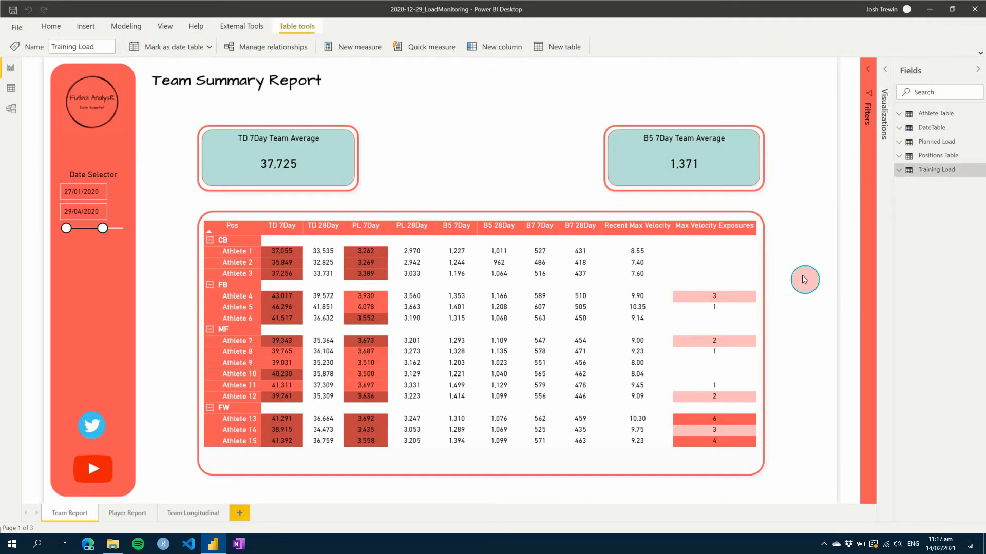
pyautogui.moveTo(814, 272)
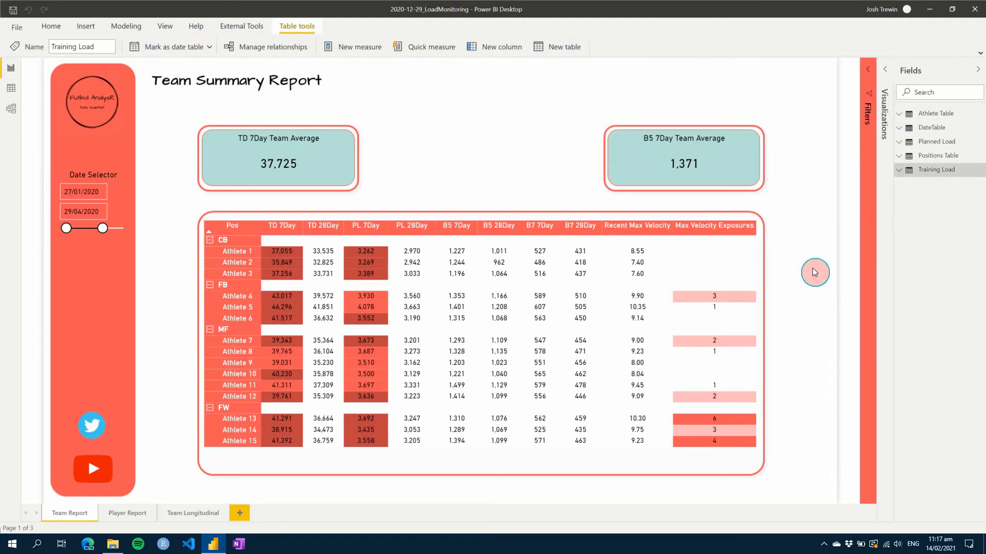
pyautogui.moveTo(804, 247)
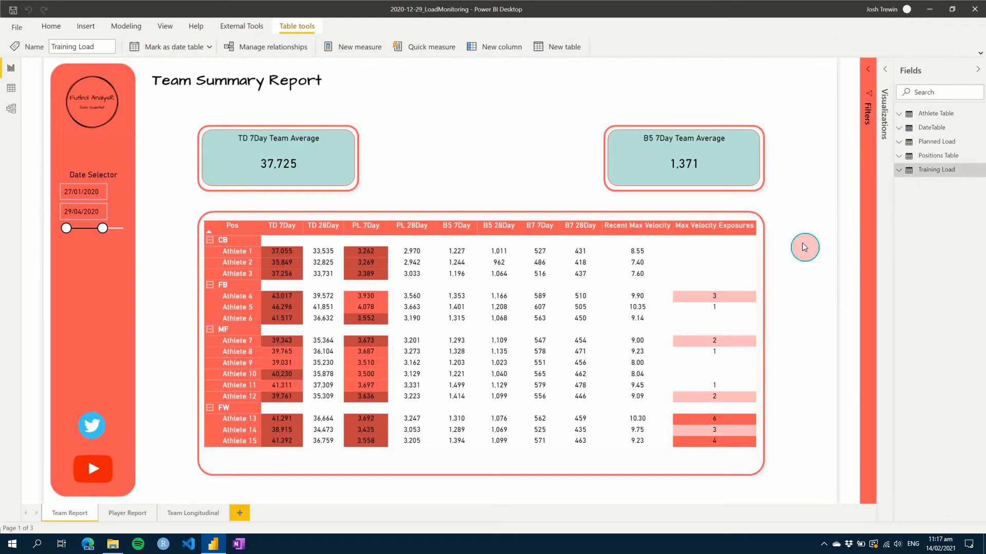
pyautogui.moveTo(797, 227)
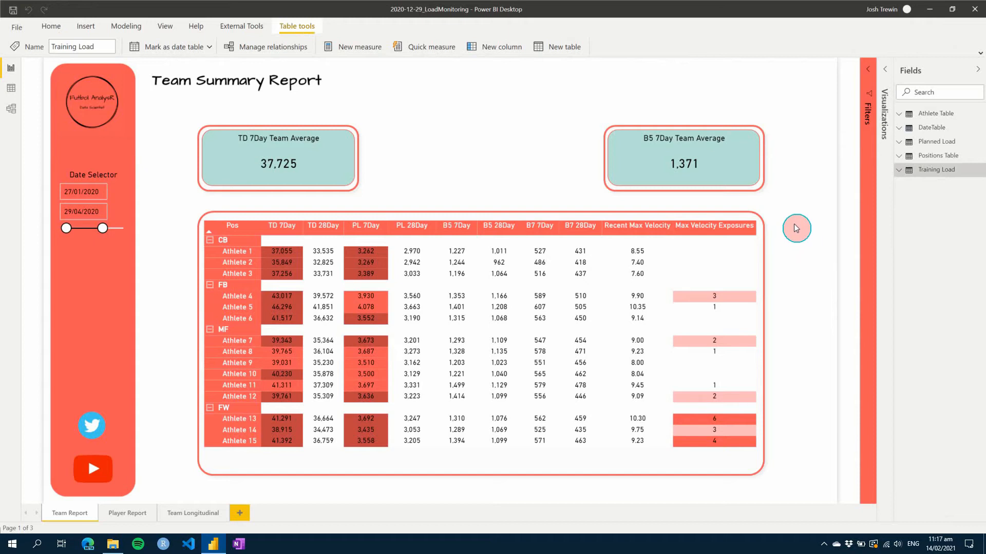
pyautogui.moveTo(762, 241)
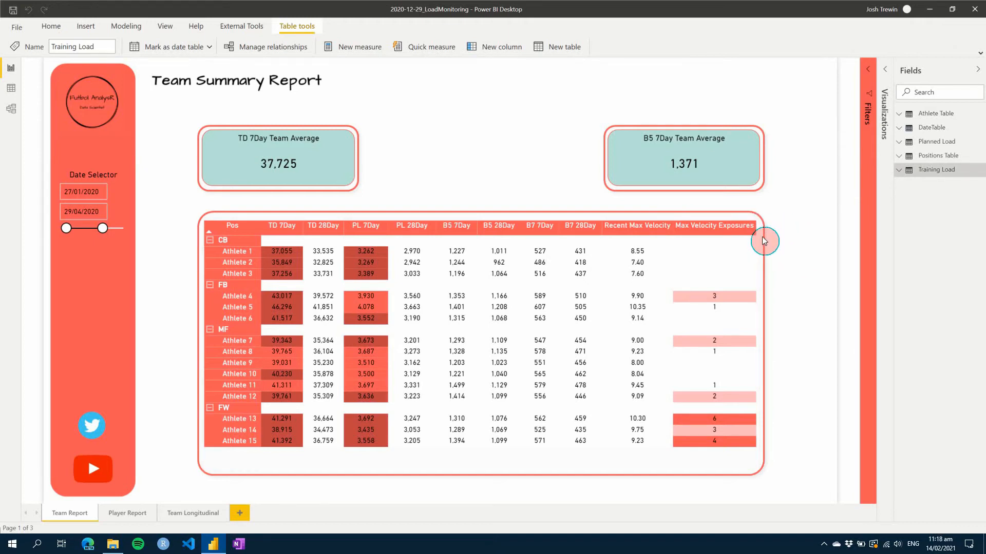
pyautogui.moveTo(819, 283)
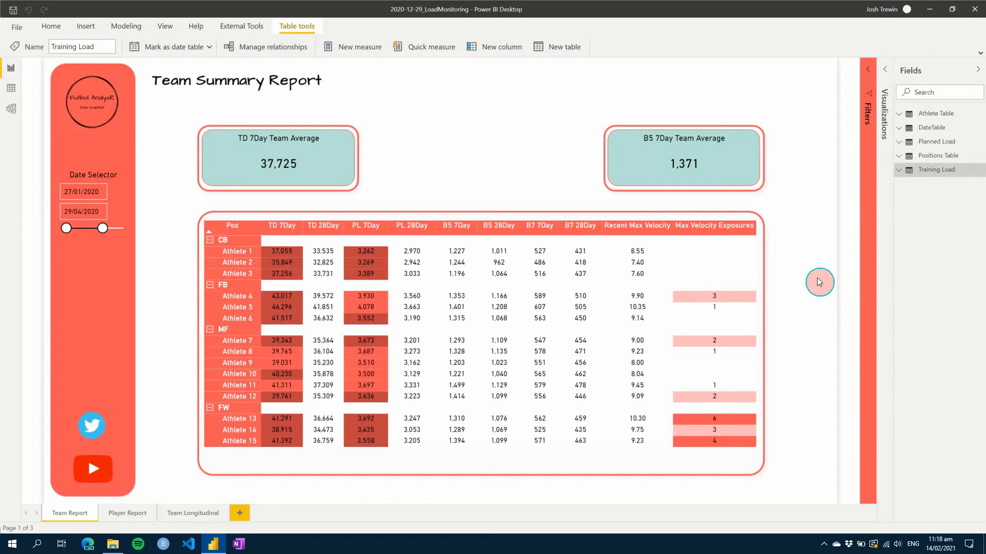
pyautogui.moveTo(777, 271)
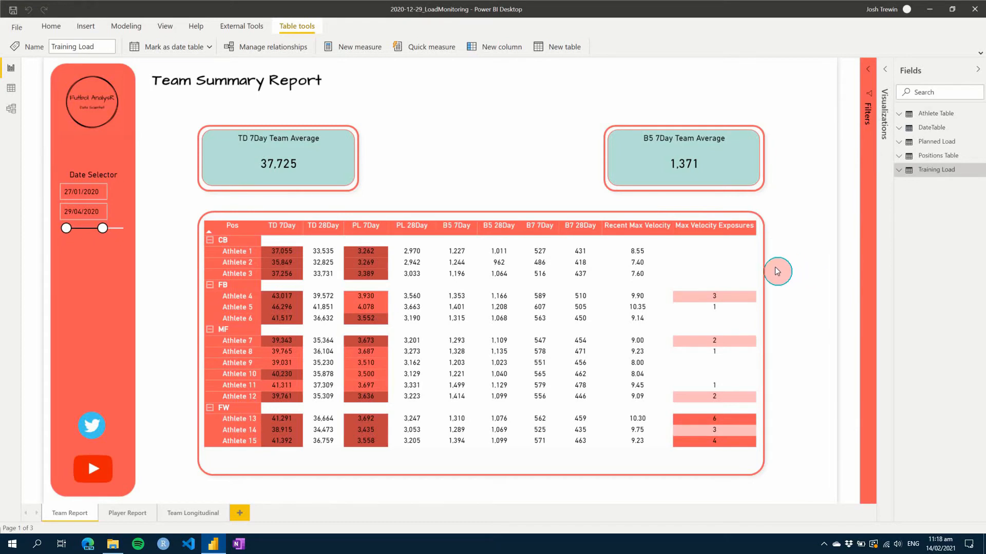
pyautogui.moveTo(761, 261)
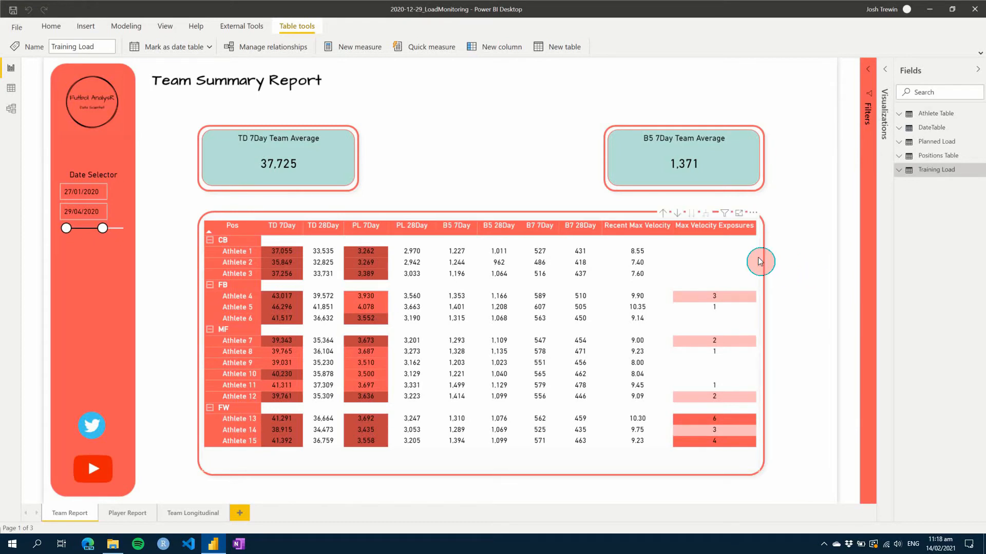
pyautogui.moveTo(760, 238)
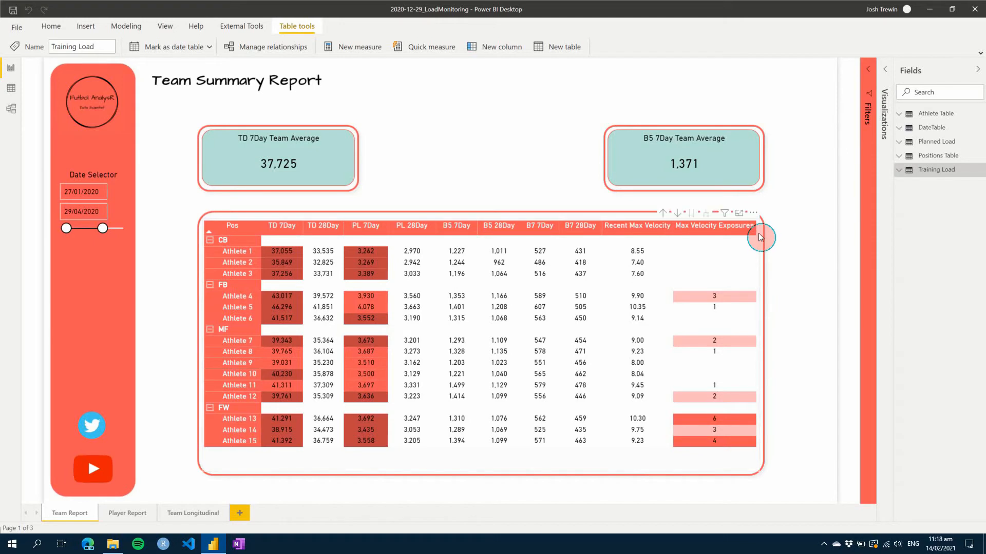
pyautogui.moveTo(795, 253)
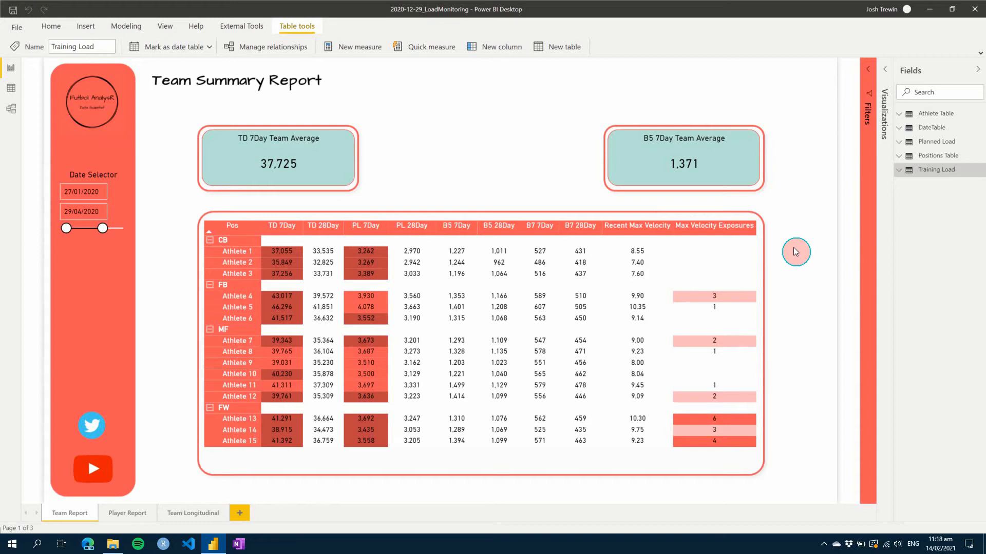
pyautogui.moveTo(804, 257)
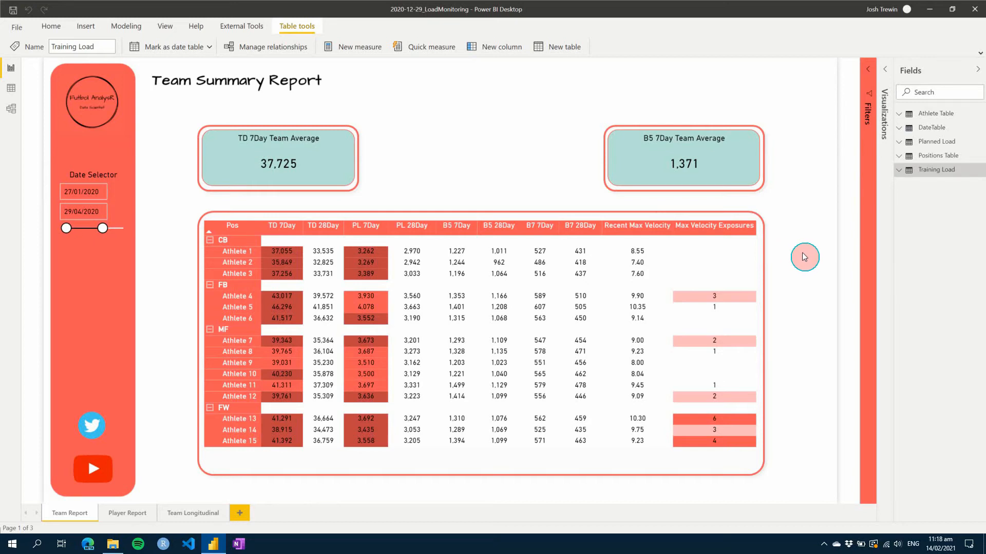
pyautogui.moveTo(795, 258)
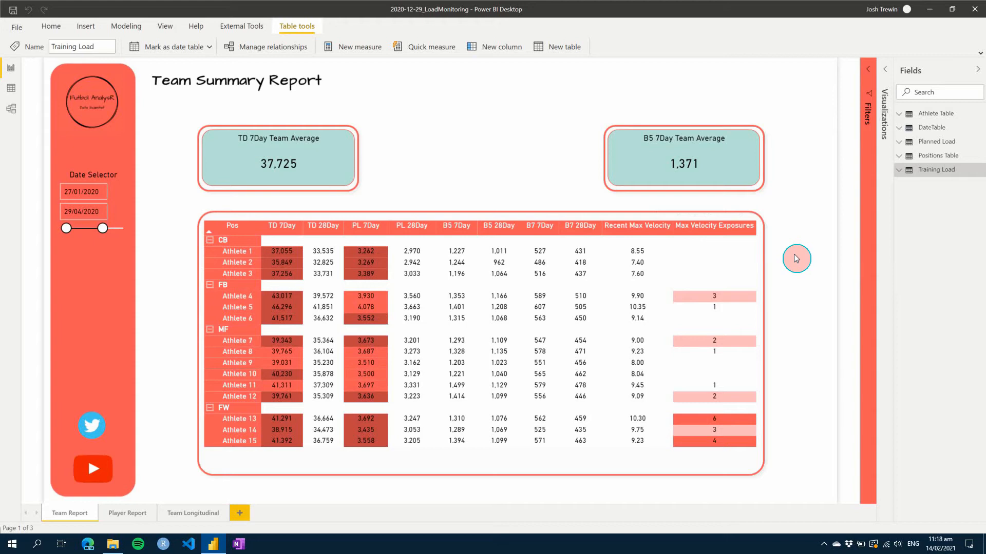
pyautogui.moveTo(796, 243)
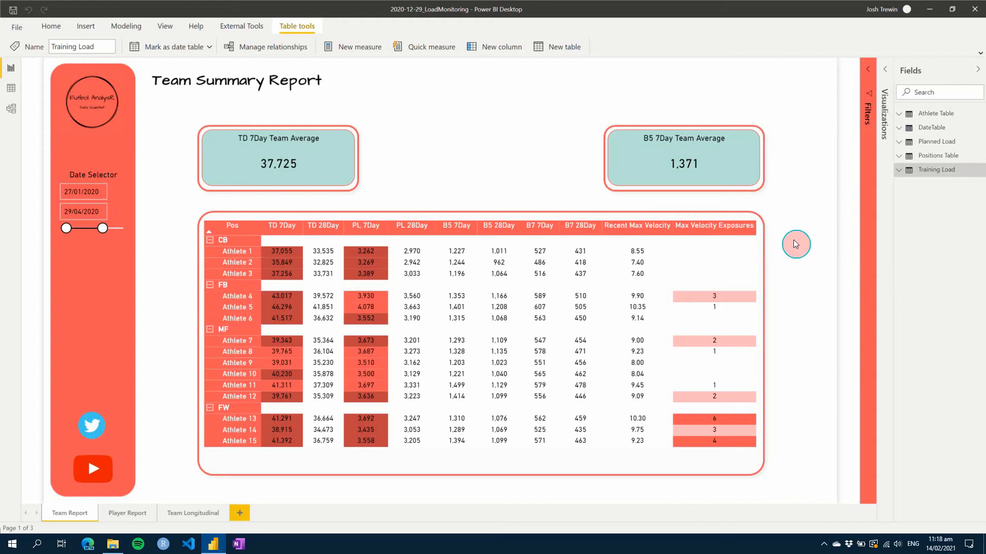
pyautogui.moveTo(811, 225)
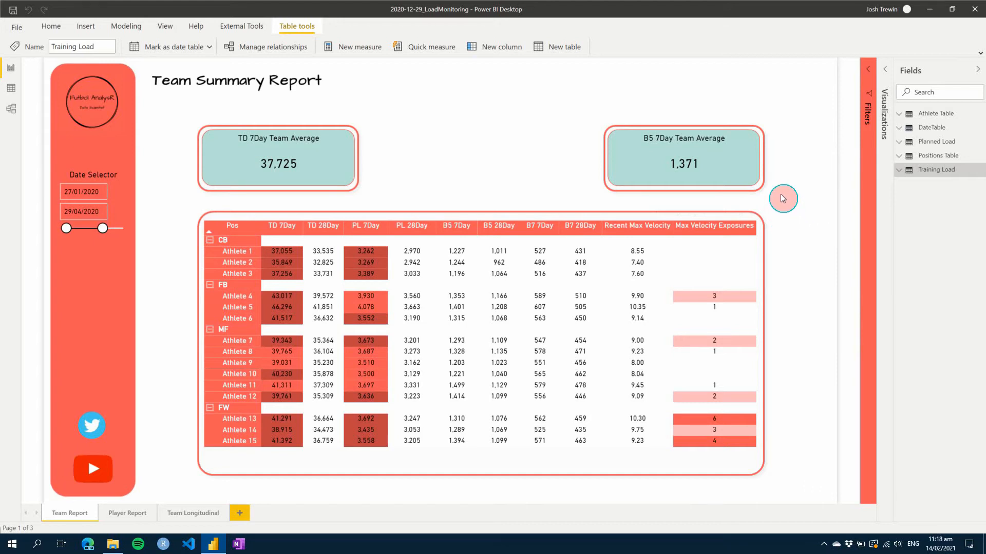
pyautogui.moveTo(179, 211)
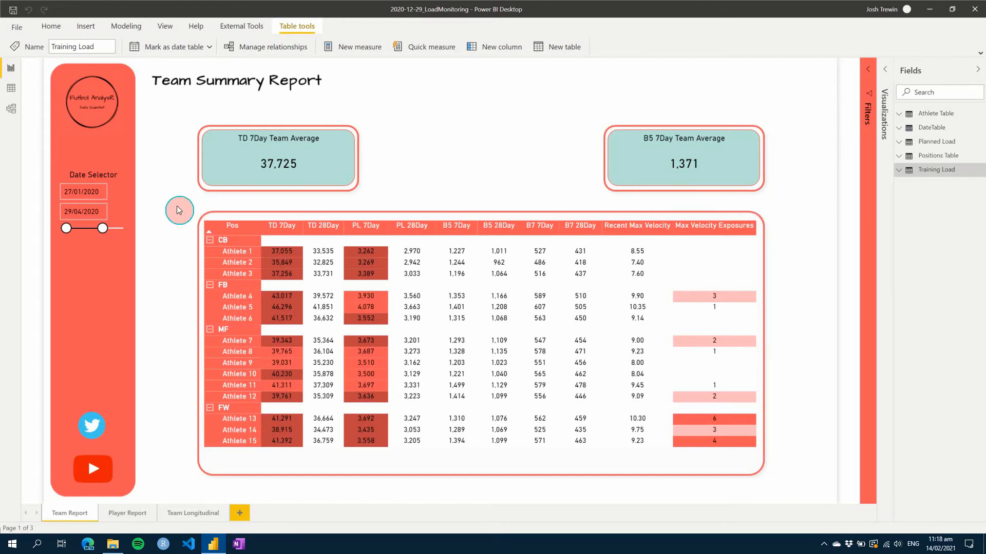
pyautogui.moveTo(184, 205)
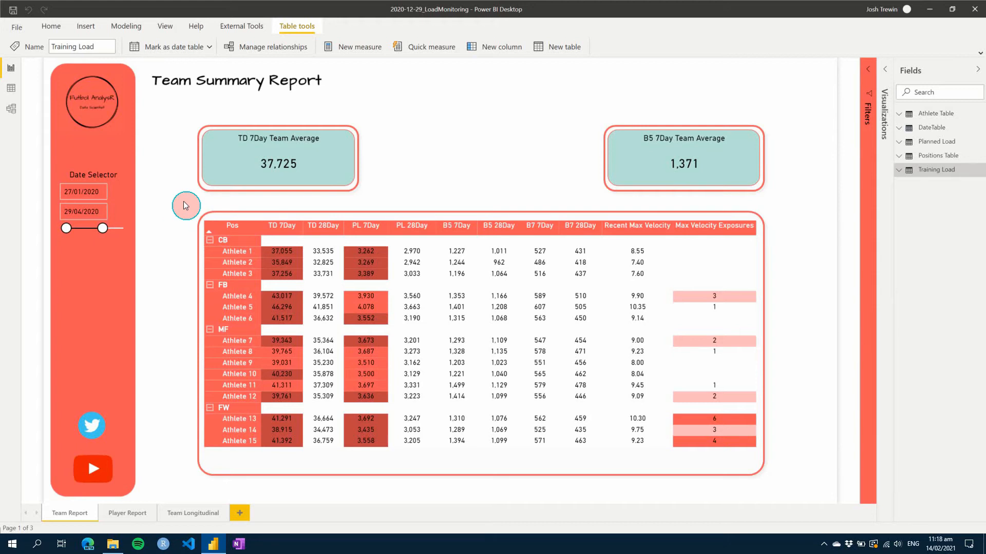
pyautogui.moveTo(738, 221)
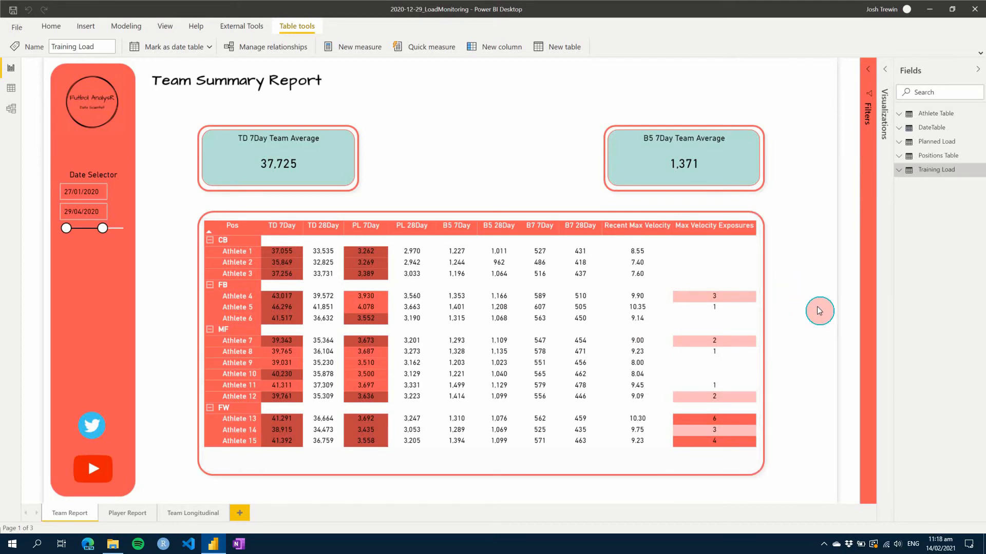
pyautogui.moveTo(287, 465)
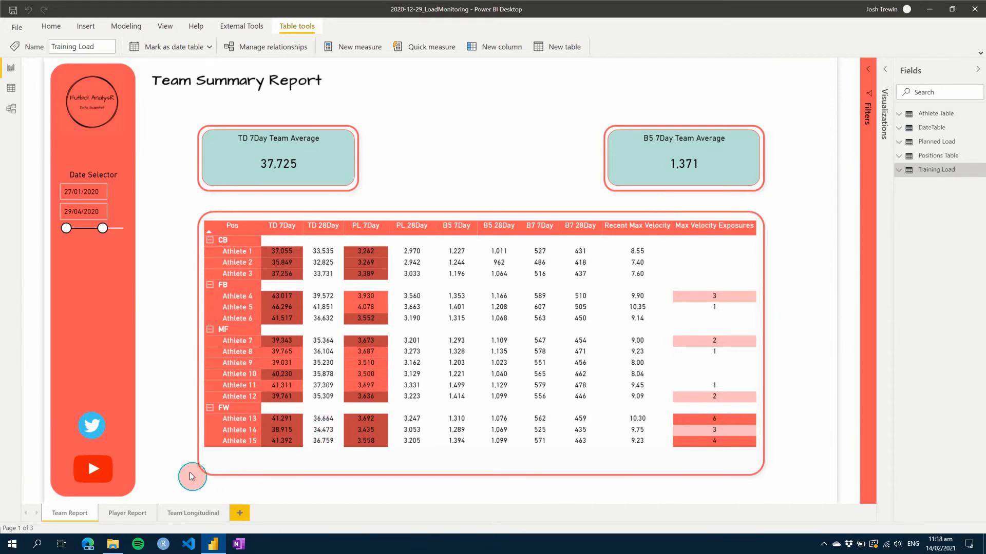
pyautogui.moveTo(182, 470)
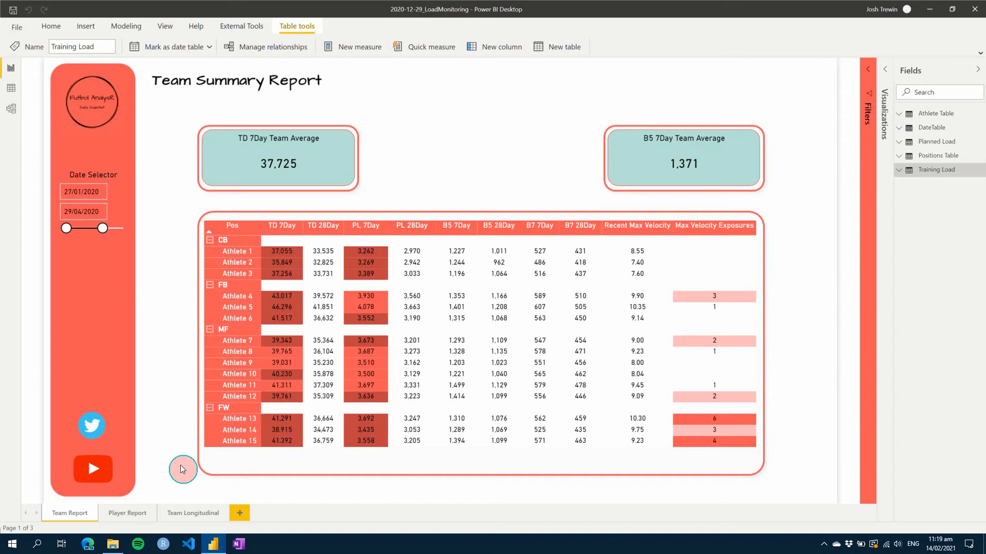
pyautogui.moveTo(186, 541)
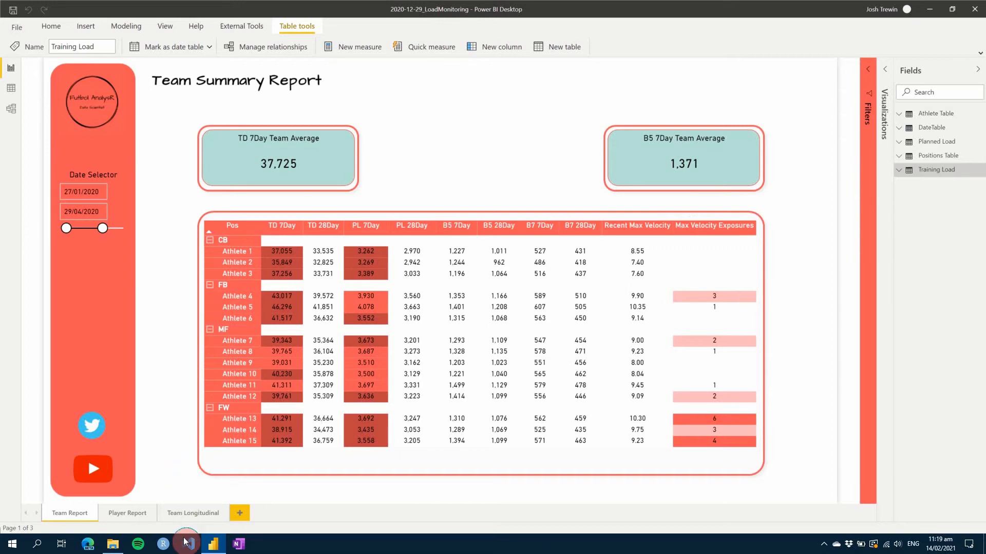
pyautogui.click(193, 513)
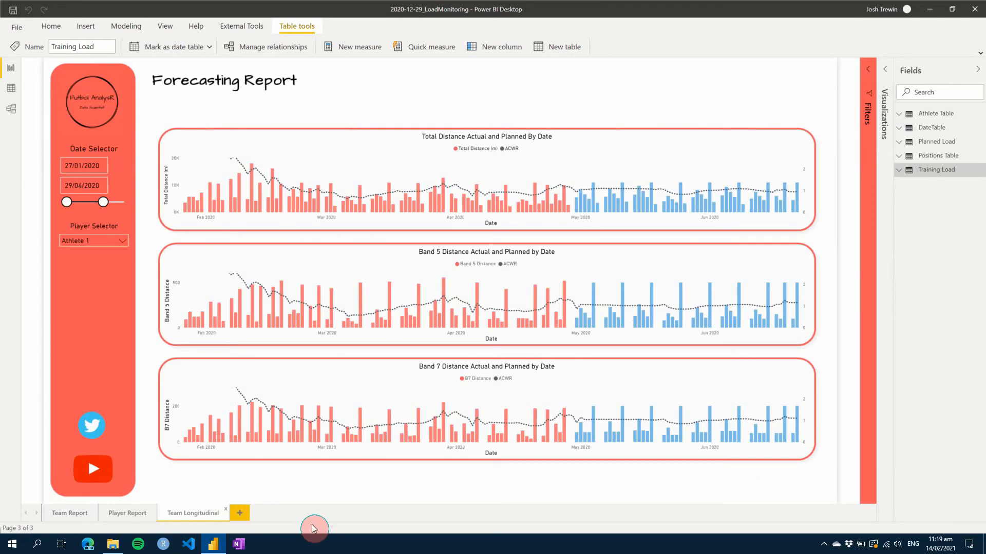
pyautogui.moveTo(332, 482)
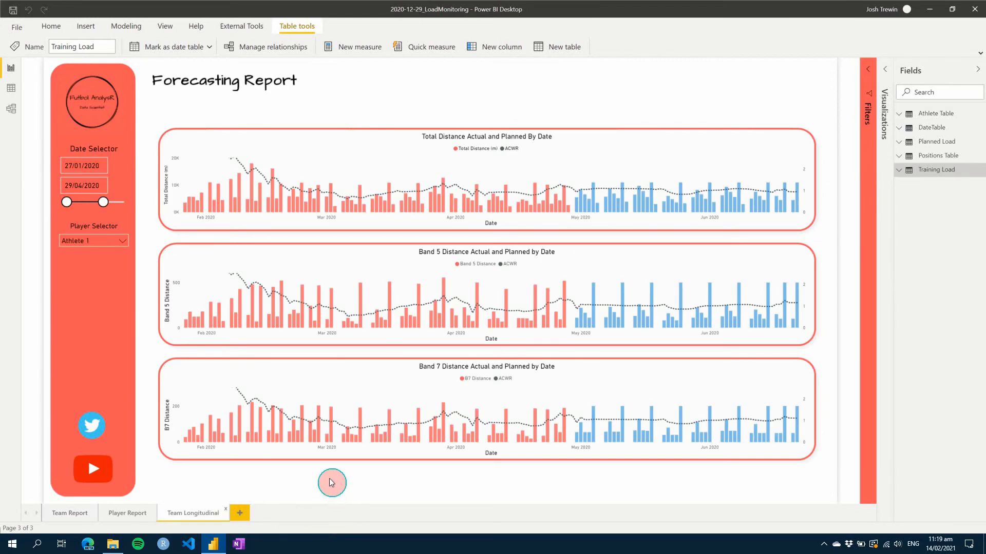
pyautogui.moveTo(332, 474)
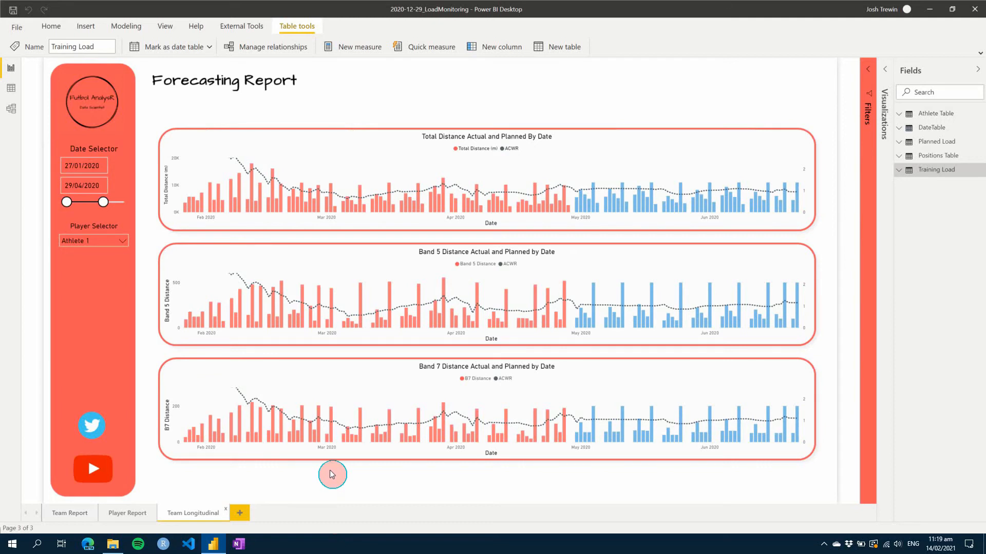
pyautogui.moveTo(472, 485)
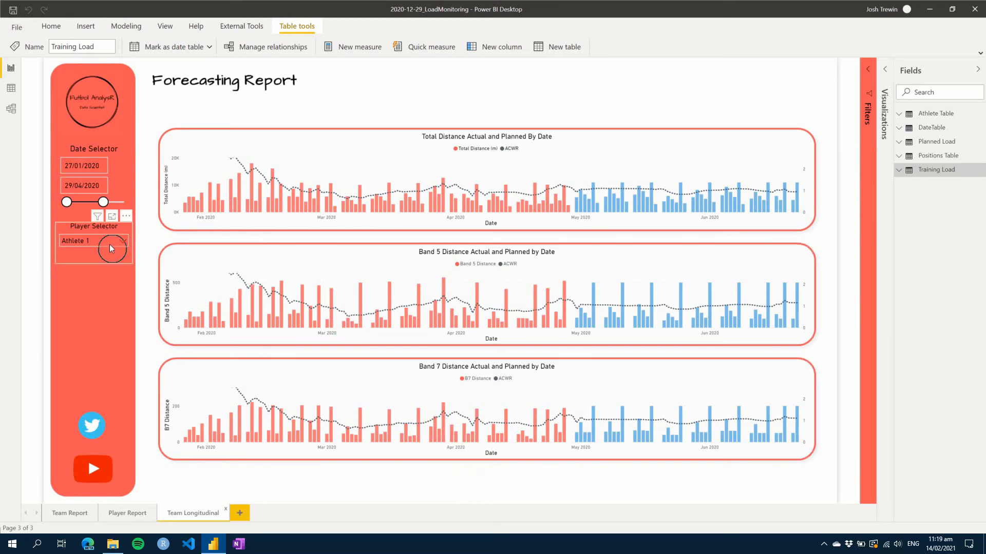
# Step: Expand the Player Selector slicer's athlete list on the Forecasting Report
pyautogui.click(123, 240)
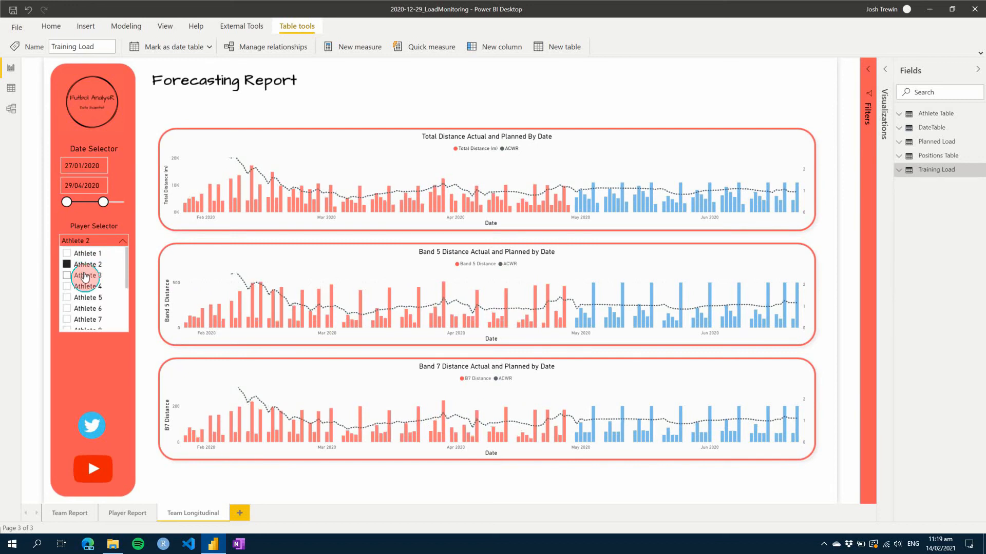
# Step: Compare another athlete's forecasting charts, then return the slicer to Athlete 1
pyautogui.click(88, 286)
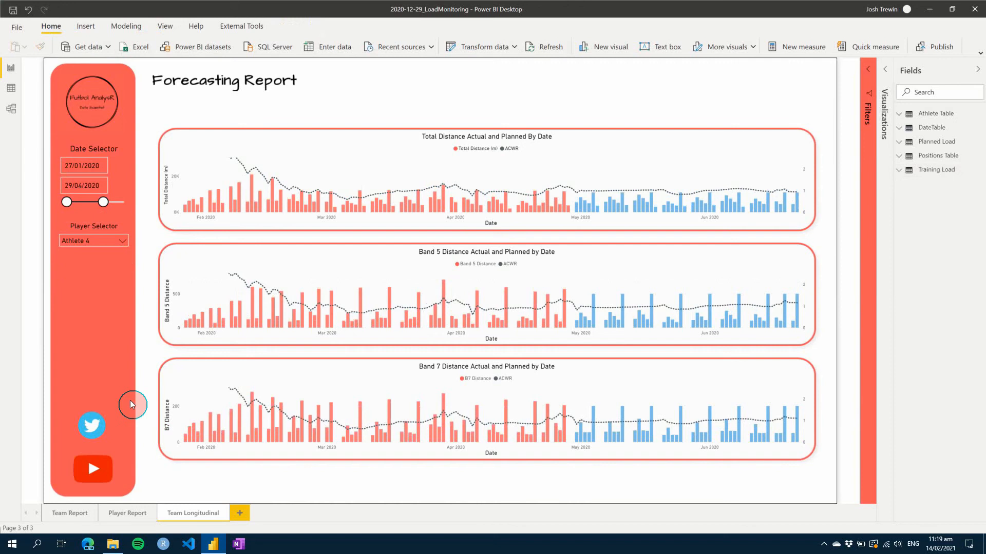
pyautogui.click(93, 240)
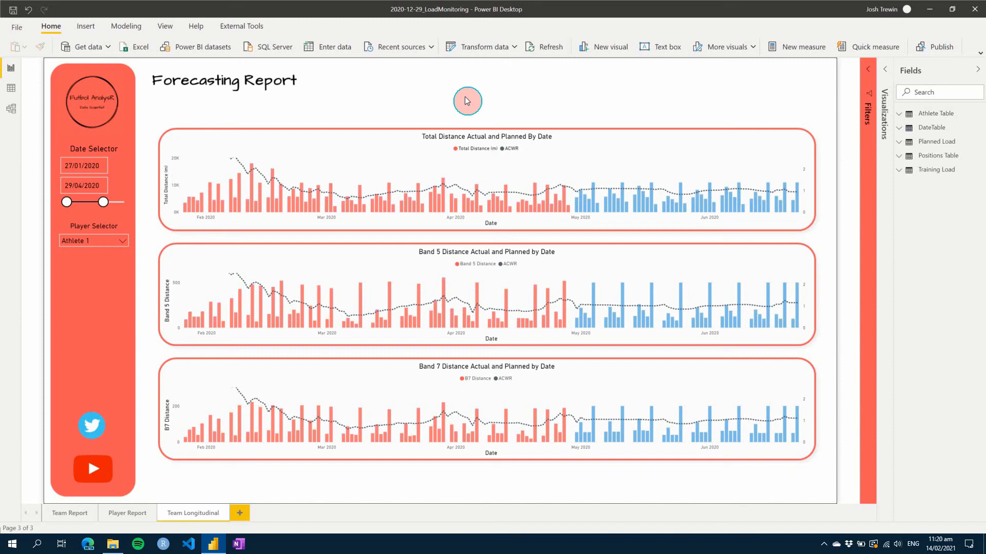
pyautogui.moveTo(462, 103)
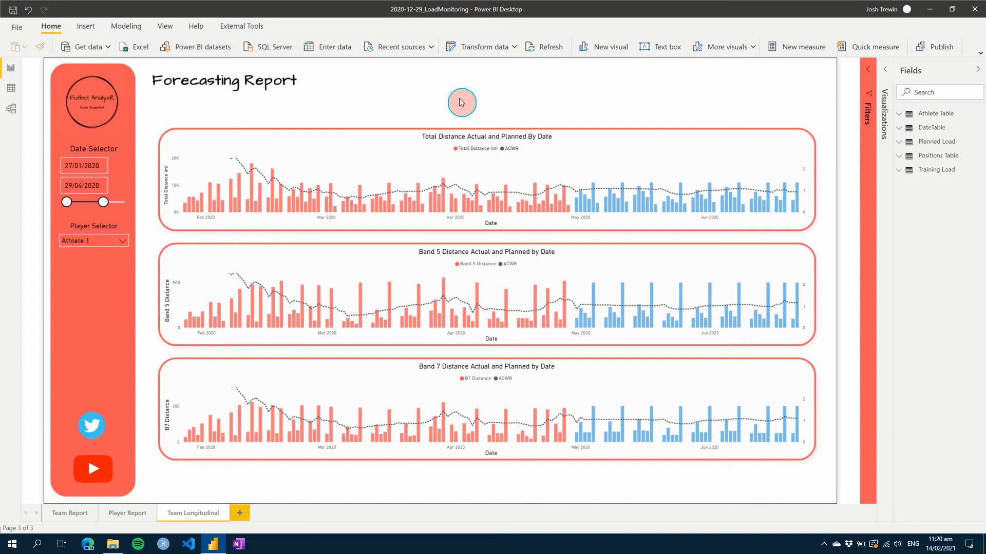
pyautogui.moveTo(140, 294)
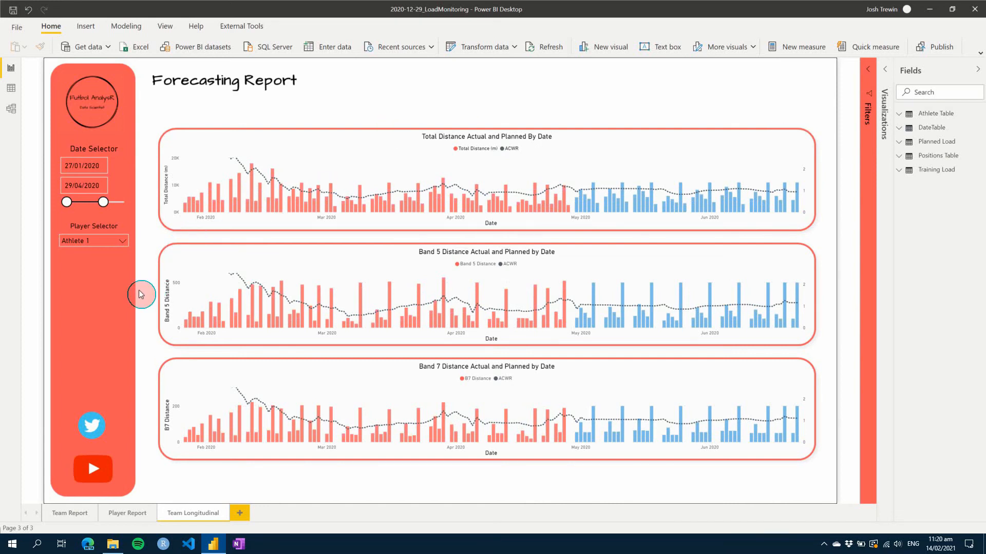
pyautogui.moveTo(139, 301)
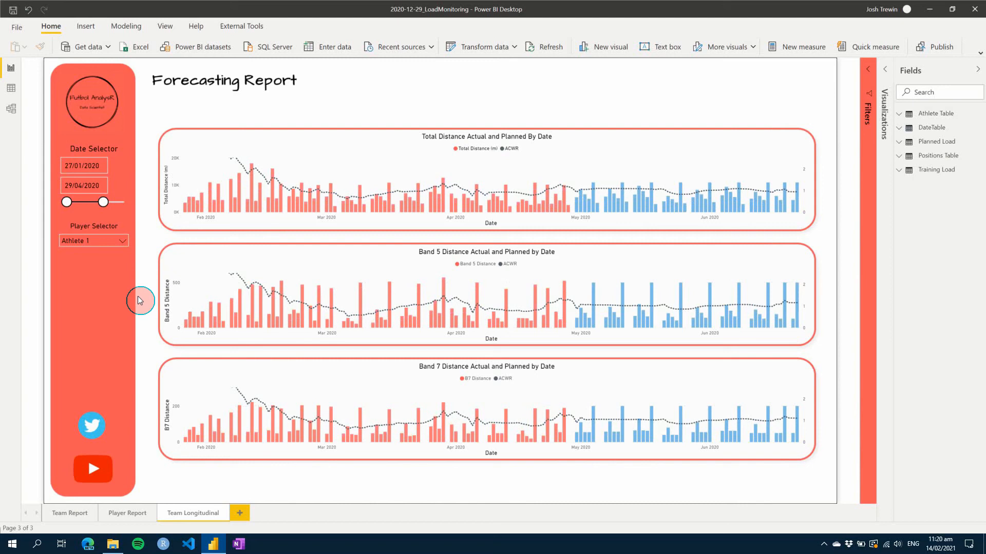